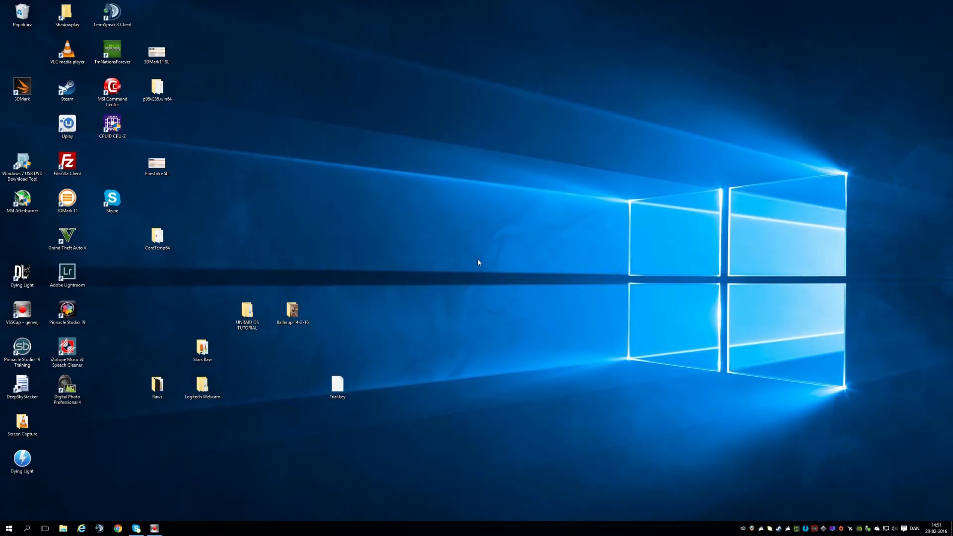
mouse_move(396, 254)
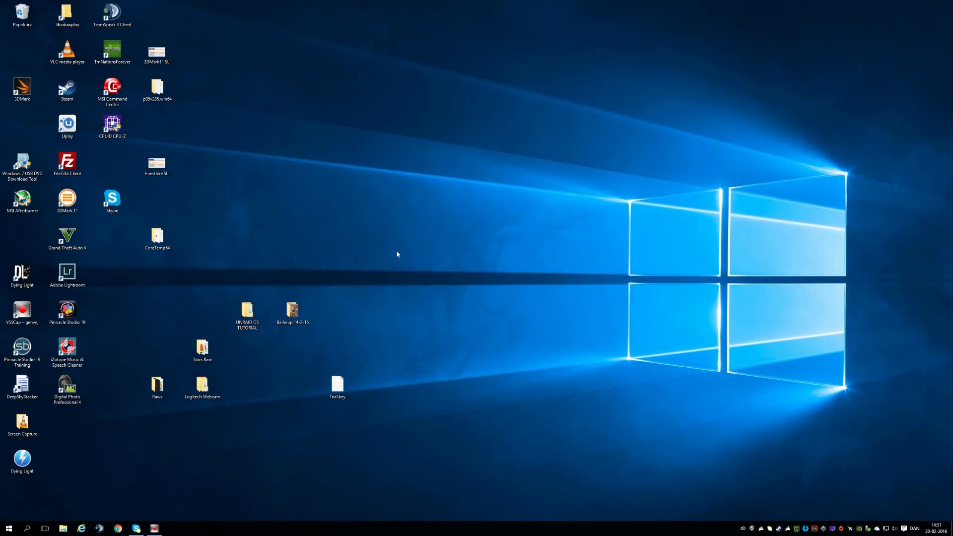
mouse_move(158, 336)
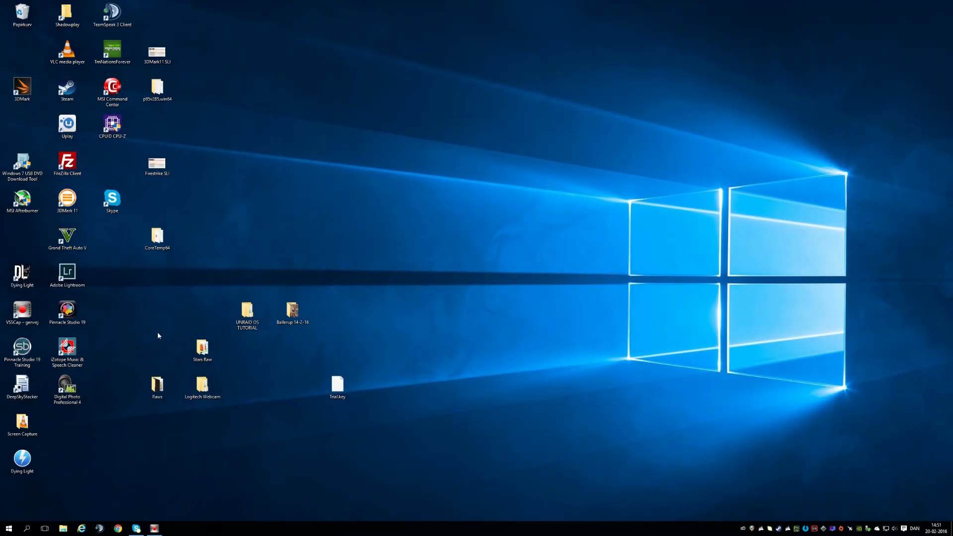
mouse_move(103, 480)
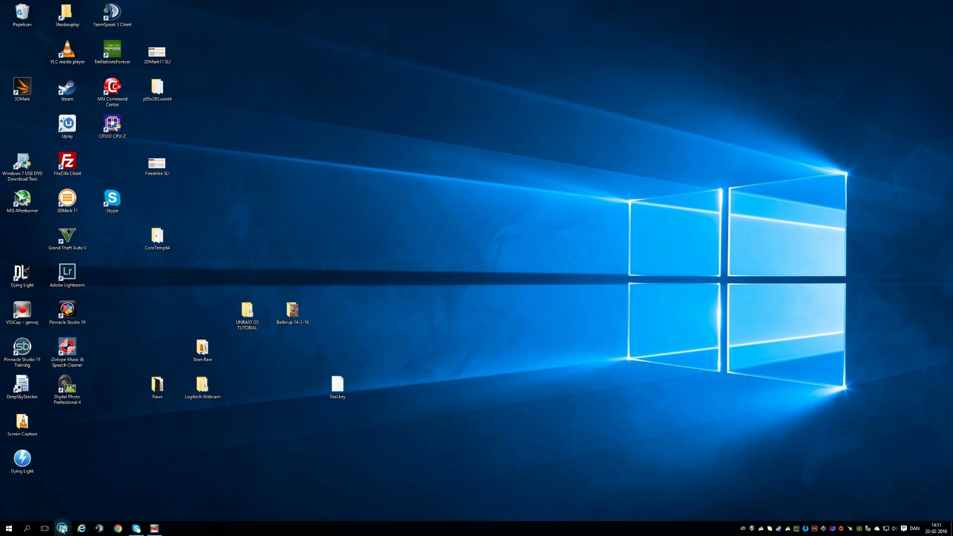
Format the 977 MB TEST (E:) drive with label UNRAID and default allocation size.
left_click(62, 528)
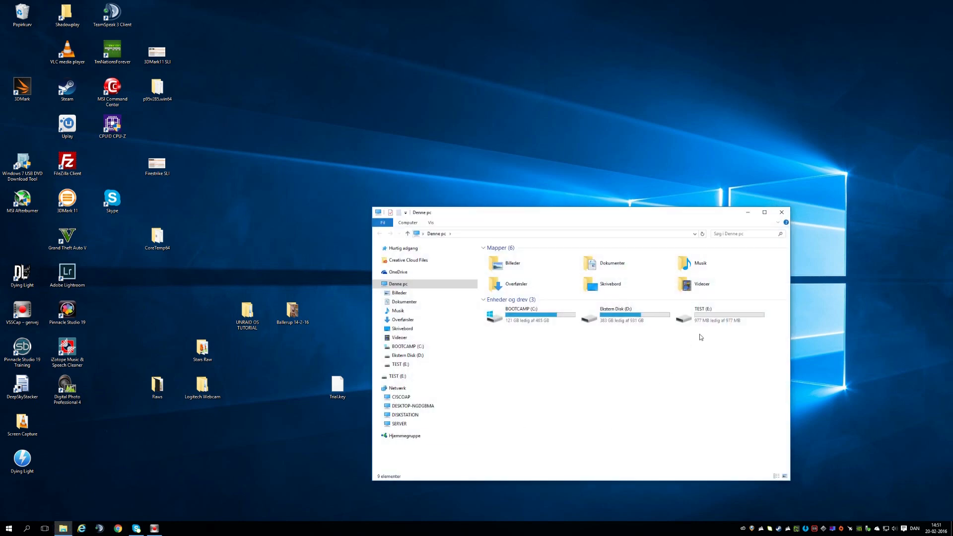
right_click(720, 313)
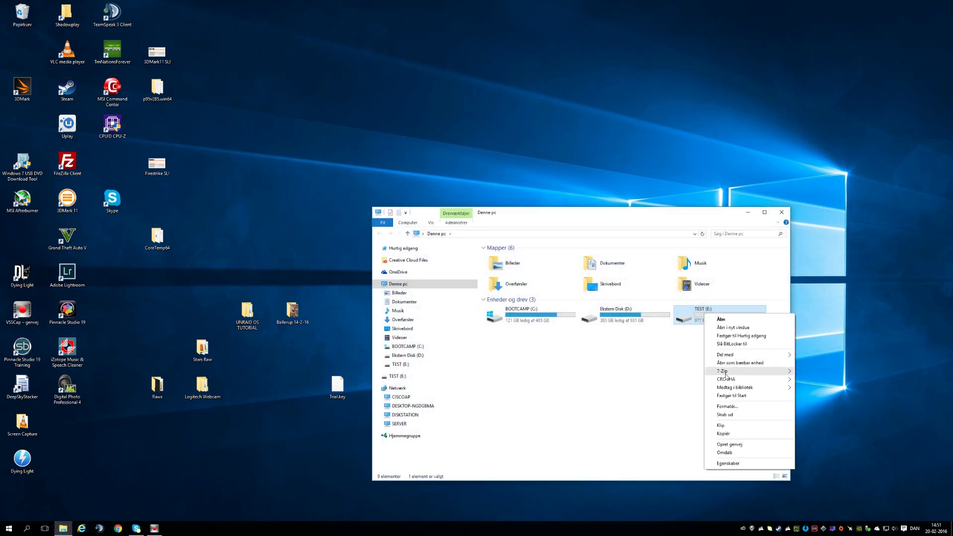
left_click(727, 406)
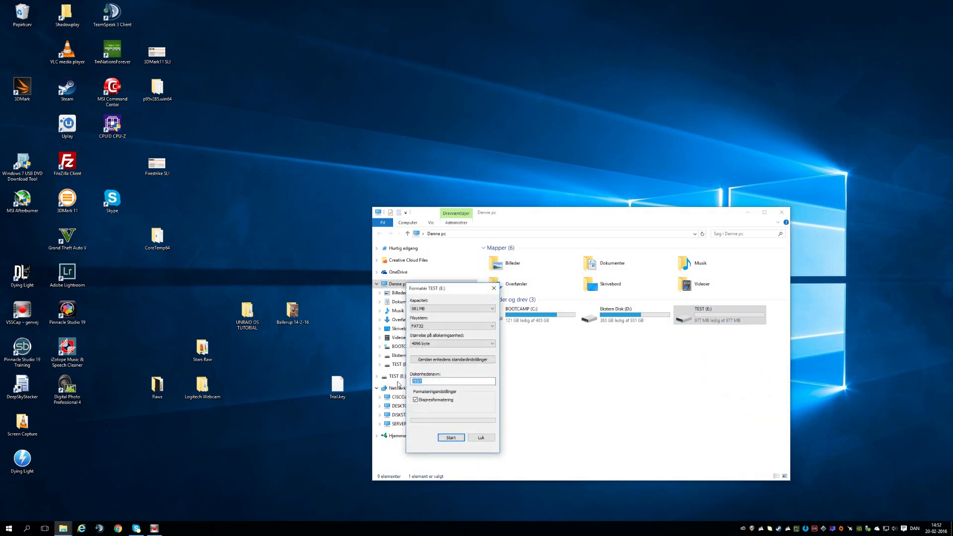
type("UNRAID")
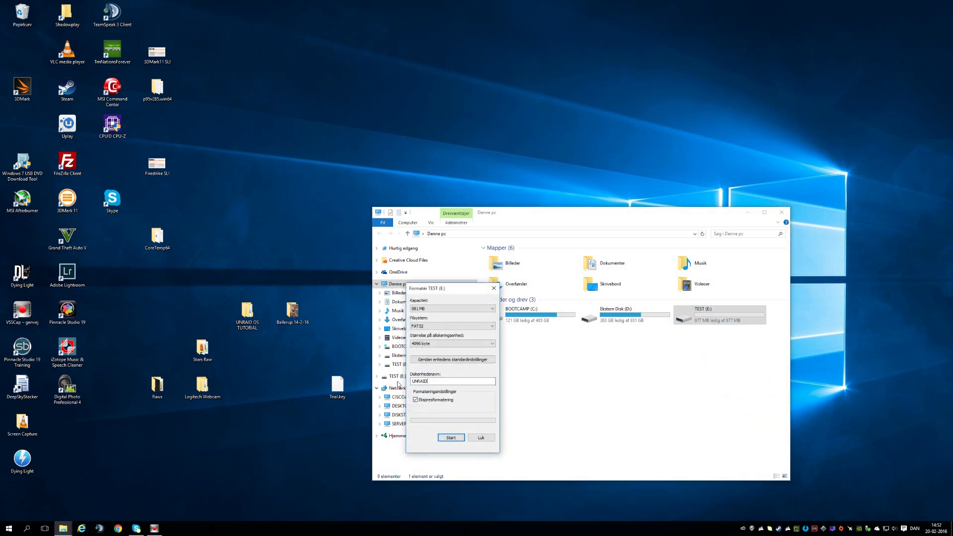
left_click(493, 344)
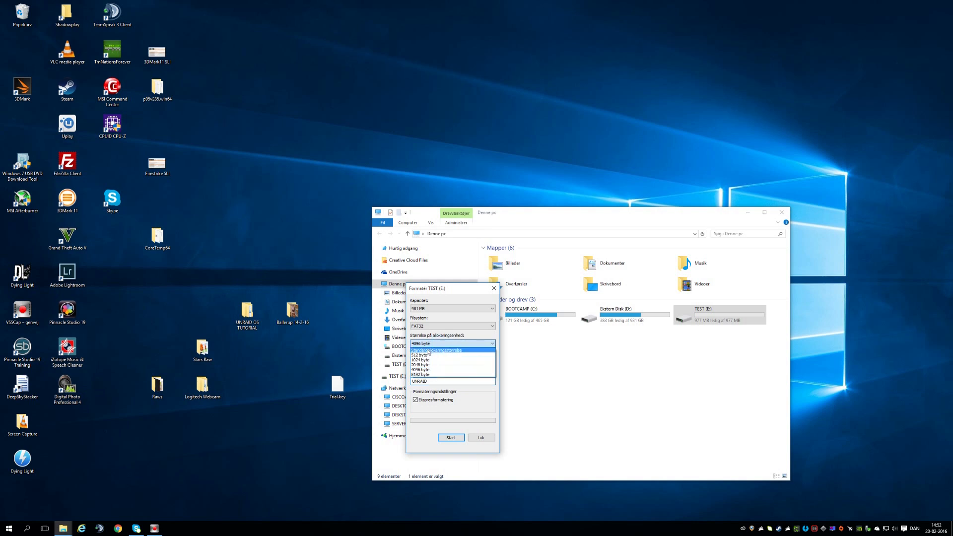
left_click(426, 350)
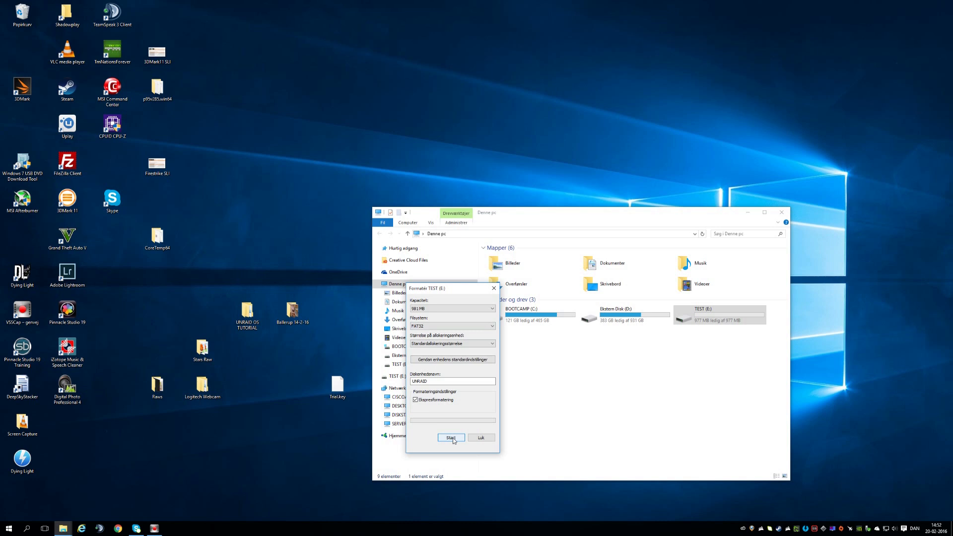
left_click(452, 438)
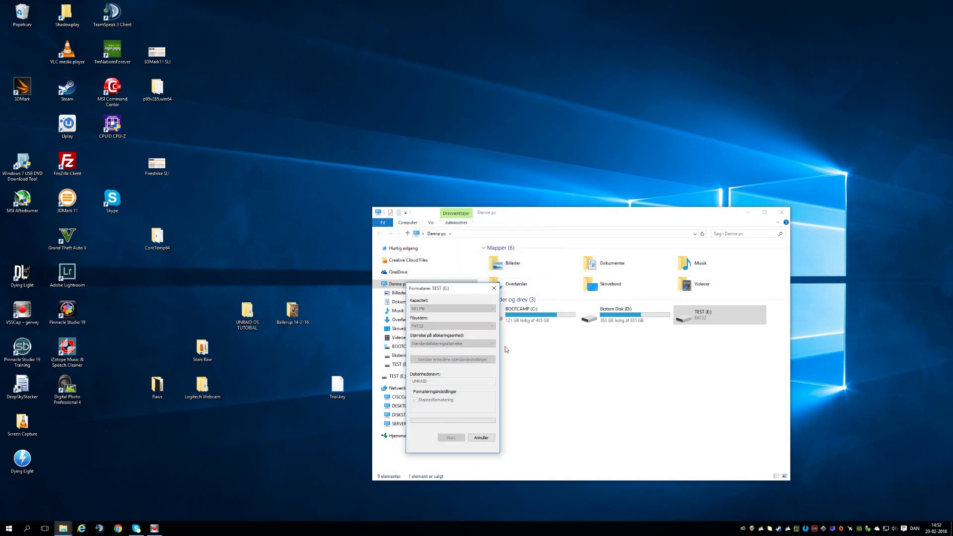
left_click(450, 438)
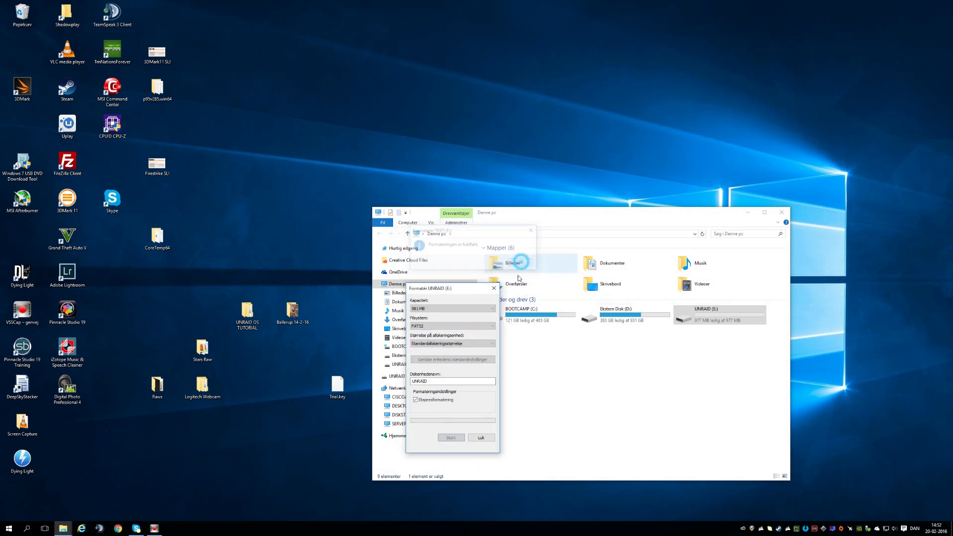
left_click(481, 437)
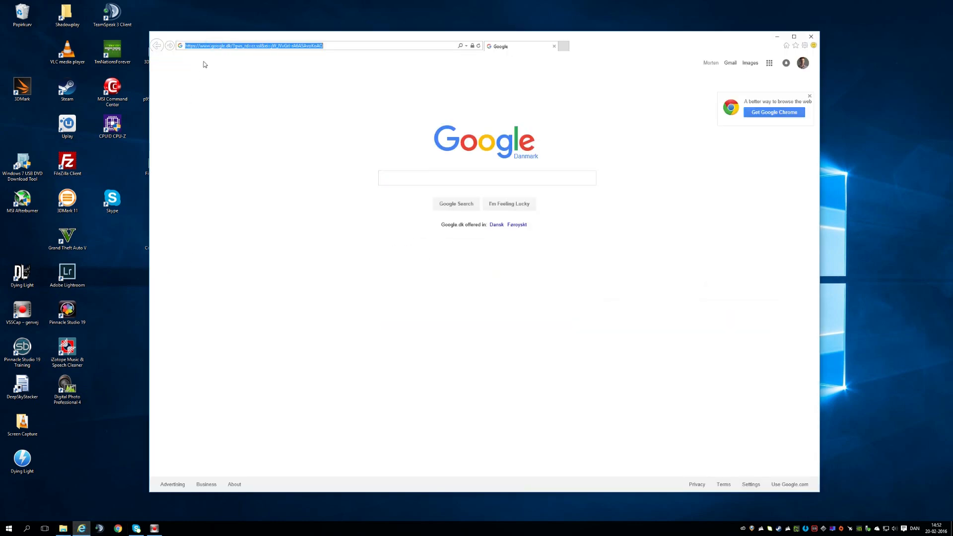
Download unRAIDServer-6.1.8-x86_64.zip from the lime-technology.com download page.
type("lime-technology.com/")
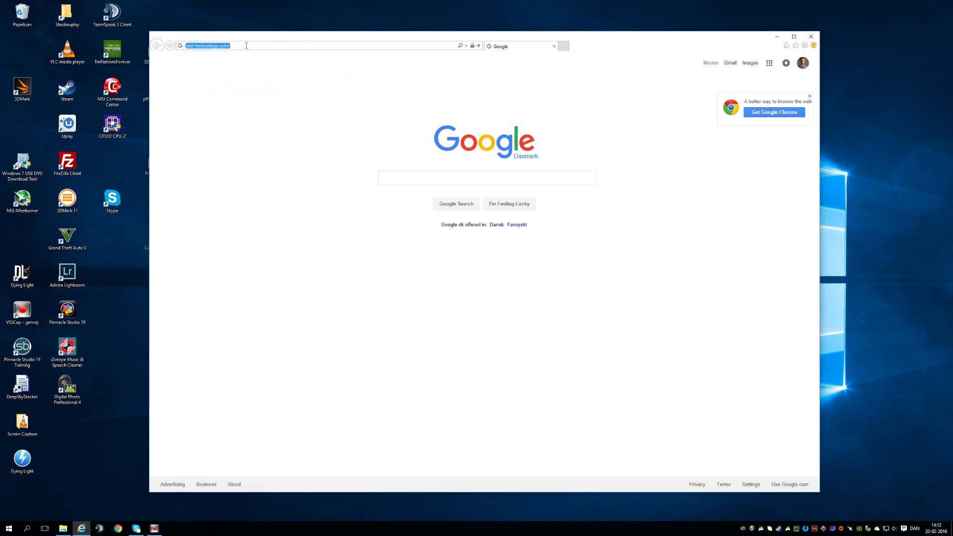
key("Return")
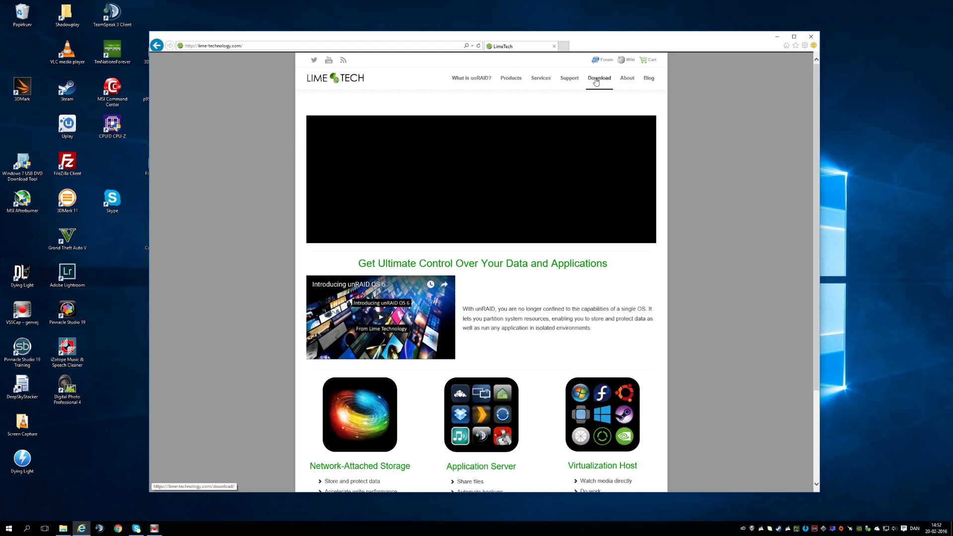
left_click(598, 78)
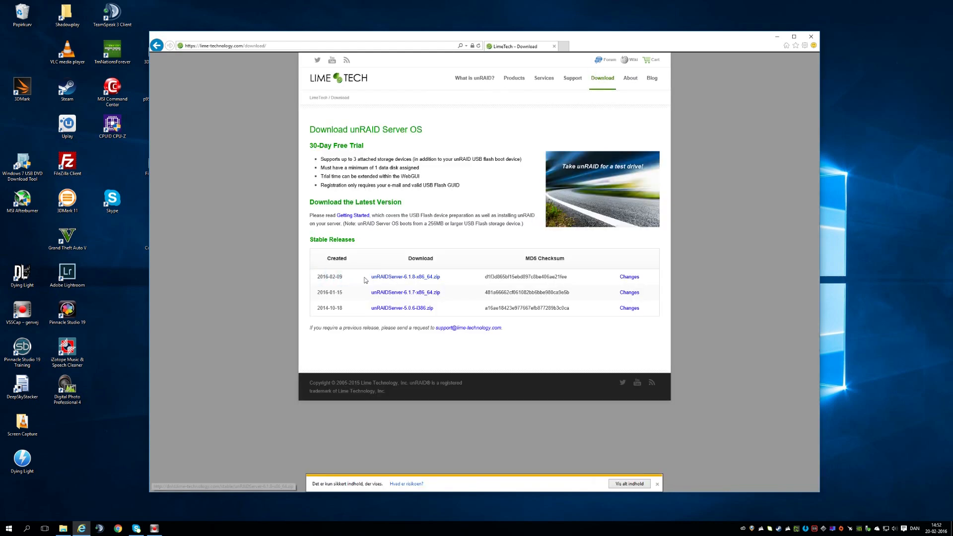
mouse_move(402, 280)
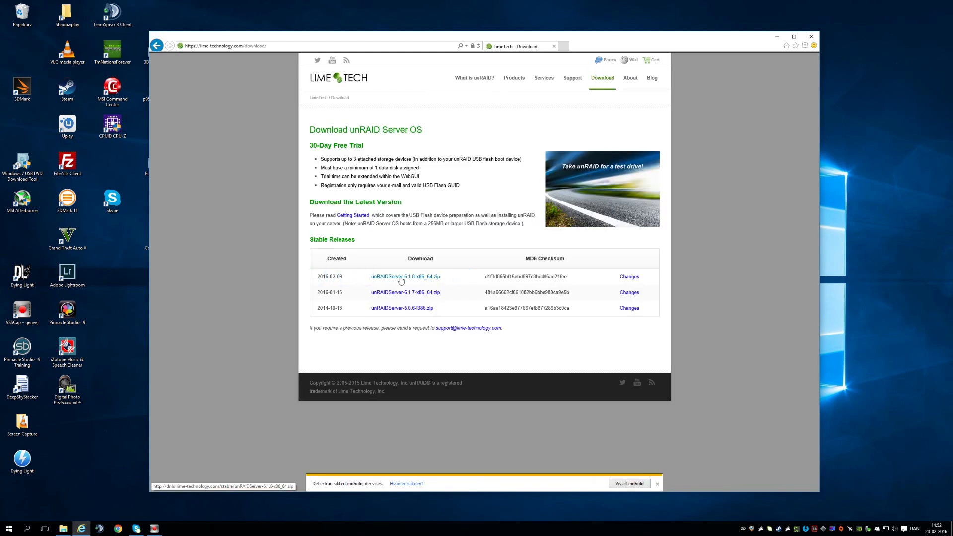
left_click(405, 277)
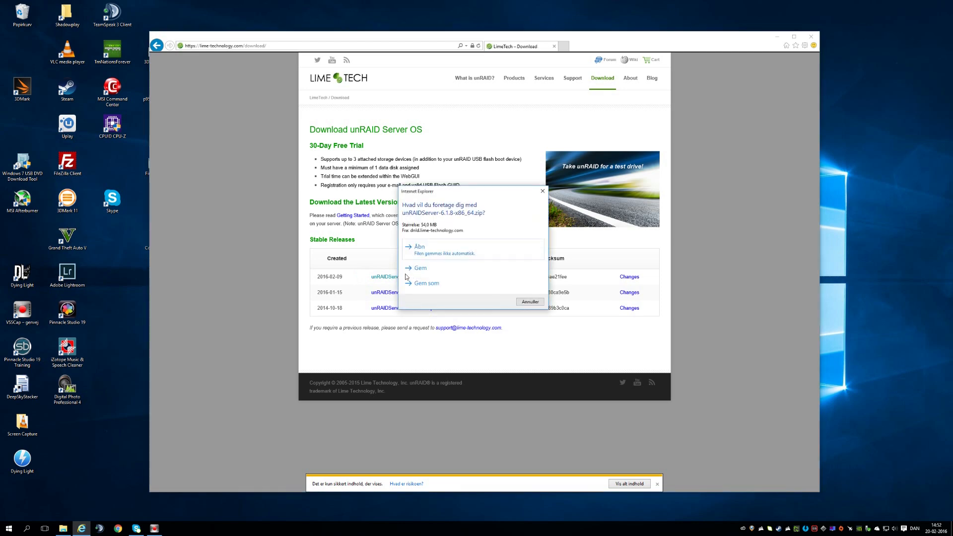
left_click(529, 301)
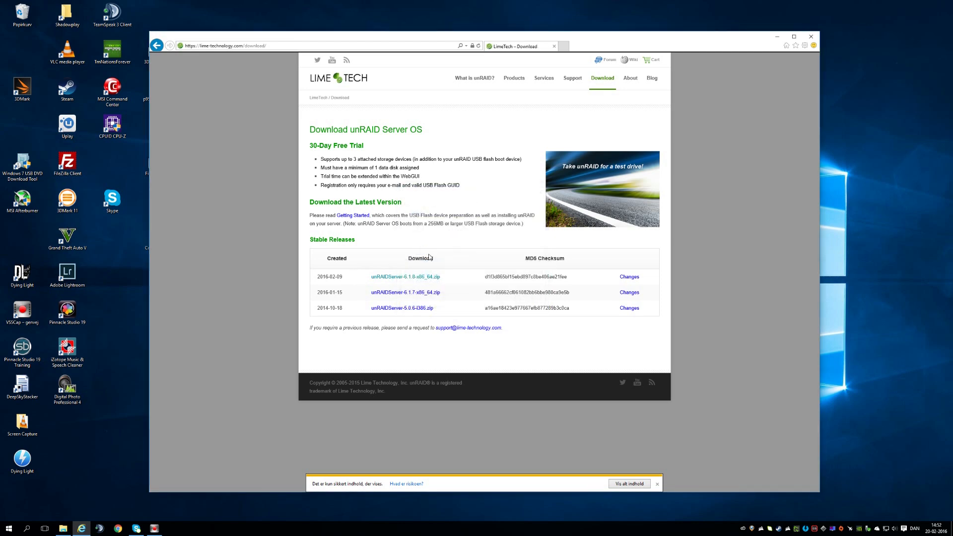
left_click(558, 483)
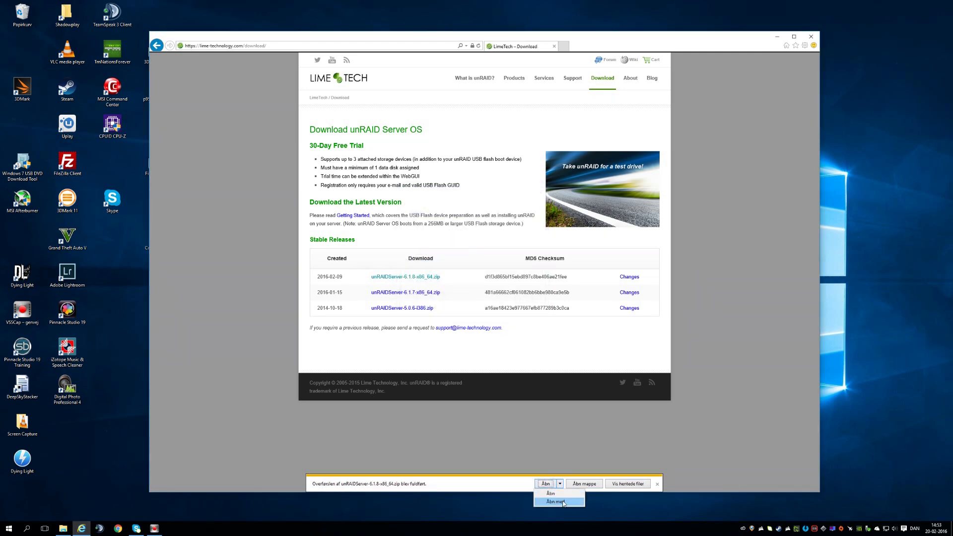
Extract the unRAIDServer-6.1.8-x86_64 zip and send all its files to UNRAID (E:).
left_click(558, 502)
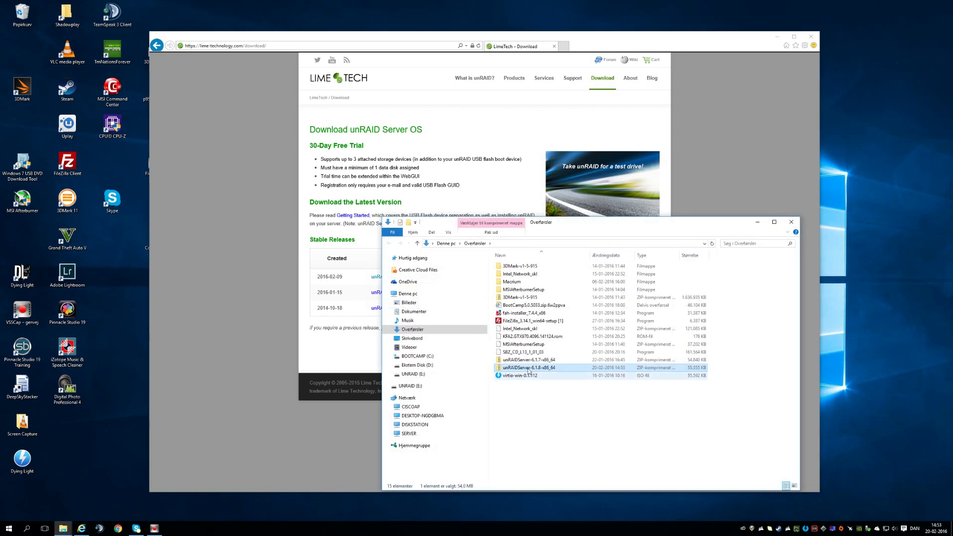
right_click(528, 368)
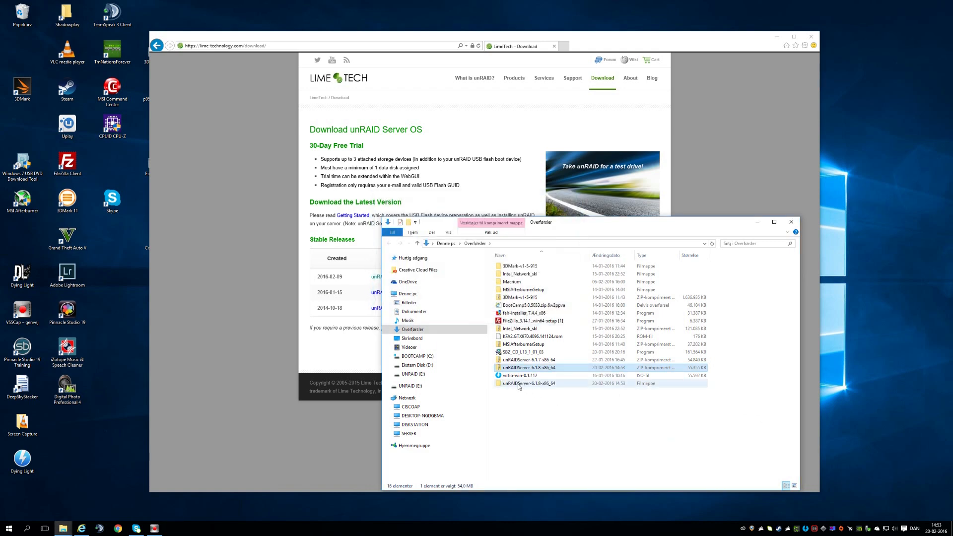
double_click(529, 384)
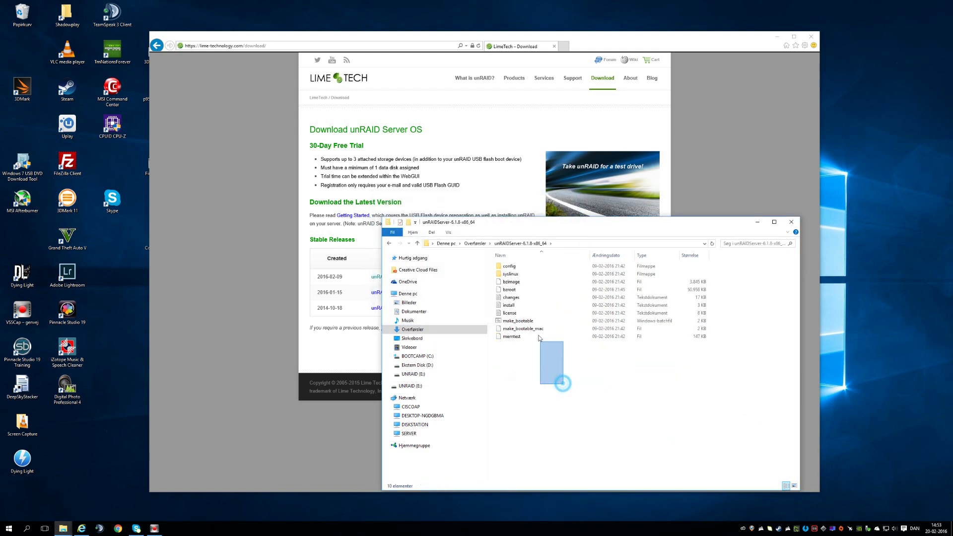
key("ctrl+a")
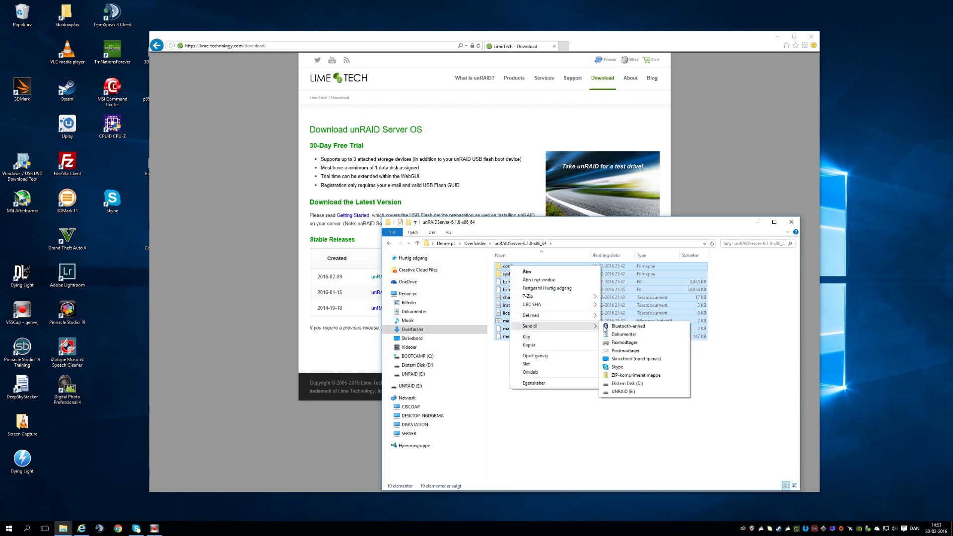
left_click(578, 377)
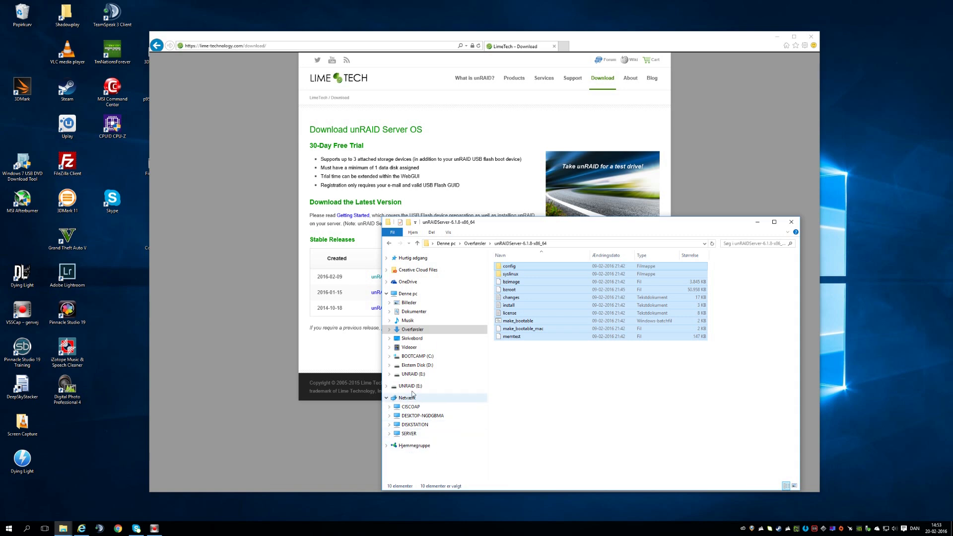
Run make_bootable on UNRAID (E:) as administrator and dismiss it once Completed.
left_click(409, 386)
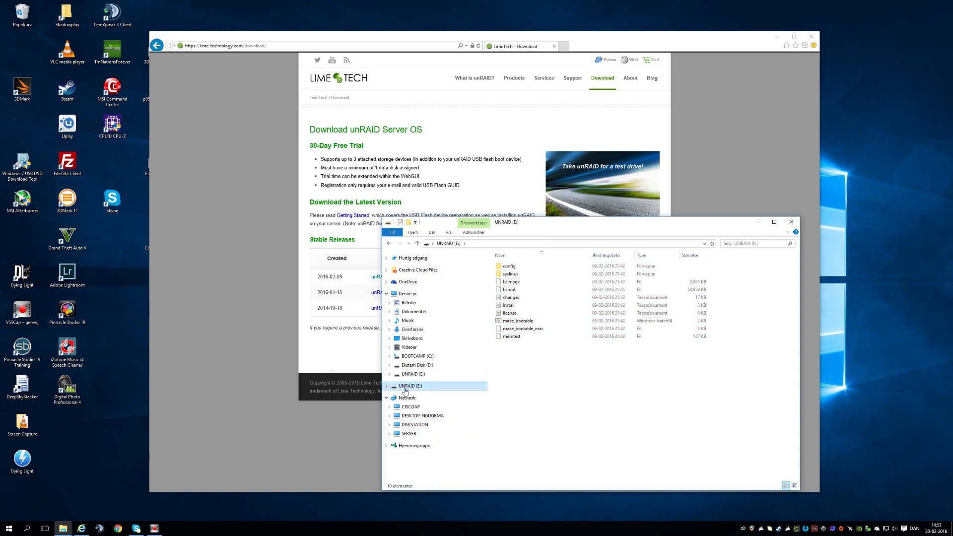
mouse_move(498, 382)
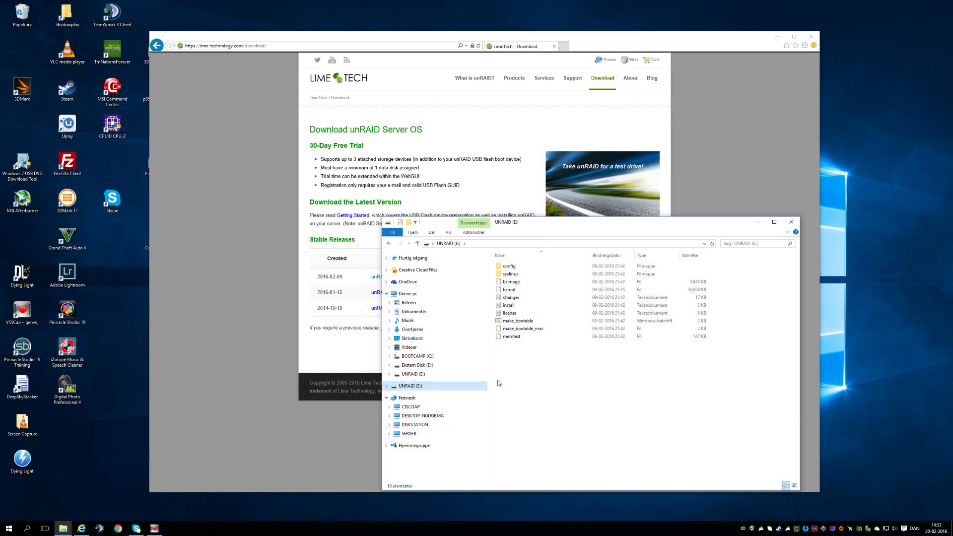
left_click(518, 320)
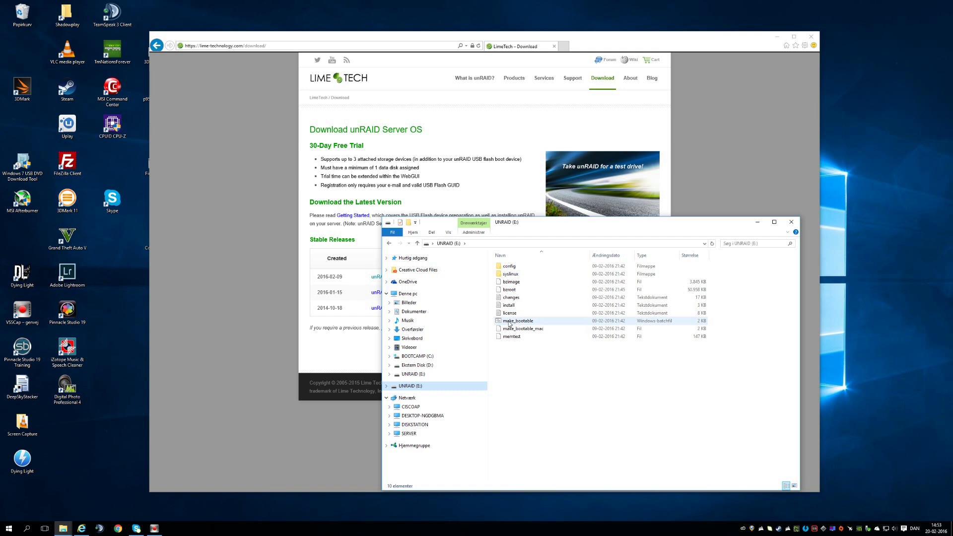
mouse_move(513, 322)
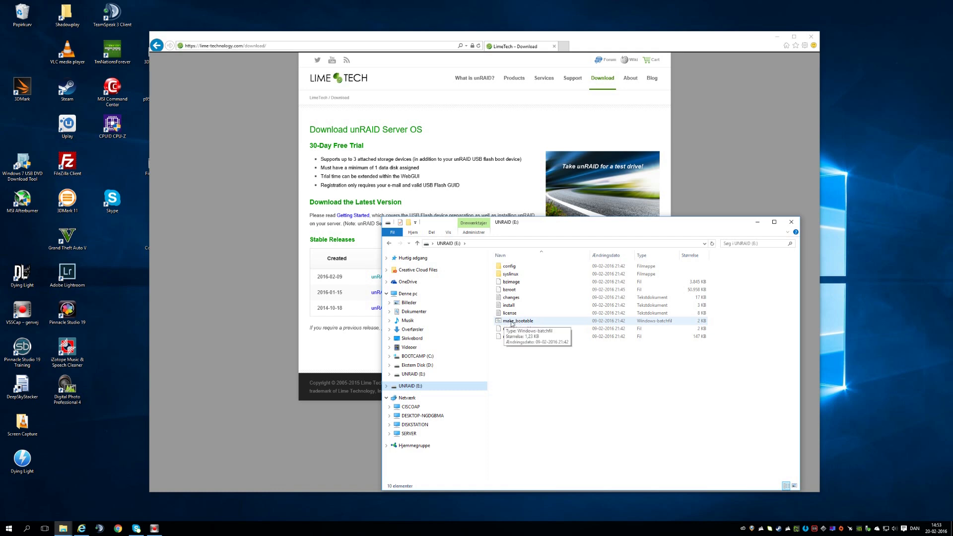
left_click(517, 321)
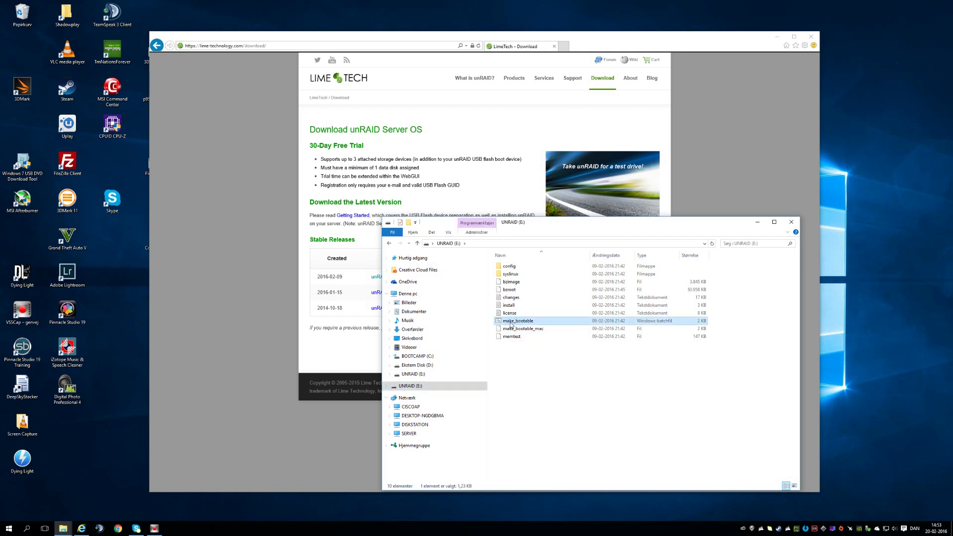
right_click(517, 321)
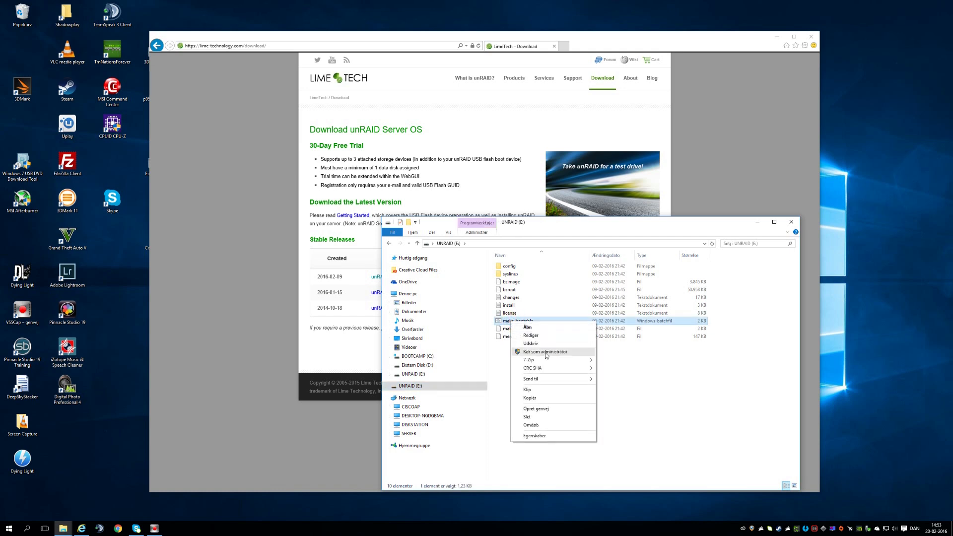
left_click(544, 351)
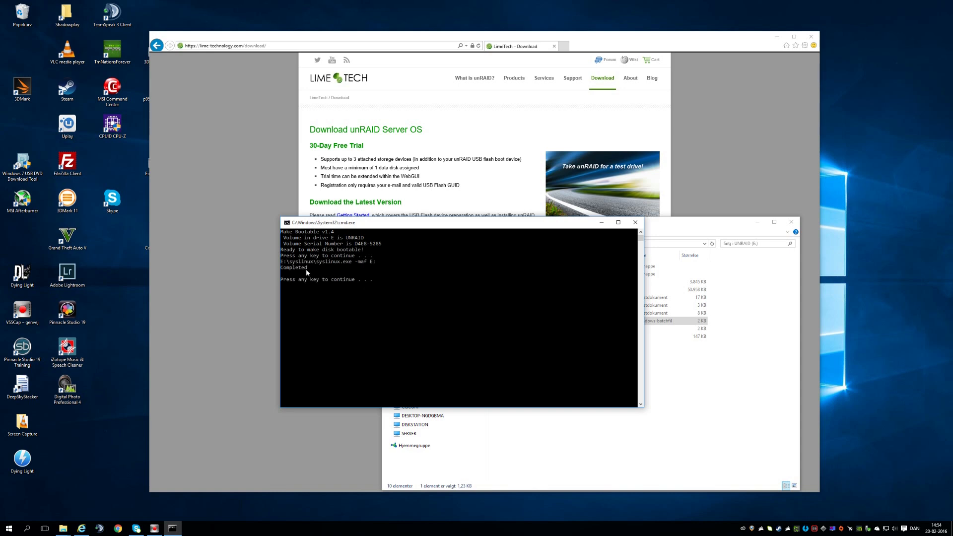
mouse_move(407, 299)
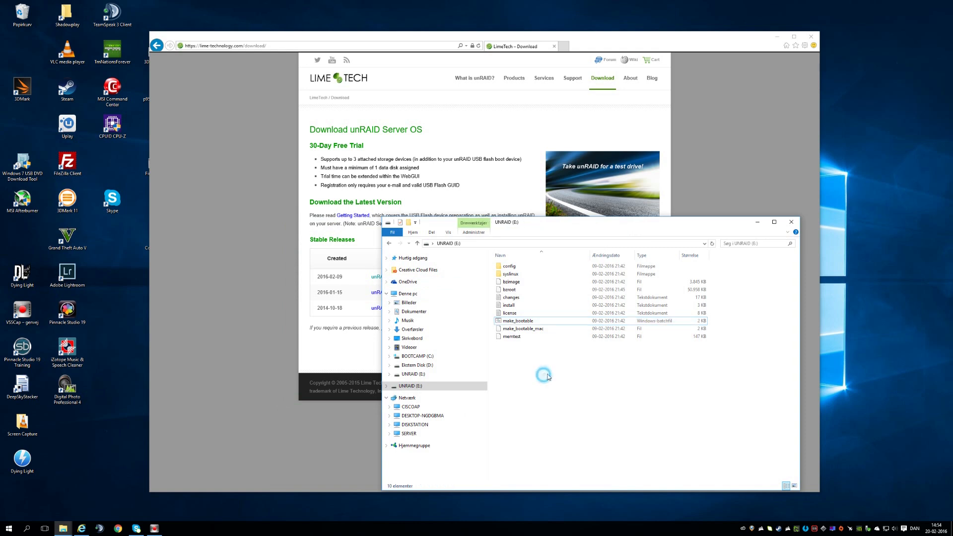
key("ctrl+a")
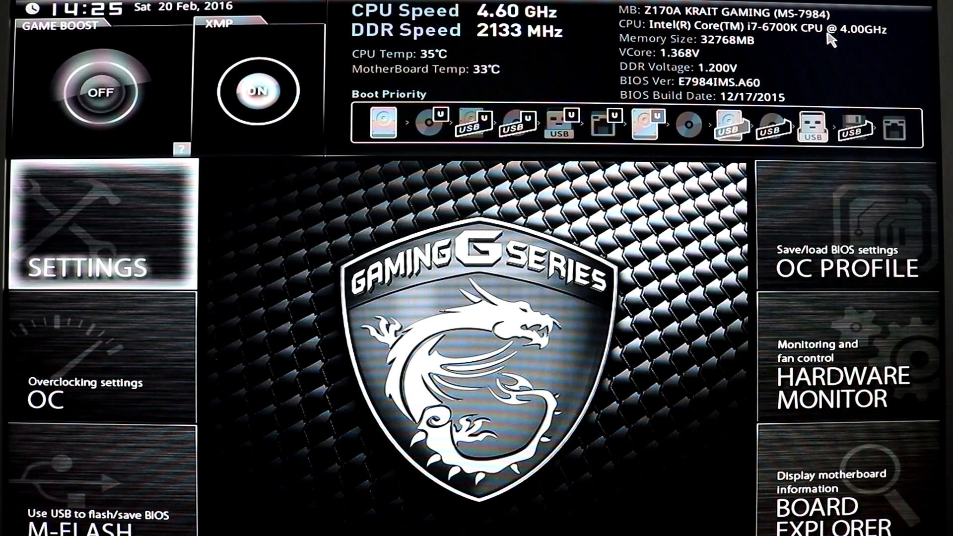
Set Initiate Graphic Adapter to IGD in SETTINGS > Advanced > Integrated Graphics Configuration.
left_click(101, 227)
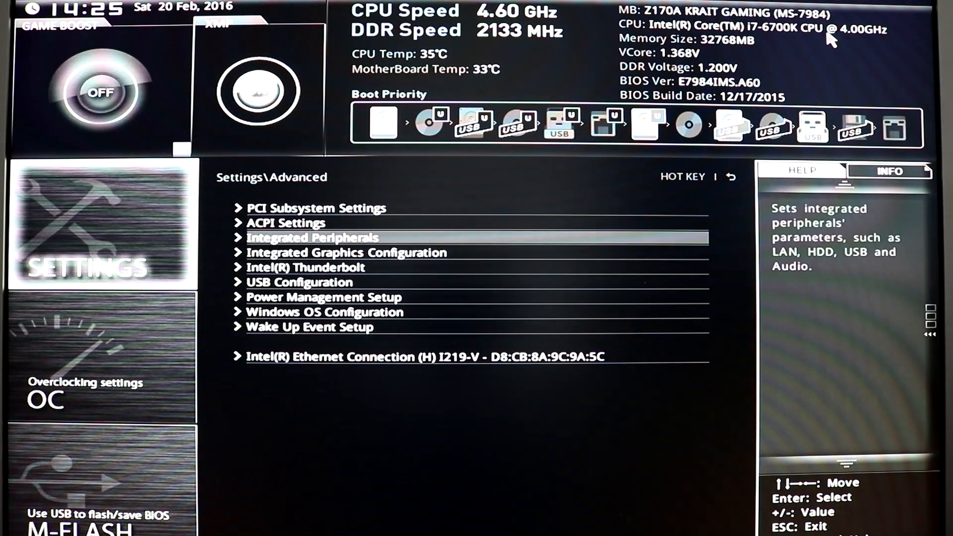
key("Down")
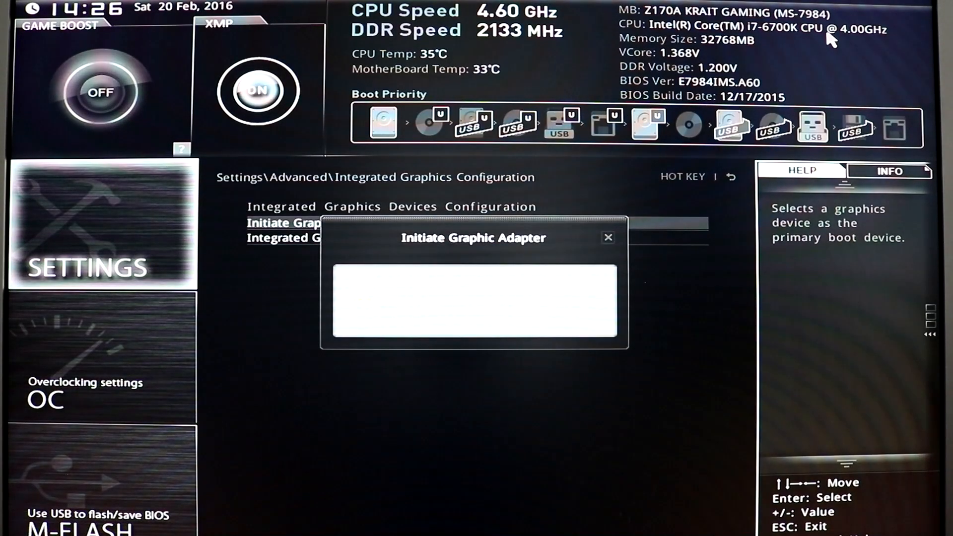
left_click(608, 237)
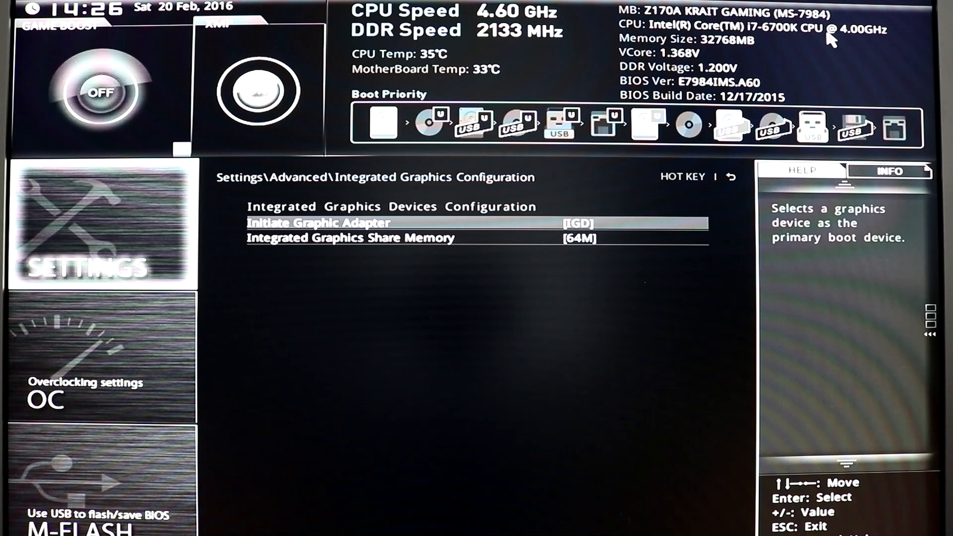
key("Escape")
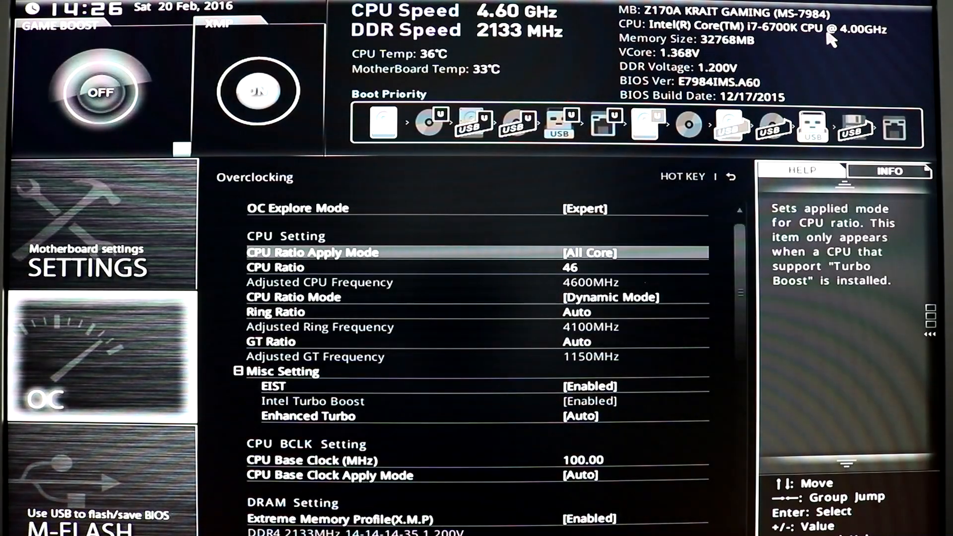
Check that Intel Virtualization Tech and Intel VT-D Tech are Enabled in CPU Features.
scroll("down", 3)
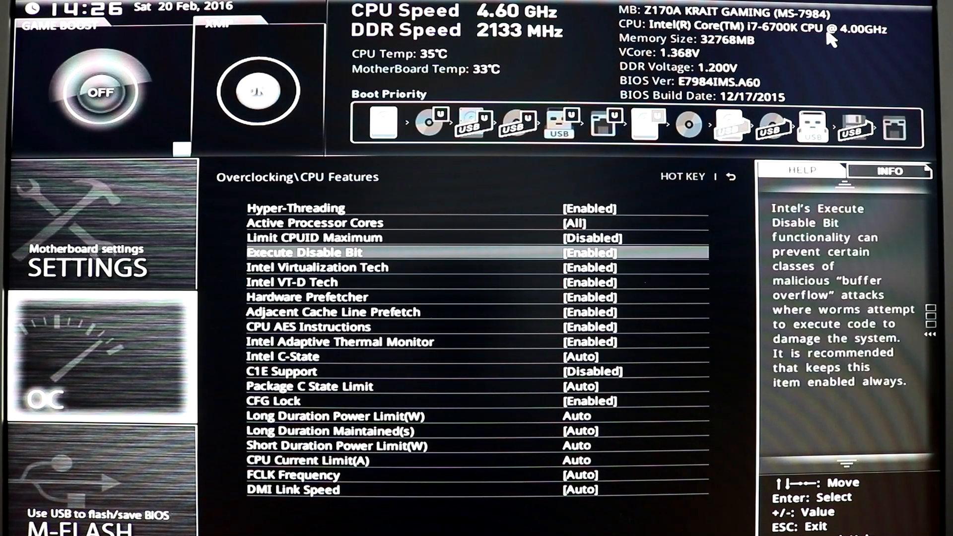
key("Down")
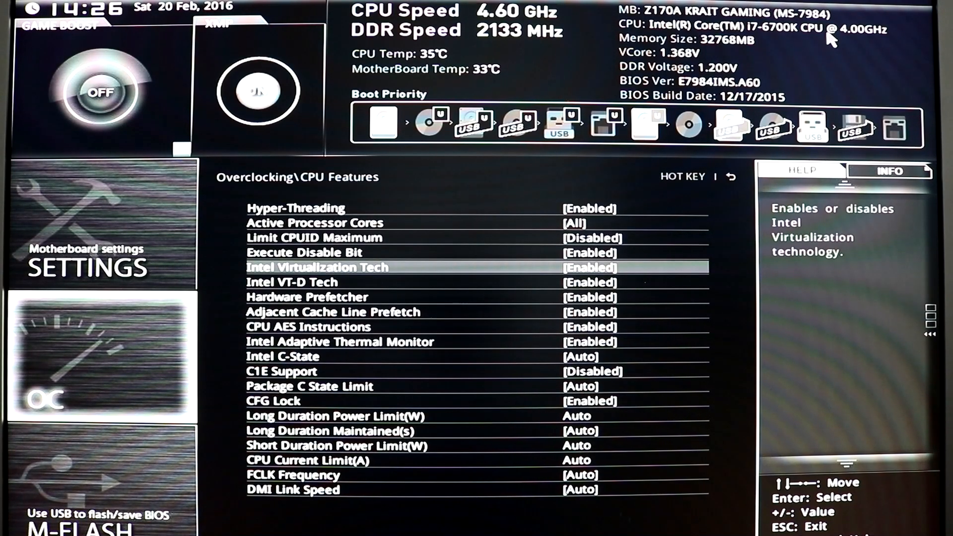
key("Down")
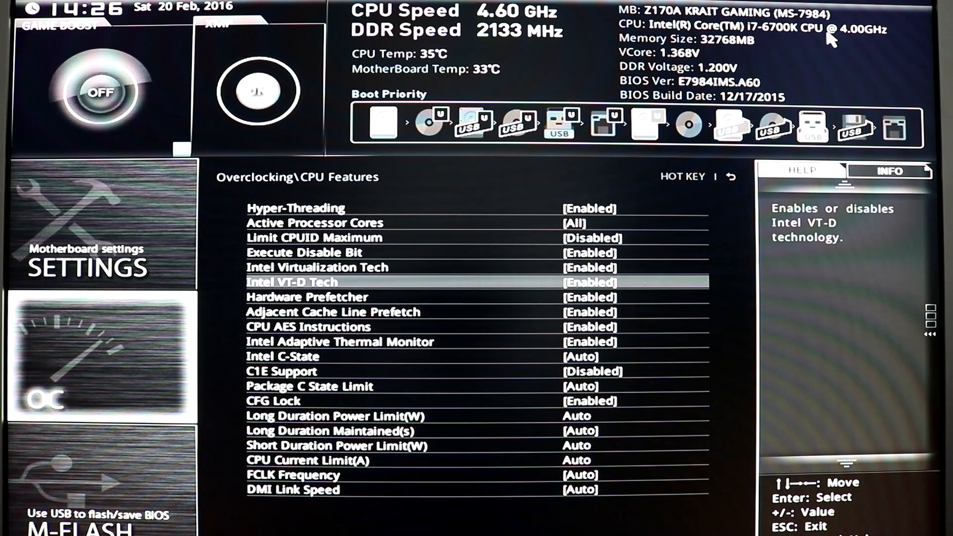
key("up")
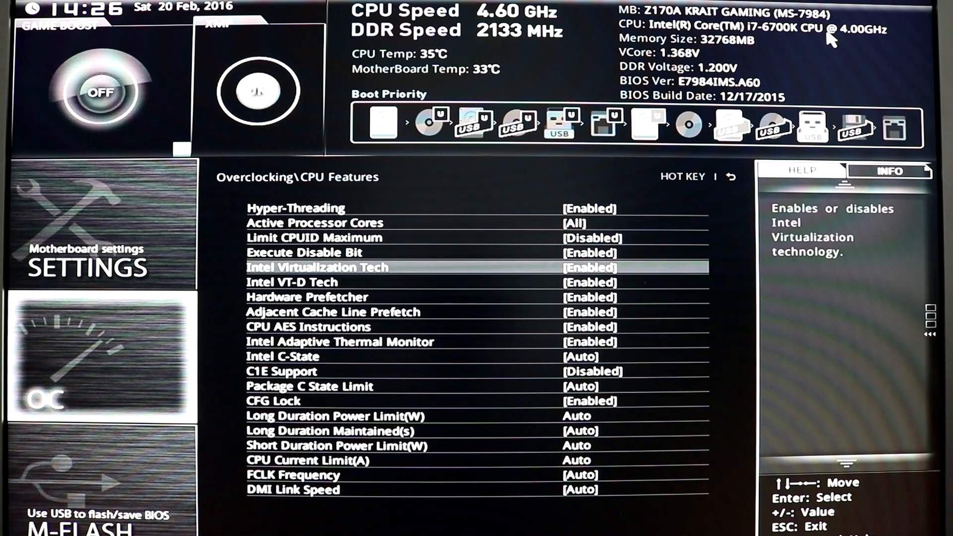
key("Escape")
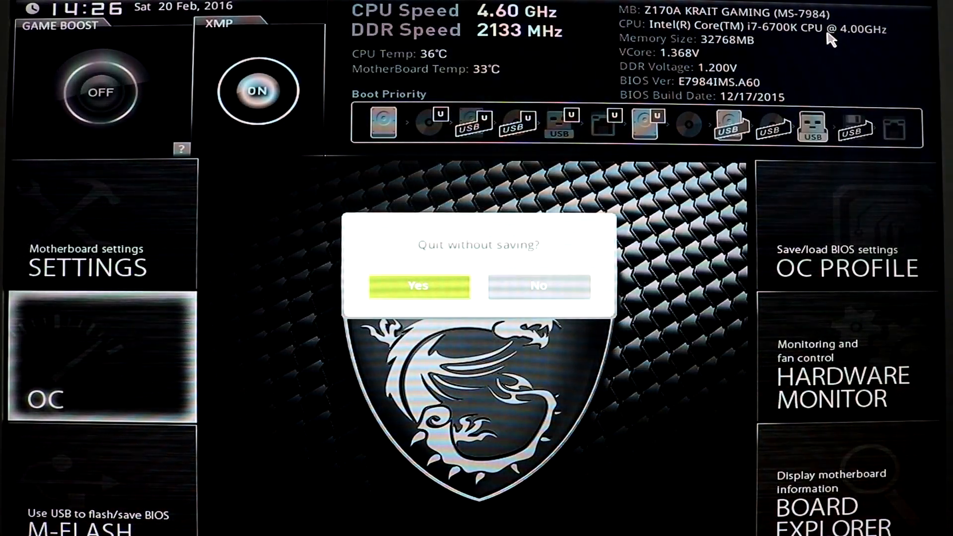
Answer Yes to quit the BIOS without saving and boot into Windows.
left_click(418, 286)
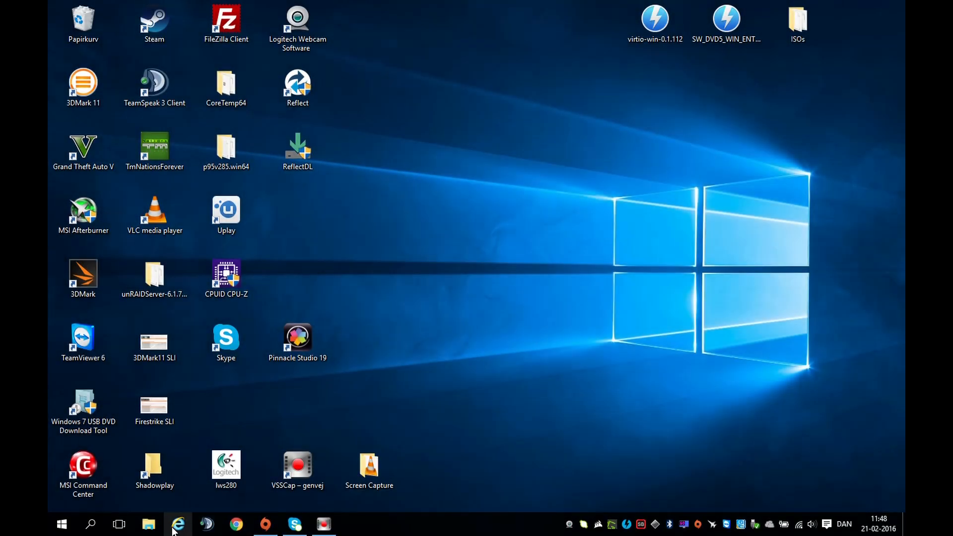
Browse to 'tower' in Internet Explorer to reach the unRAID web interface.
left_click(176, 523)
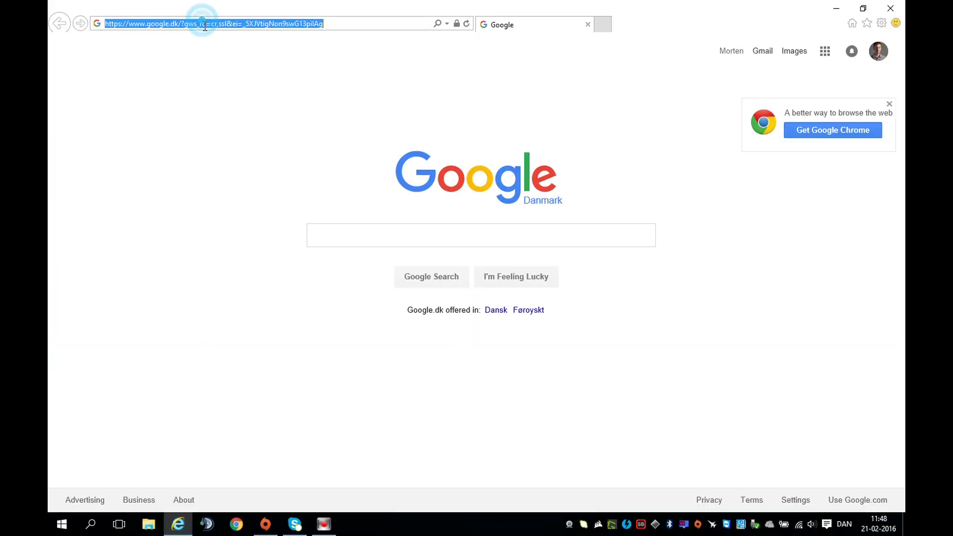
type("tower/")
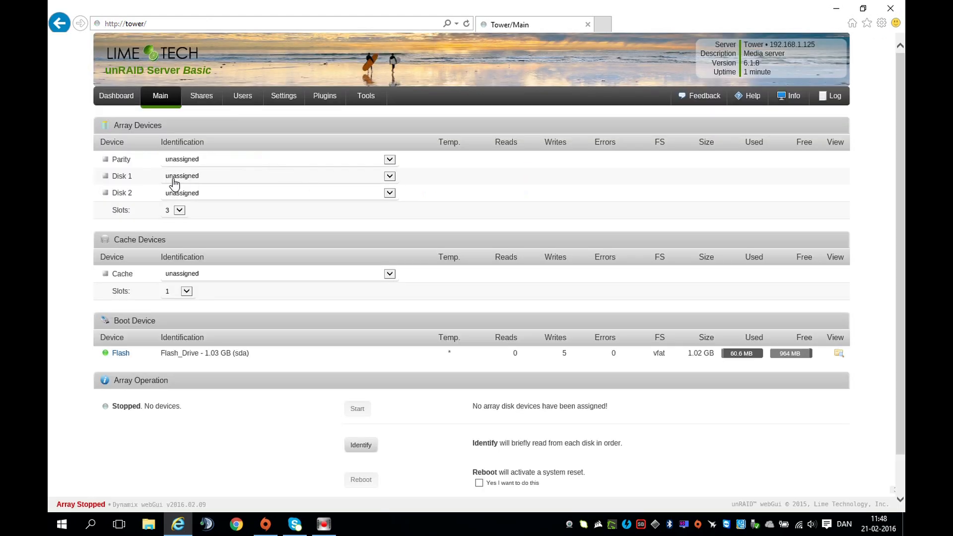
Assign the two 120 GB Corsair Force 3 SSDs as Disk 1 and Disk 2, then Start the array.
left_click(389, 176)
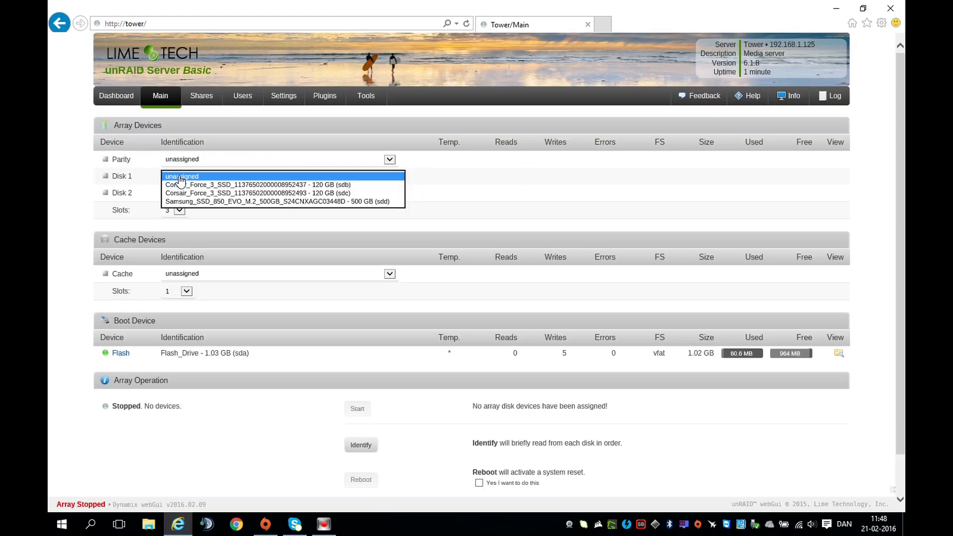
left_click(256, 185)
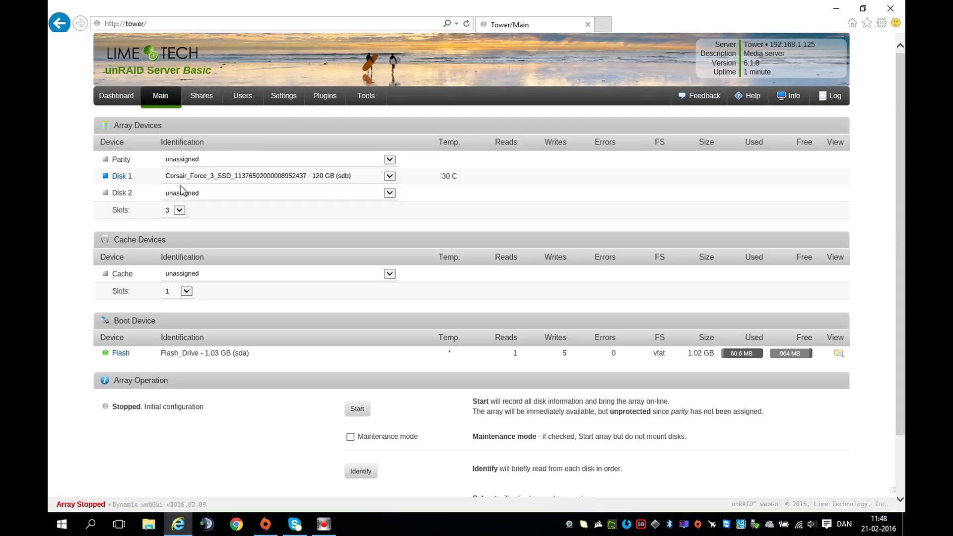
mouse_move(184, 194)
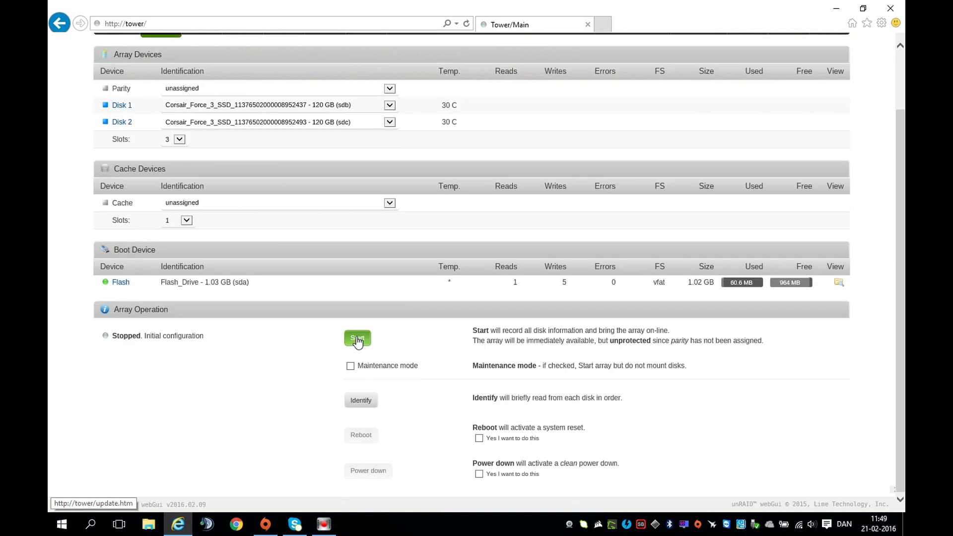
left_click(358, 338)
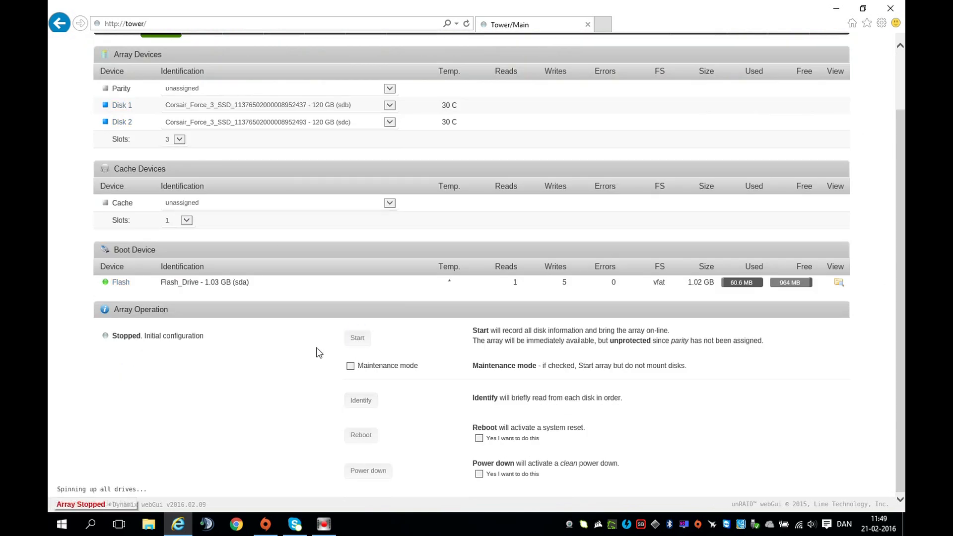
left_click(358, 338)
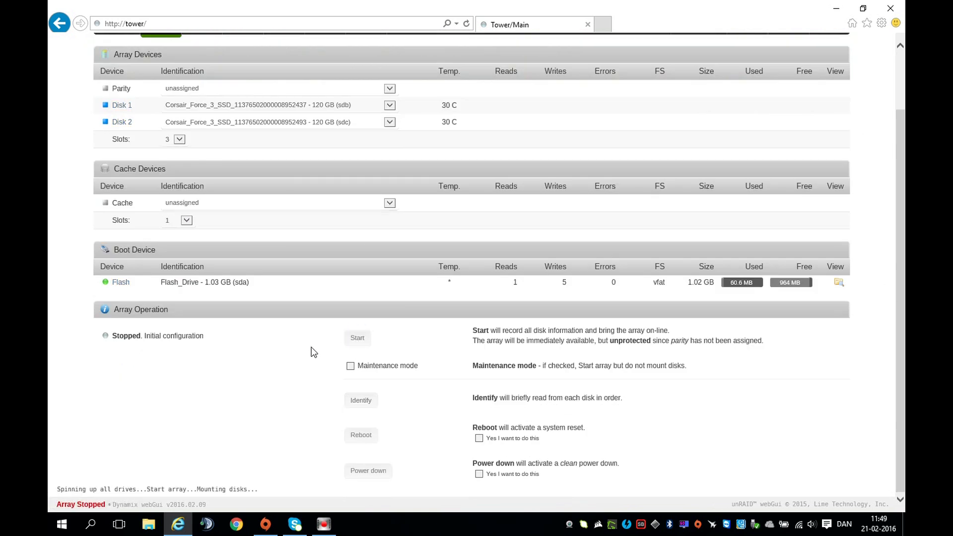
left_click(357, 338)
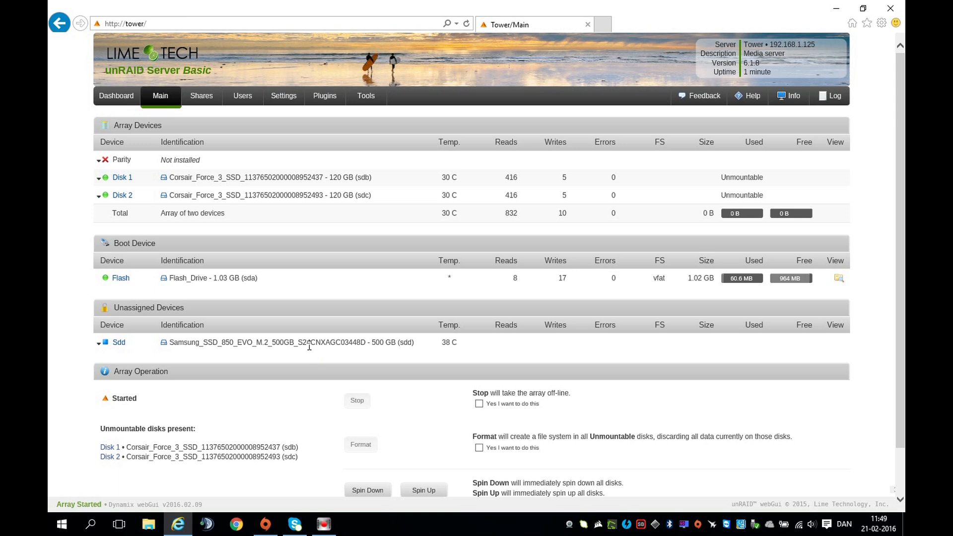
Tick 'Yes I want to do this' and Format the unmountable Disk 1 and Disk 2.
left_click(479, 448)
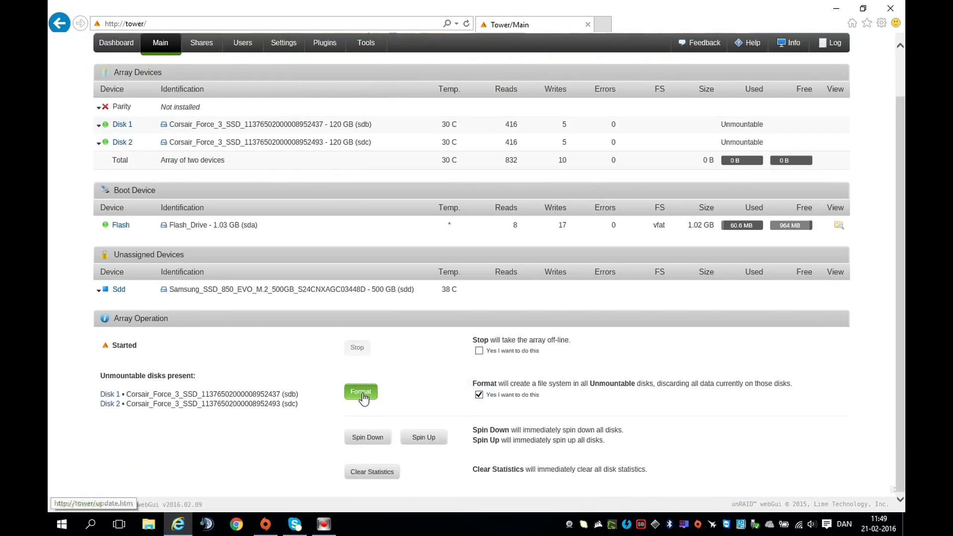
mouse_move(366, 395)
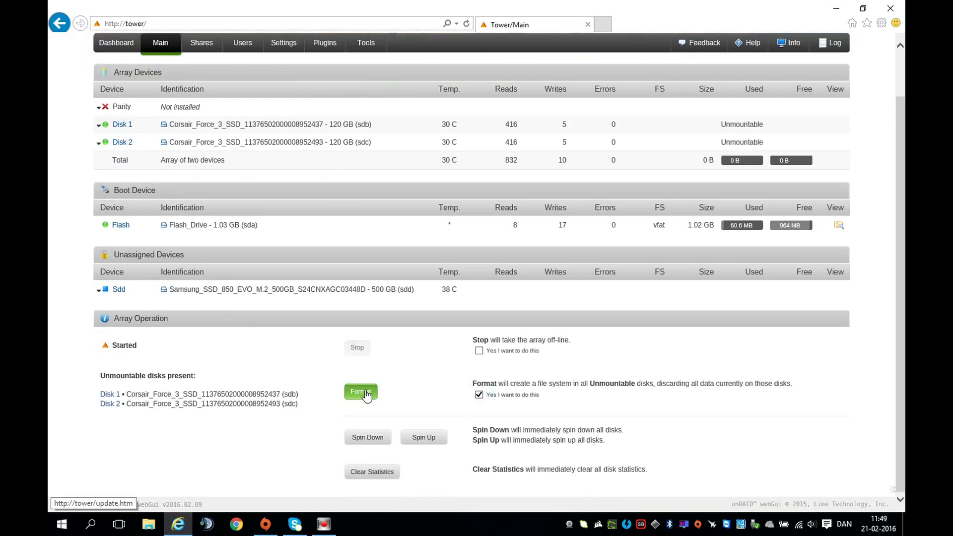
left_click(360, 391)
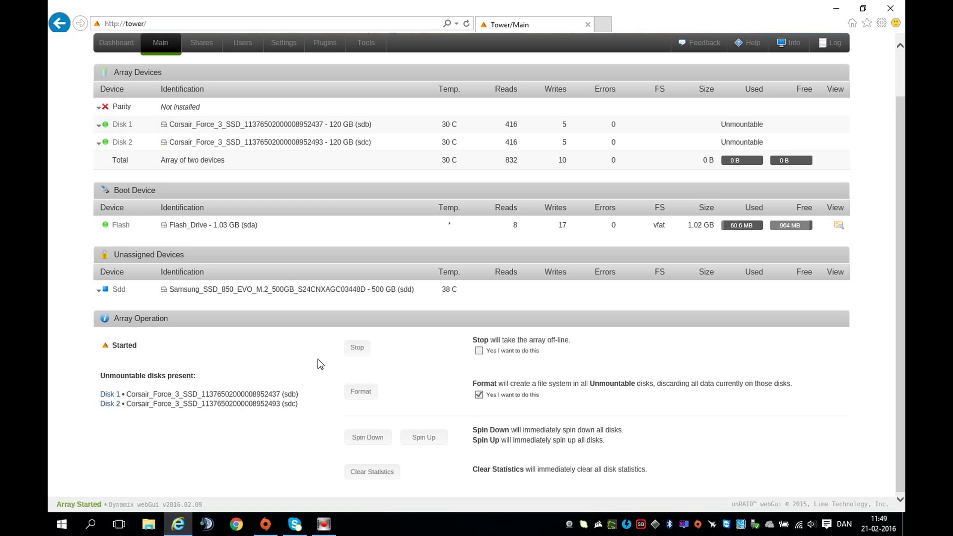
left_click(360, 390)
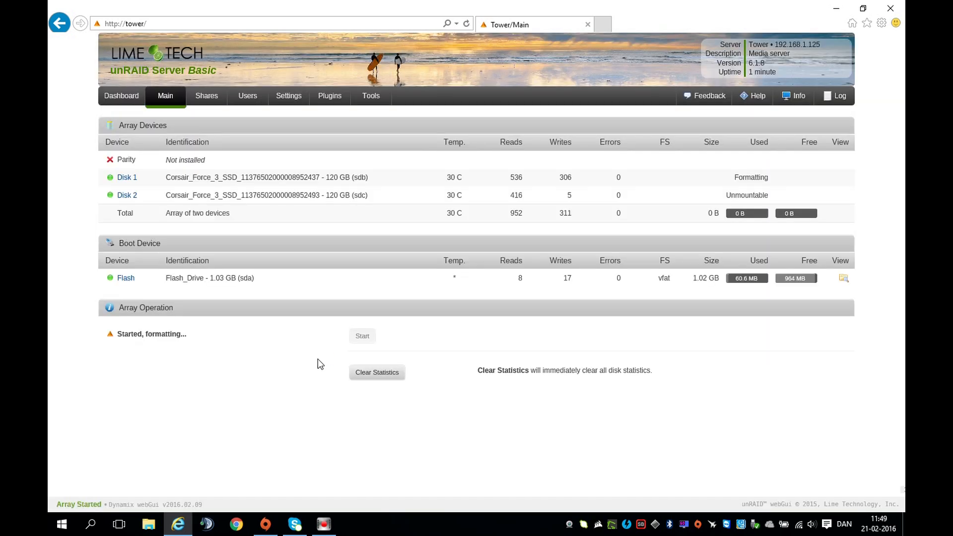
mouse_move(133, 354)
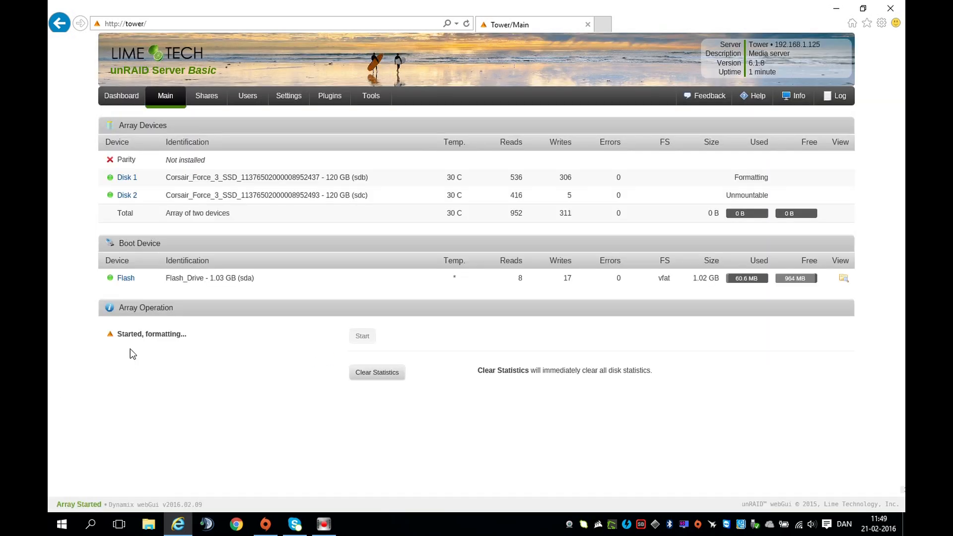
mouse_move(140, 345)
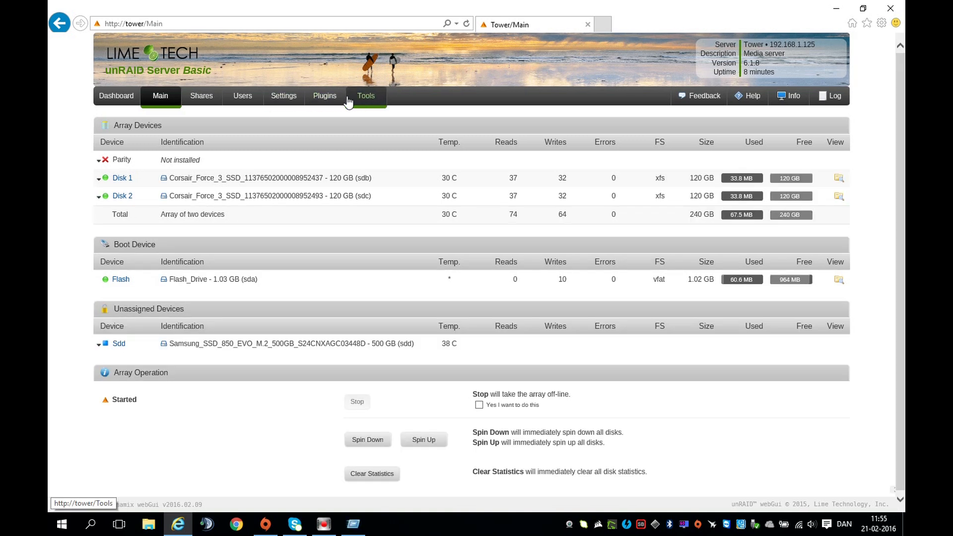
left_click(365, 95)
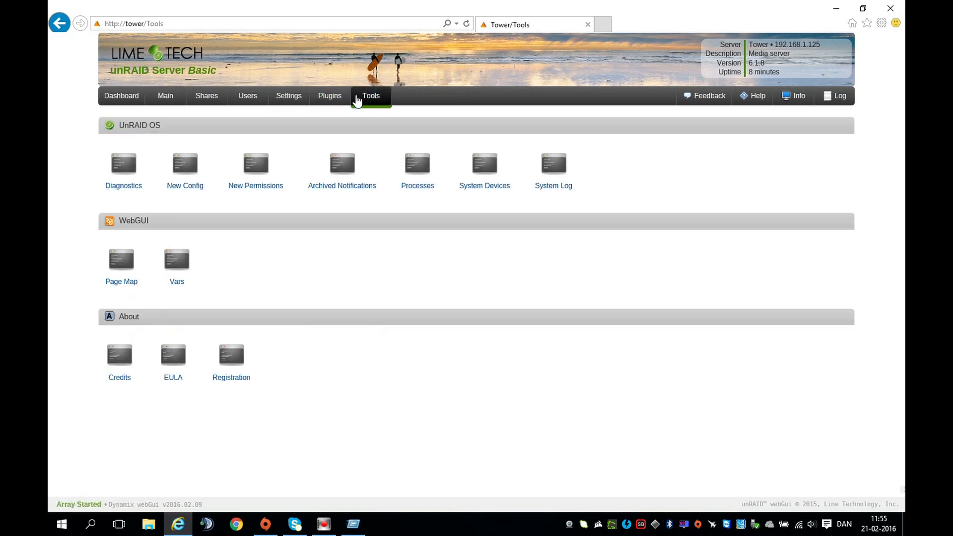
mouse_move(485, 164)
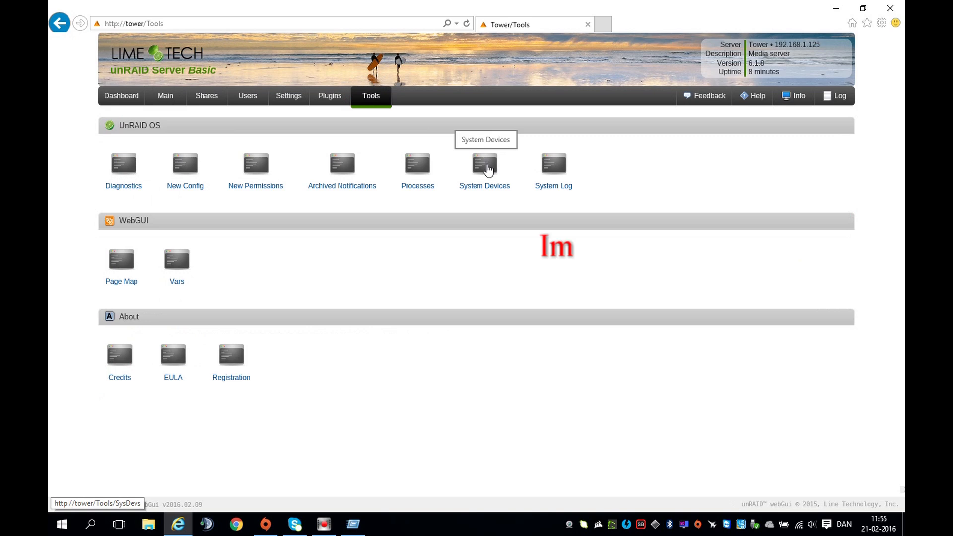
left_click(485, 164)
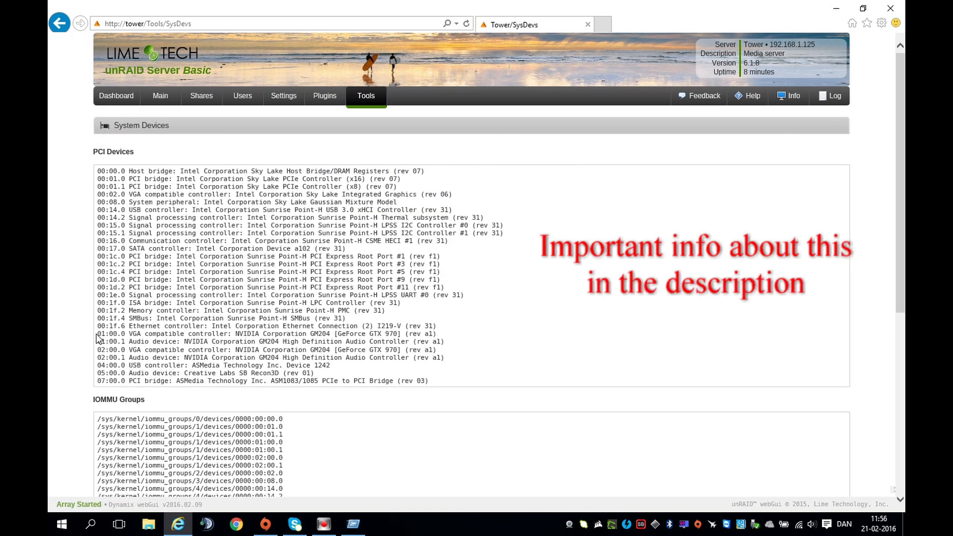
scroll("down", 3)
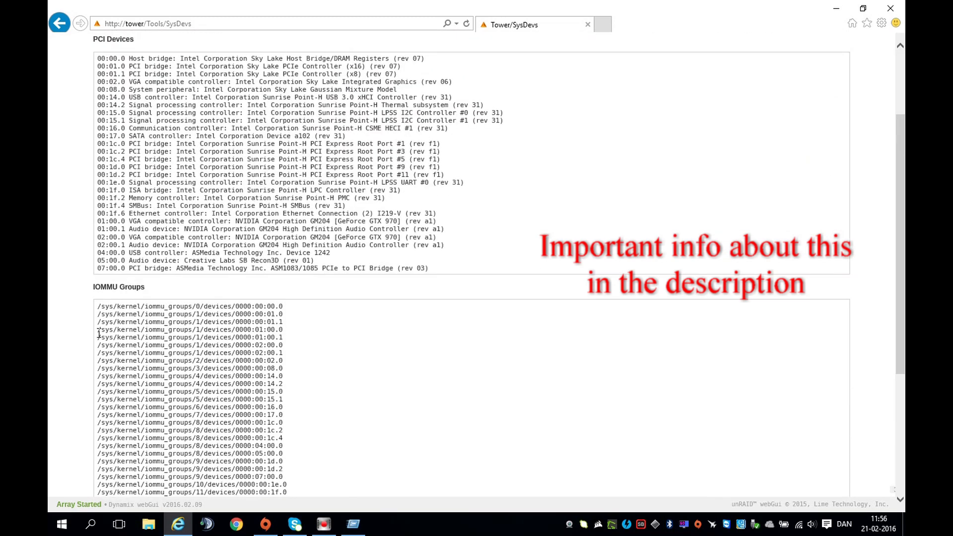
double_click(109, 221)
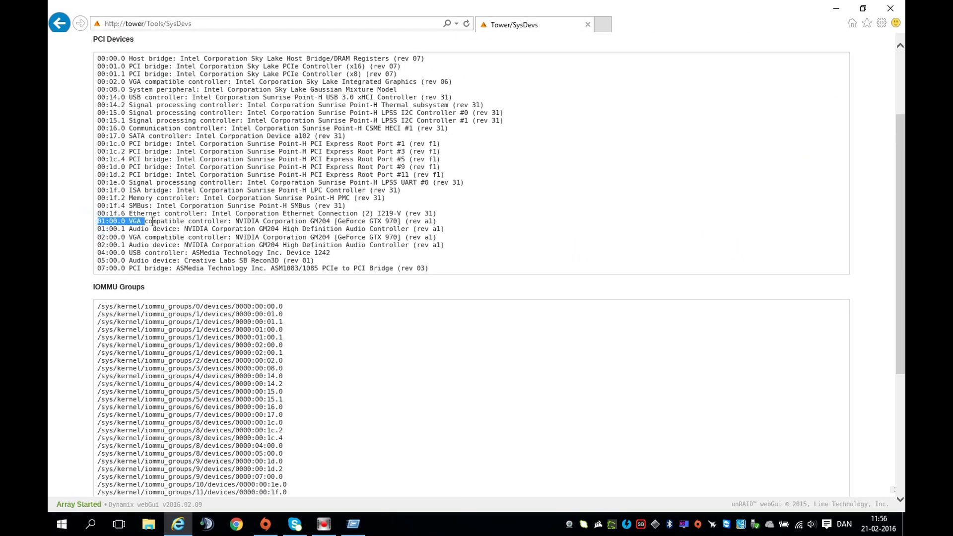
left_click_drag(143, 221, 383, 220)
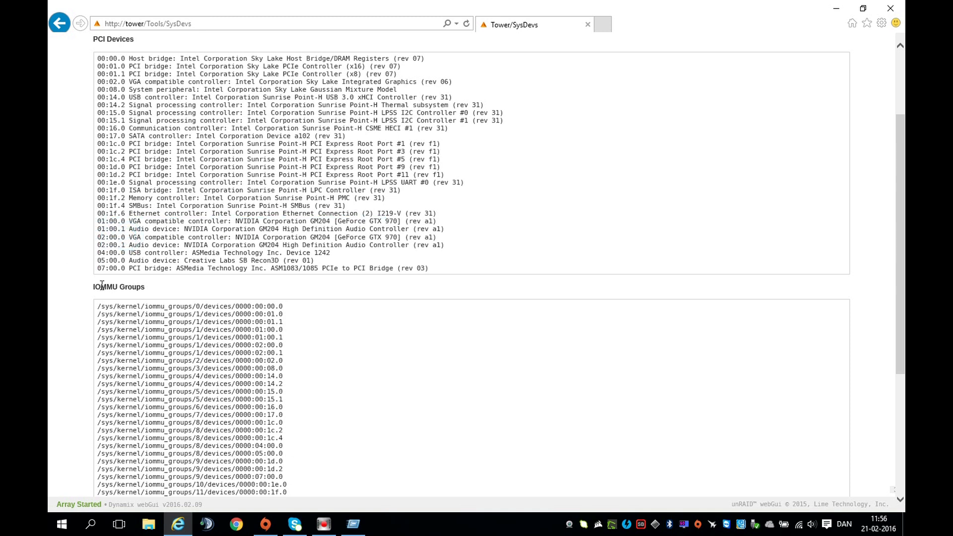
mouse_move(254, 330)
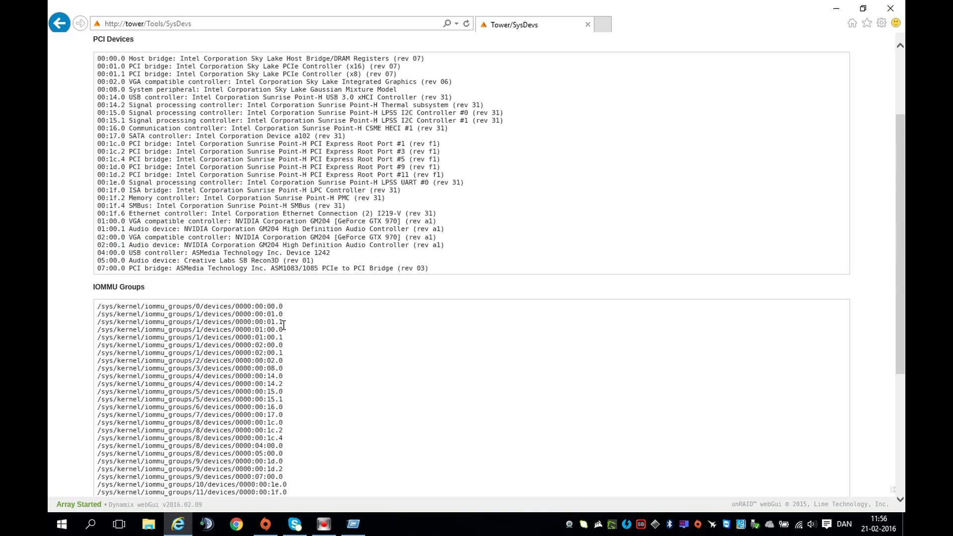
double_click(272, 330)
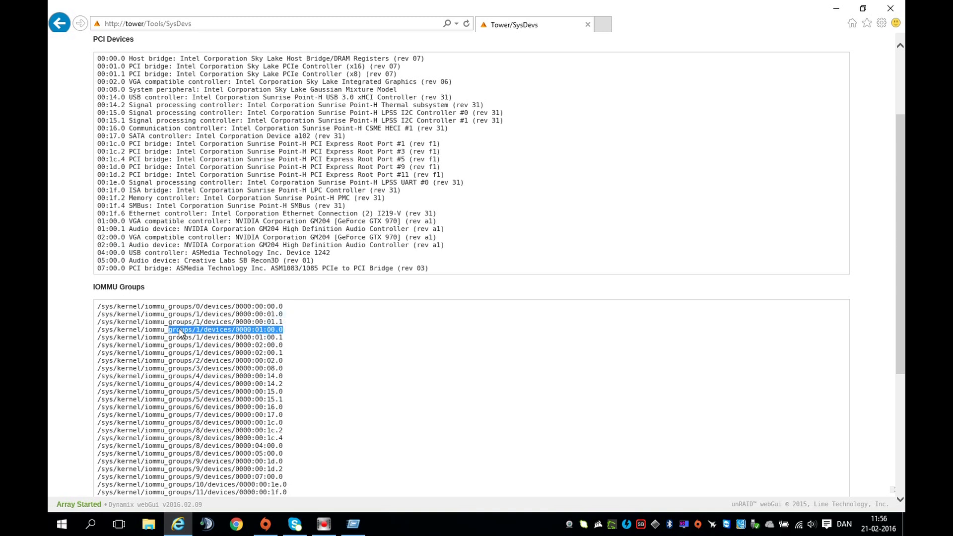
mouse_move(288, 352)
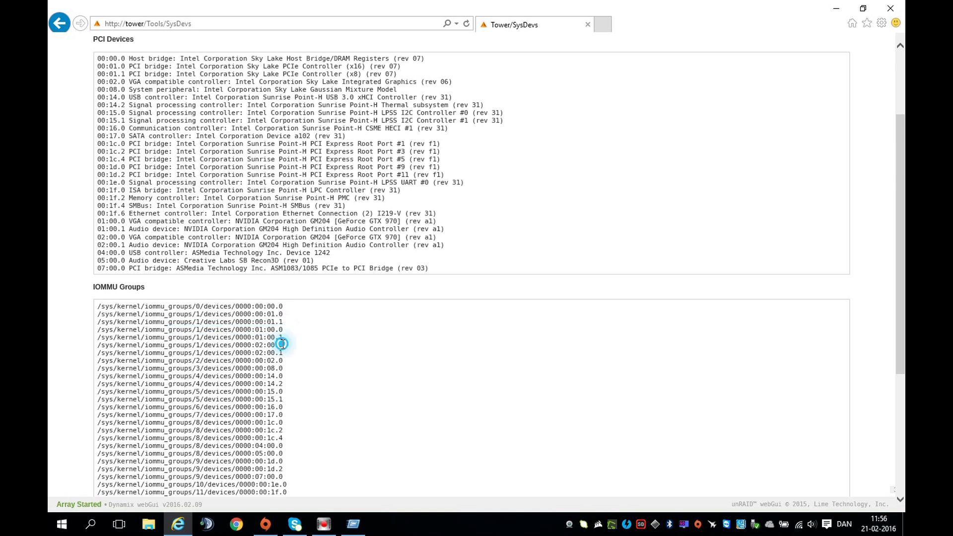
double_click(213, 345)
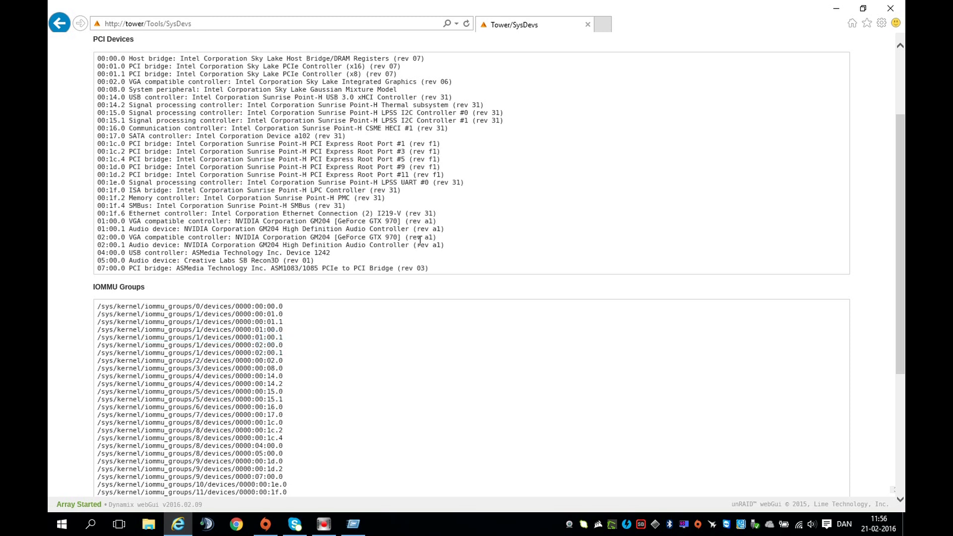
scroll("down", 3)
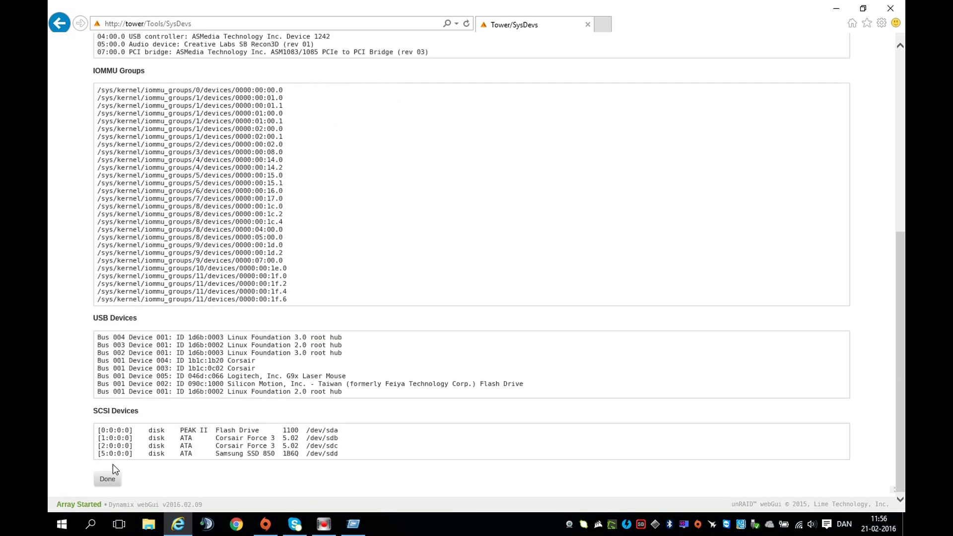
Leave the system devices page, go to Users, and open root's Edit User page.
left_click(107, 479)
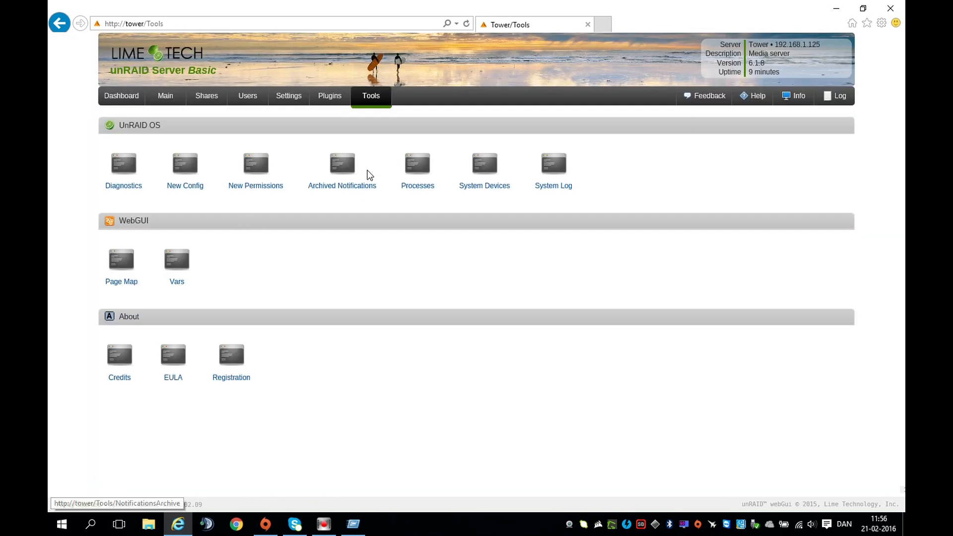
mouse_move(206, 95)
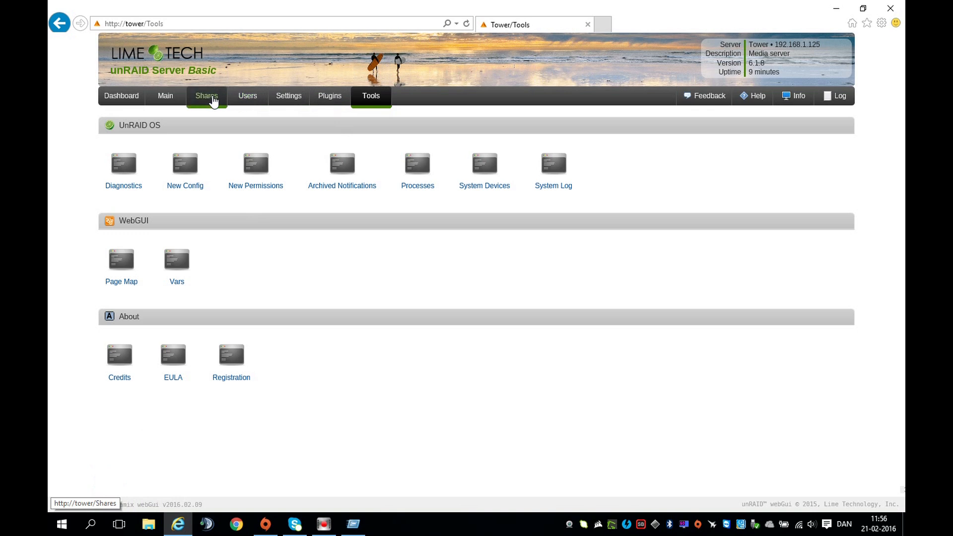
left_click(247, 96)
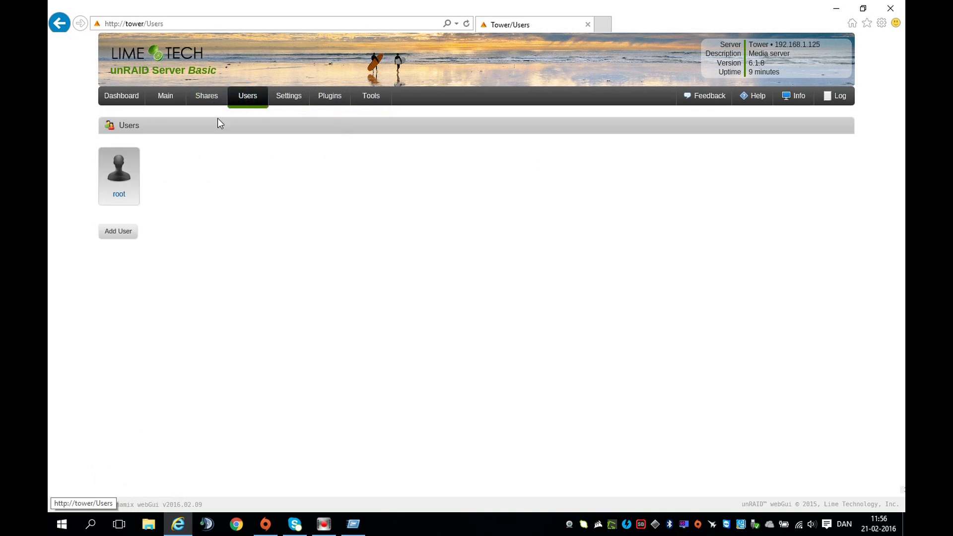
left_click(118, 173)
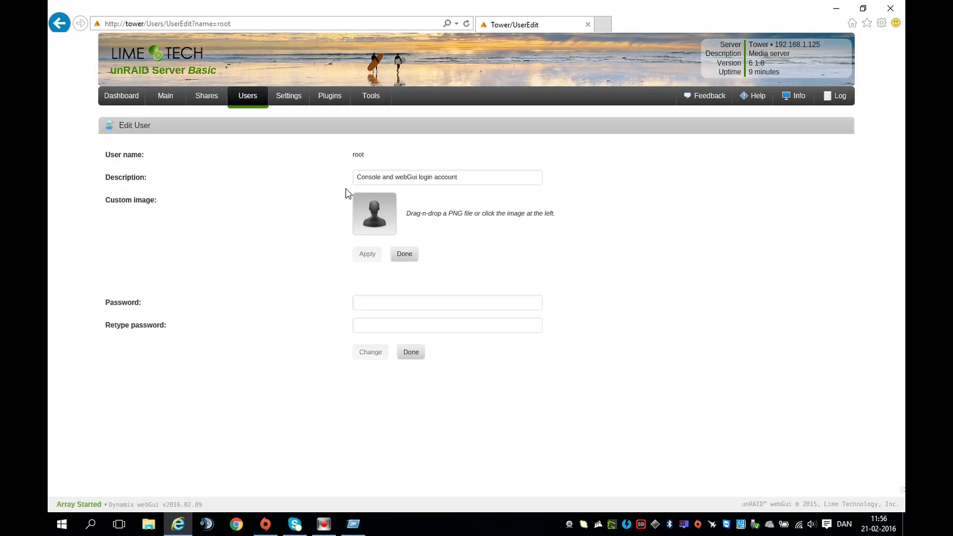
mouse_move(401, 385)
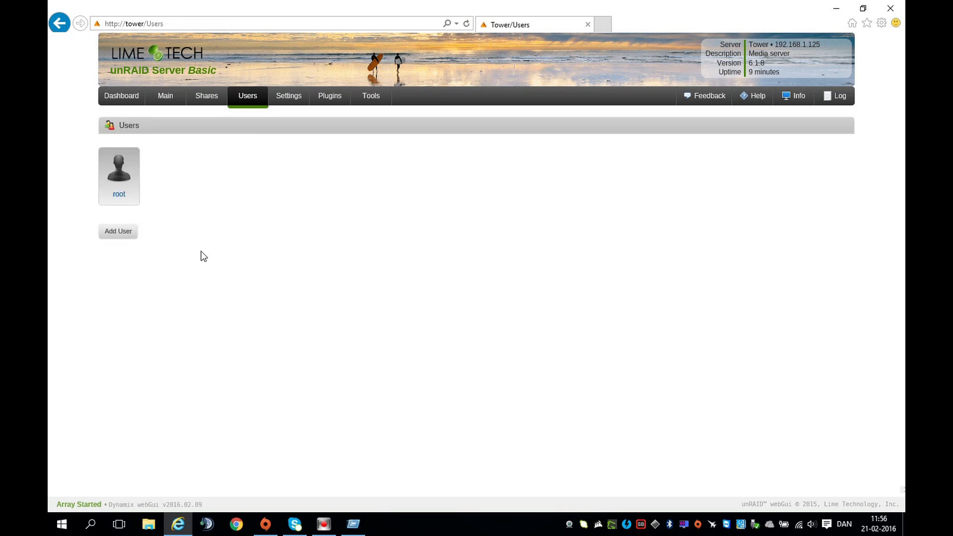
mouse_move(206, 96)
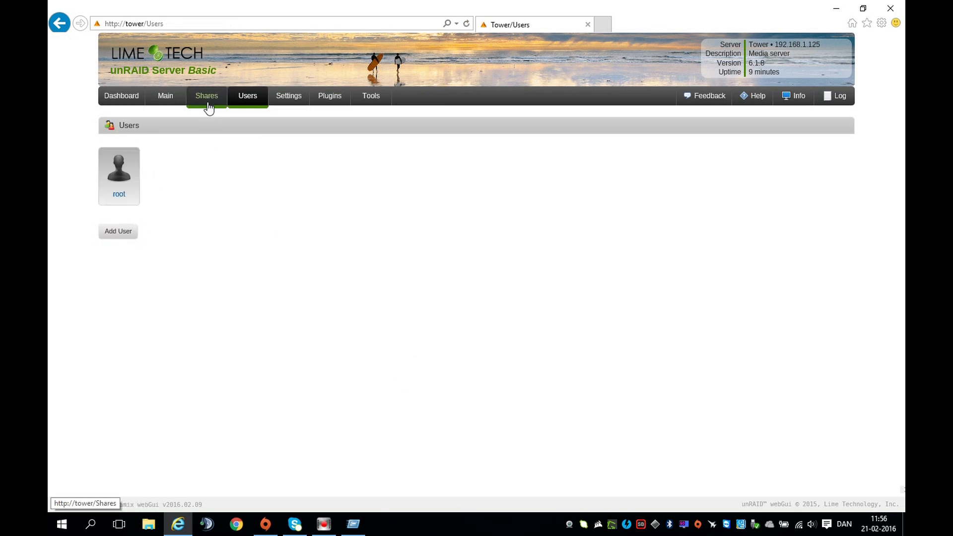
Add a new user share named 'ISOs' from the Shares tab.
left_click(206, 95)
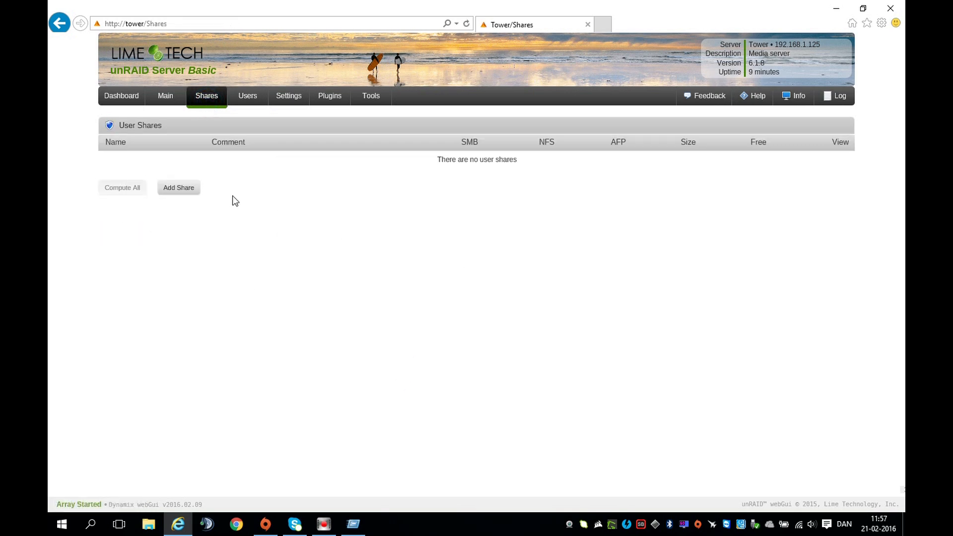
mouse_move(178, 188)
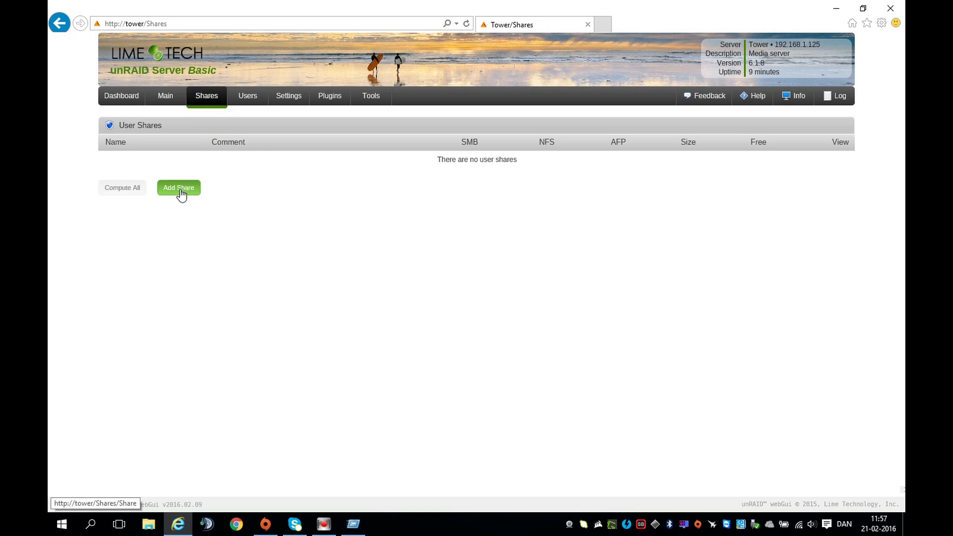
left_click(179, 188)
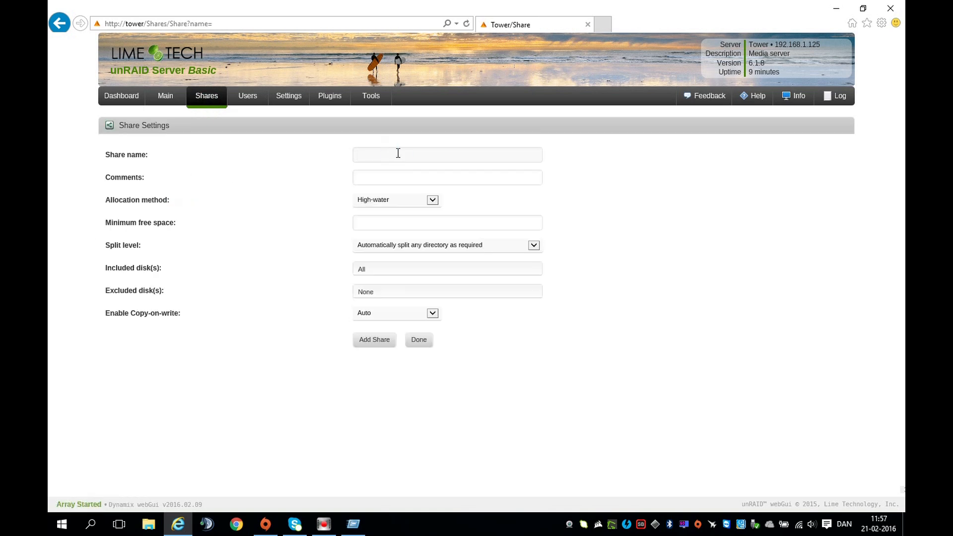
type("ISO")
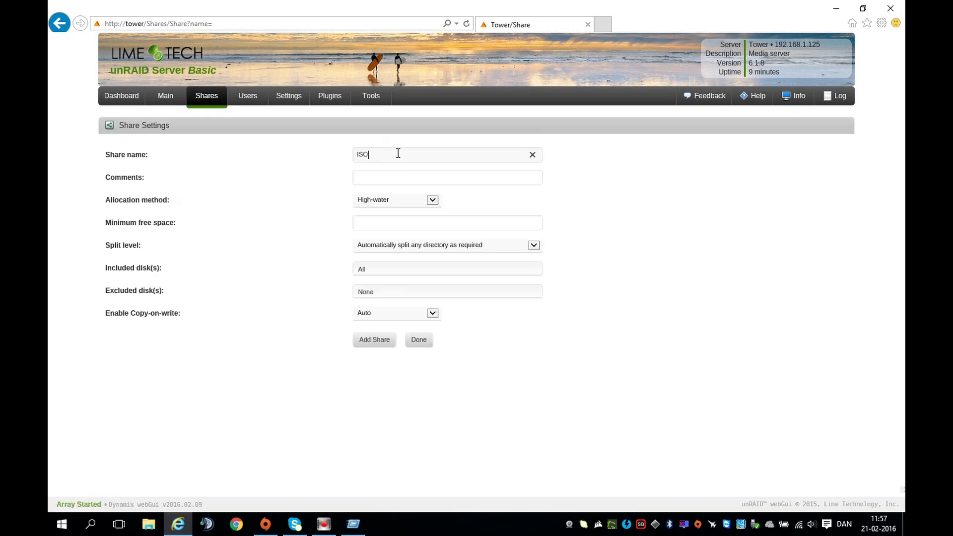
type("s")
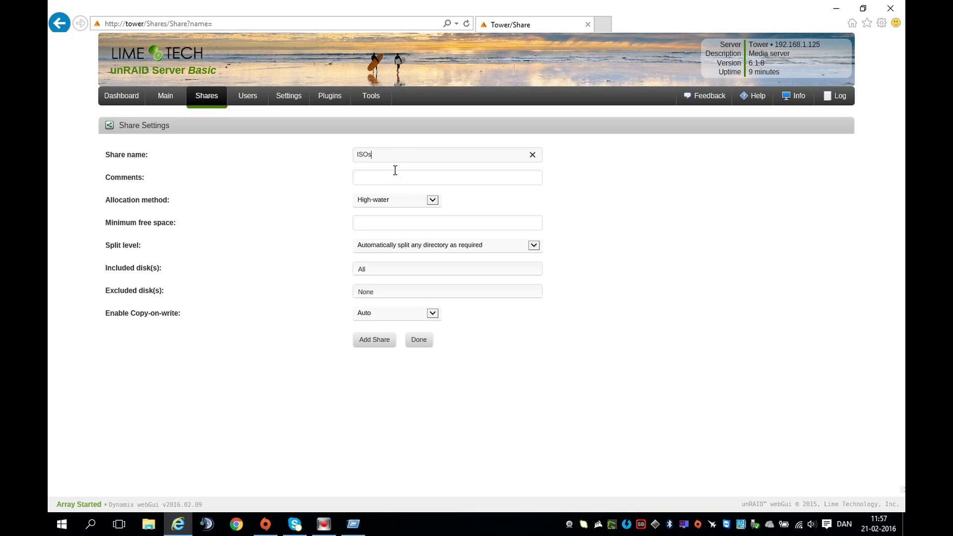
mouse_move(387, 298)
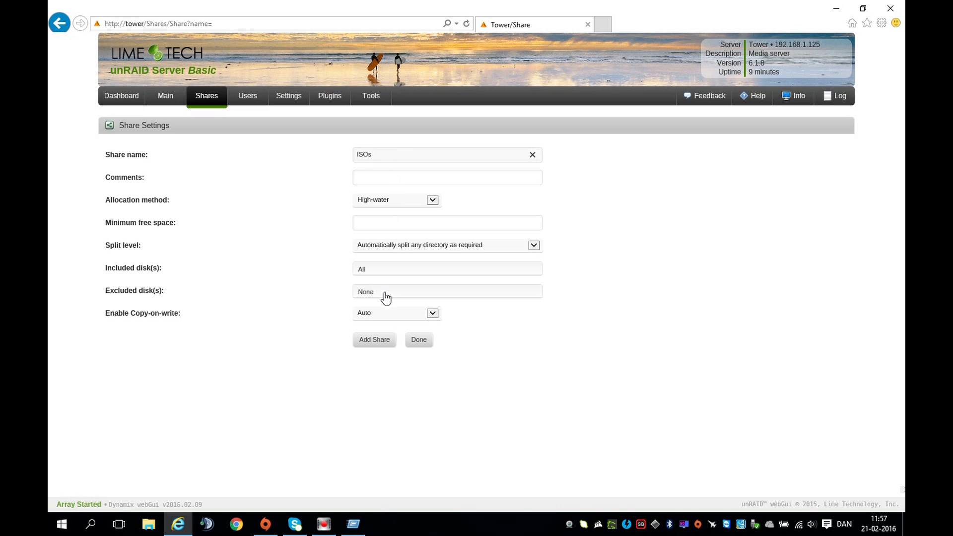
left_click(374, 339)
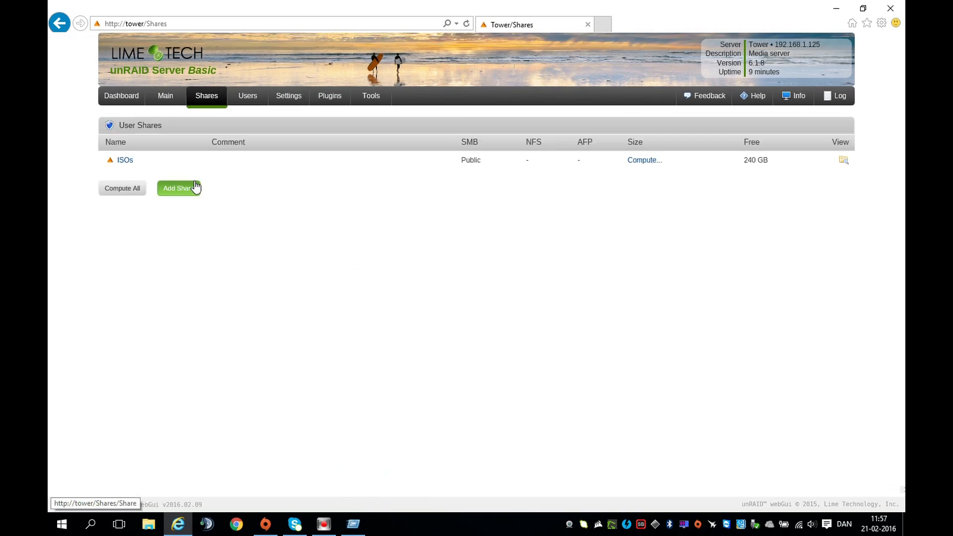
mouse_move(181, 193)
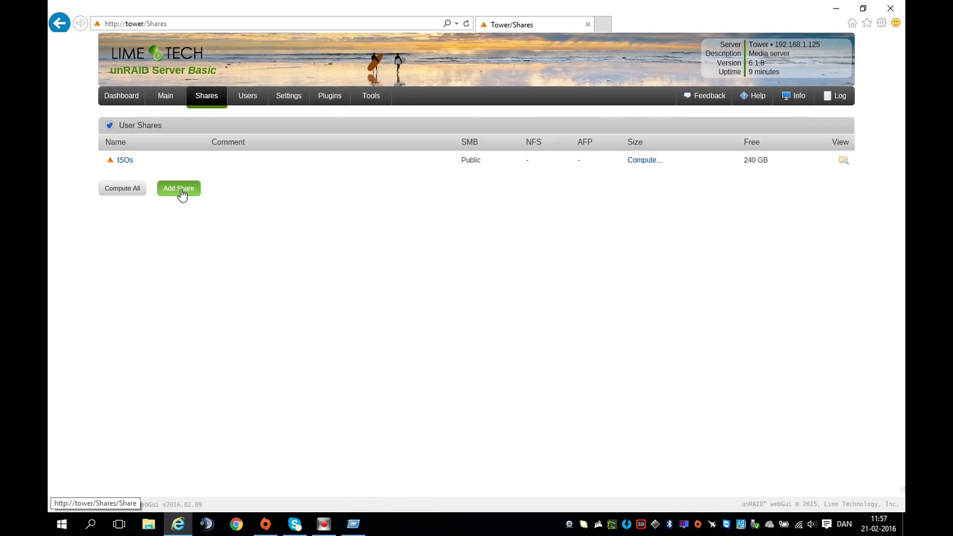
Create a 'Vidisks' share and set its SMB export to No.
left_click(178, 188)
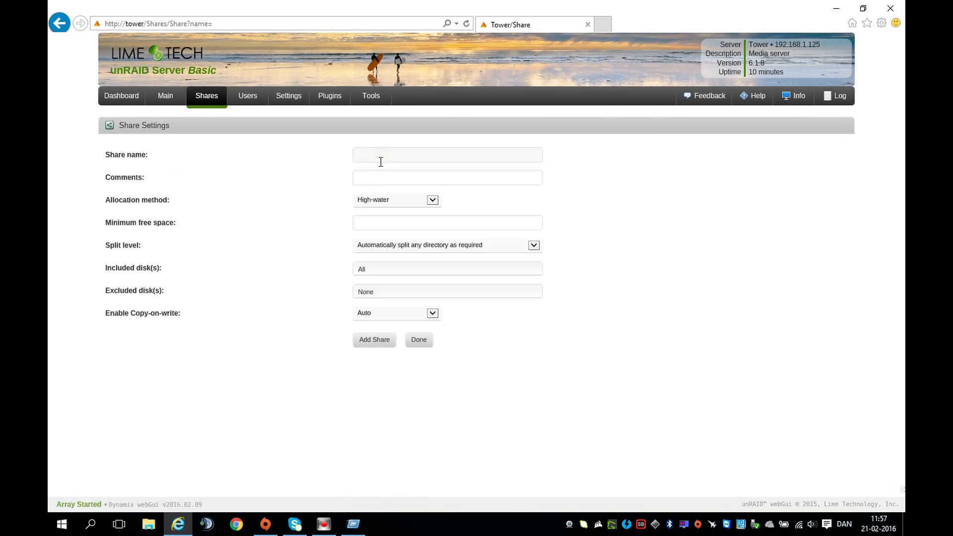
type("Vidisk")
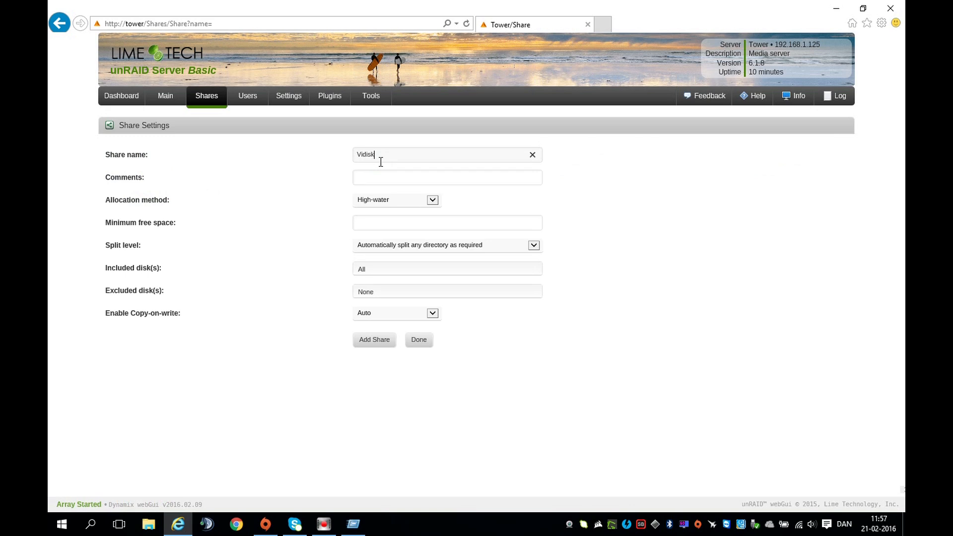
type("s")
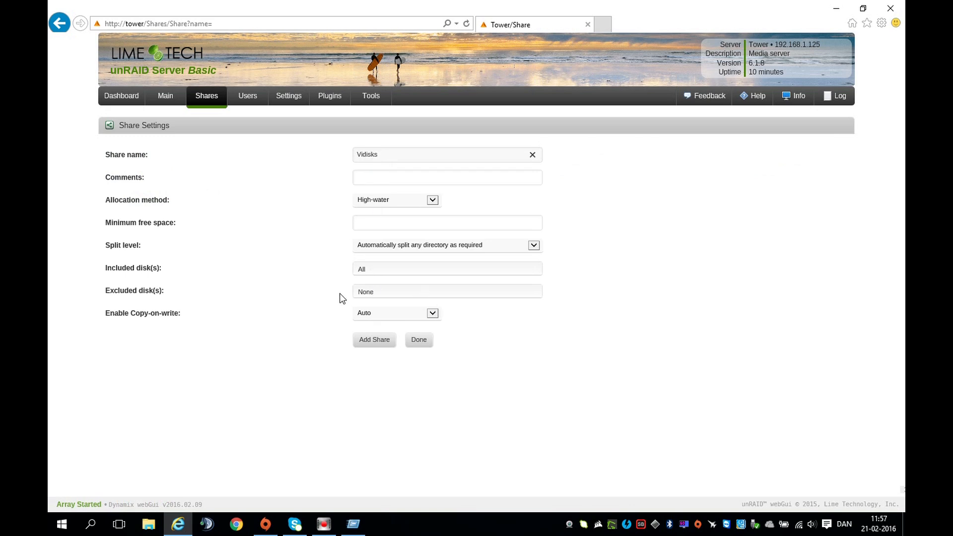
mouse_move(418, 339)
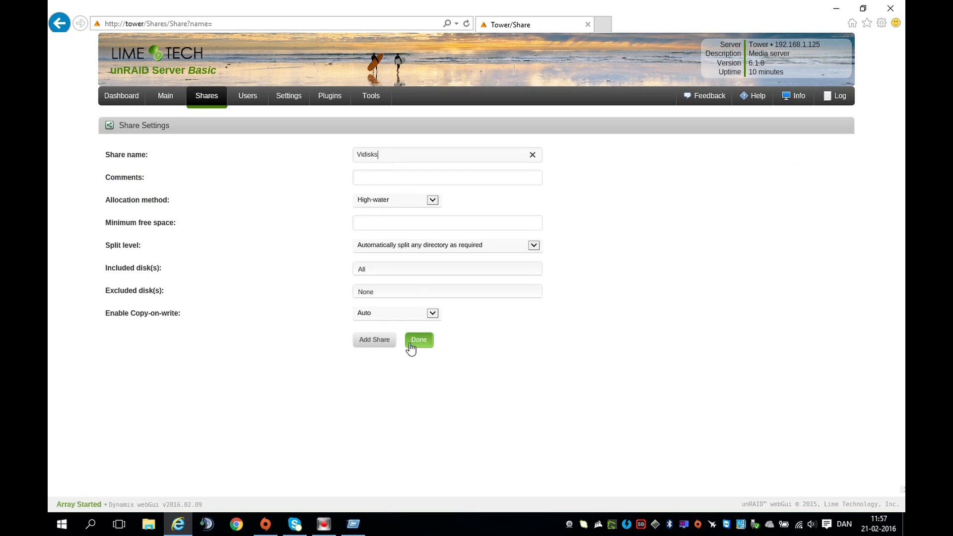
left_click(375, 339)
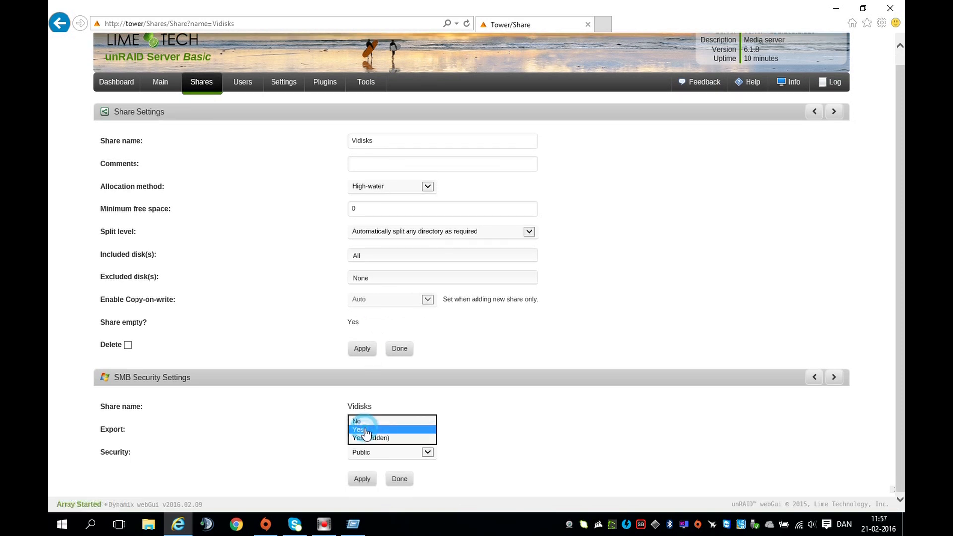
left_click(356, 422)
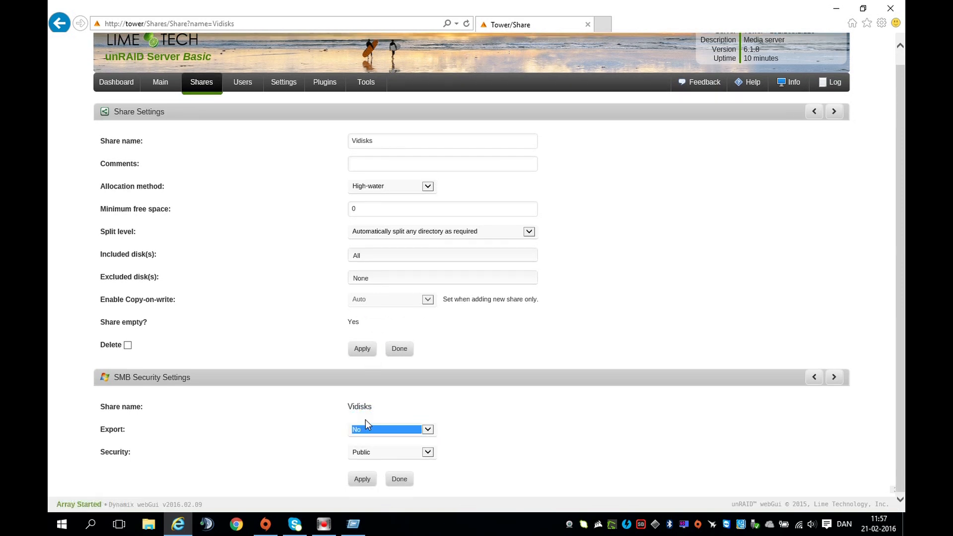
left_click(399, 478)
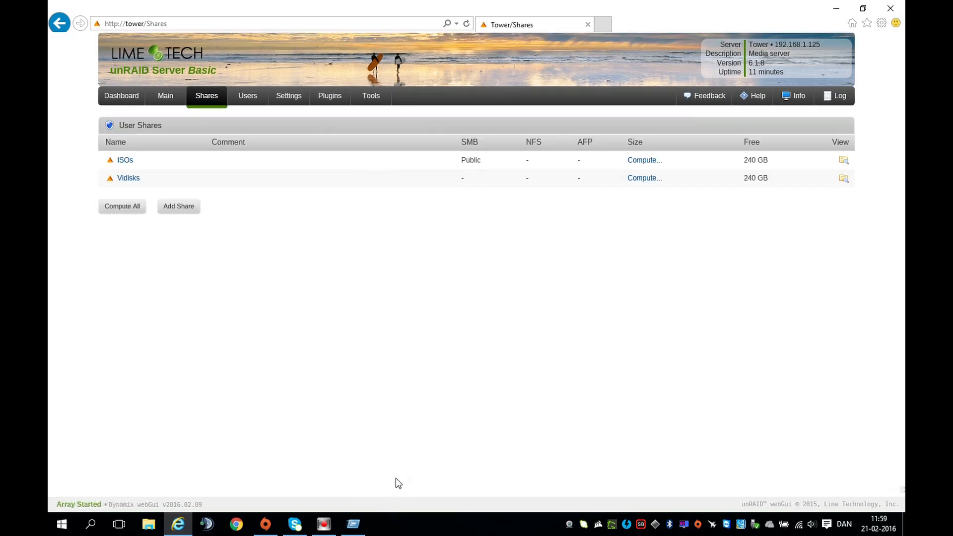
Stop the array from the Main page after confirming.
left_click(160, 95)
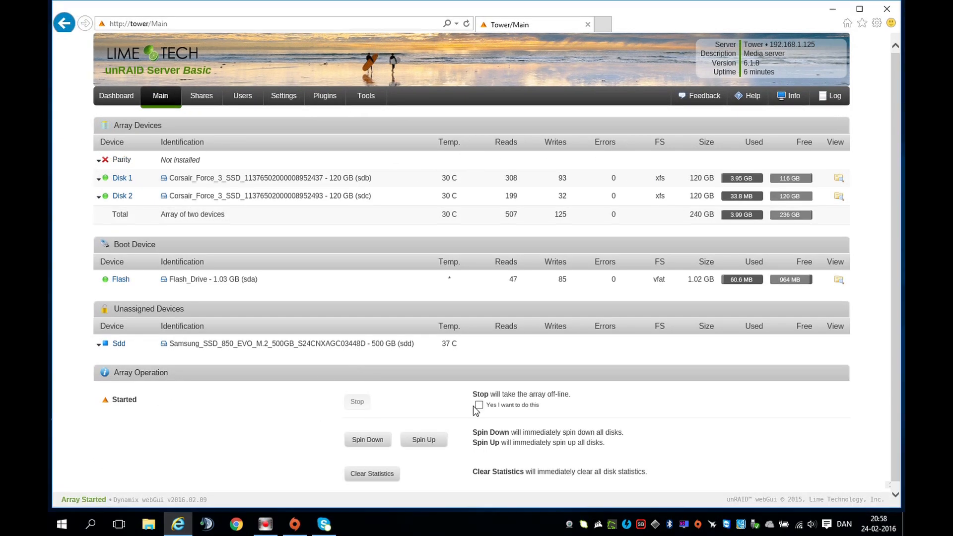
left_click(357, 402)
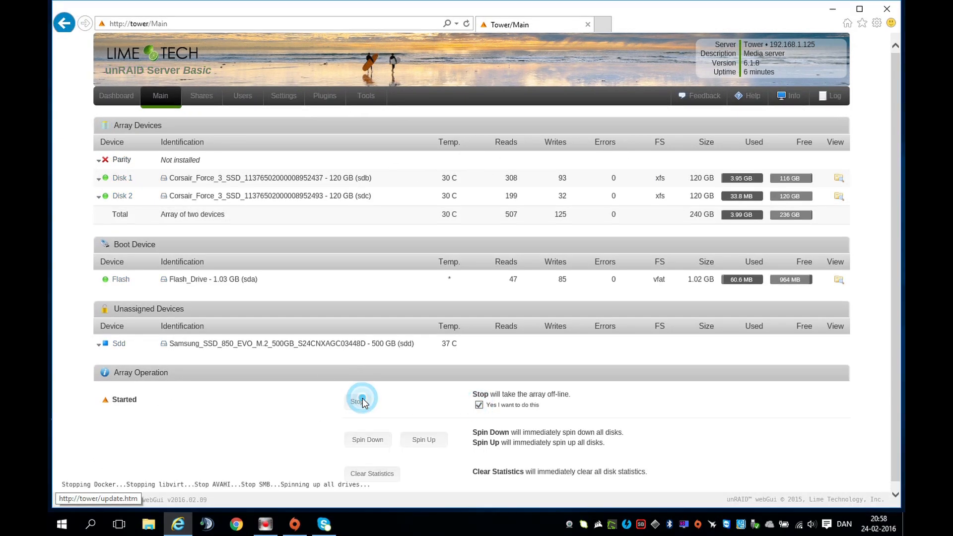
left_click(362, 401)
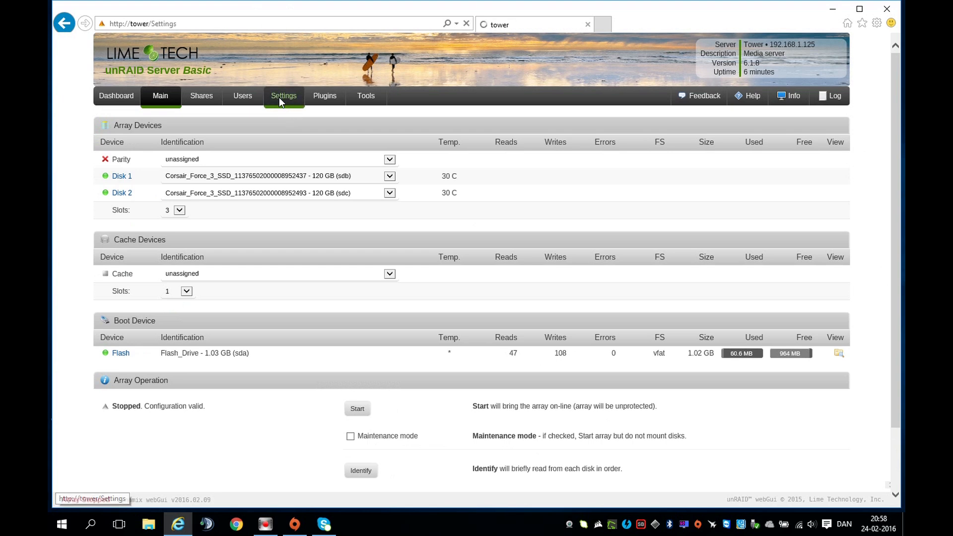
Set Setup bridge to Yes in Network Settings and apply.
left_click(283, 96)
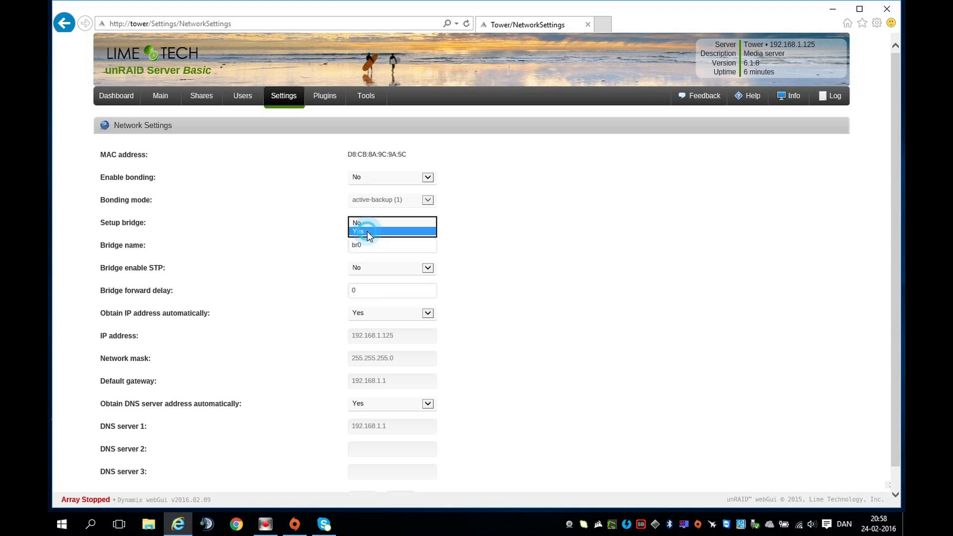
left_click(360, 231)
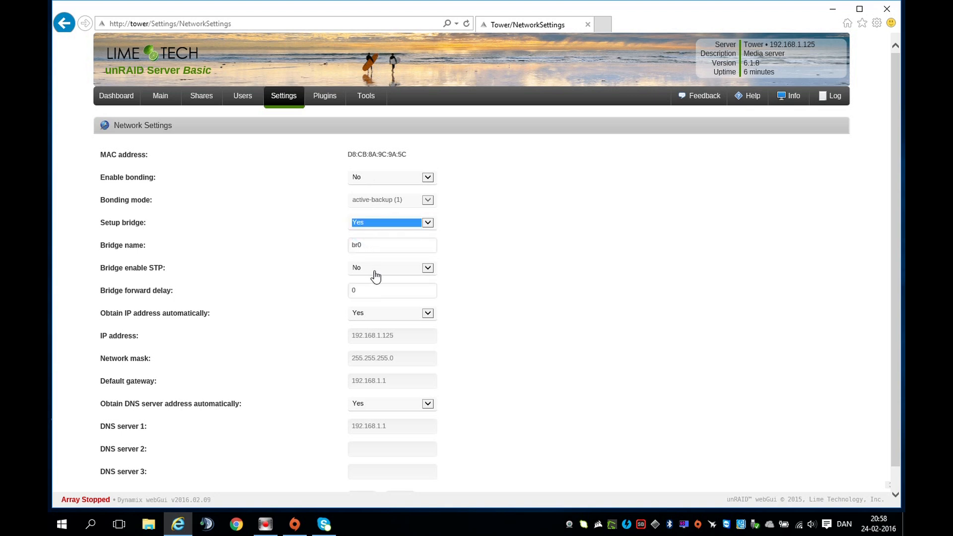
scroll("down", 3)
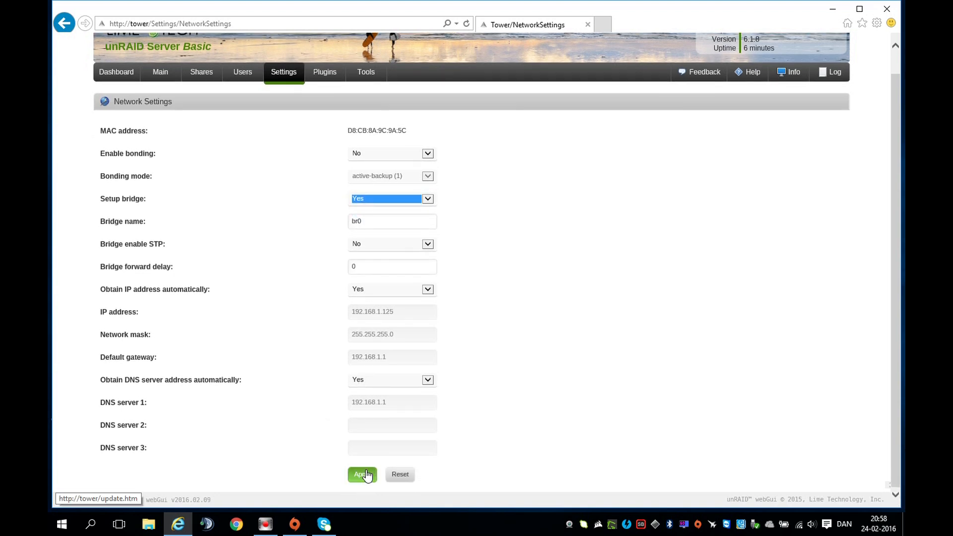
left_click(362, 474)
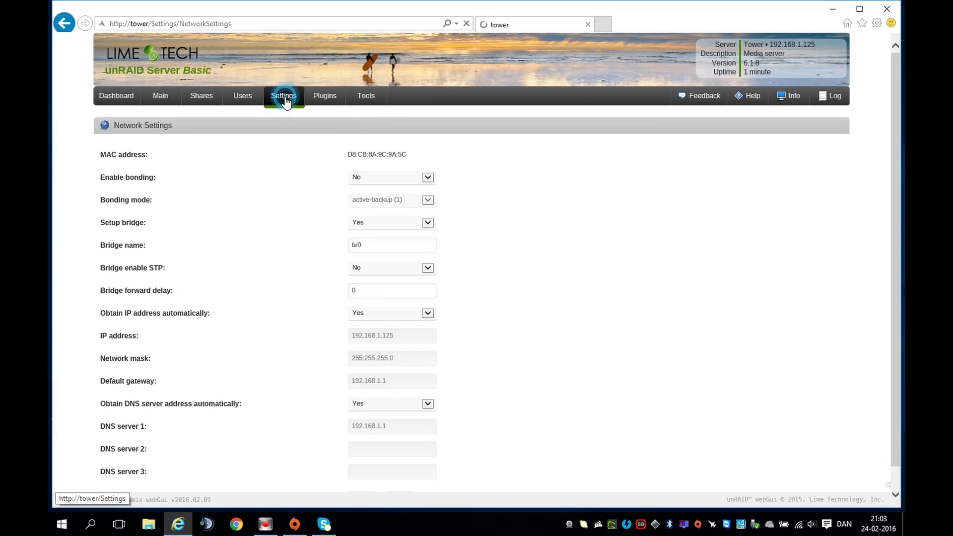
Check VM Manager, which needs the array running, then start the array from Main.
left_click(283, 95)
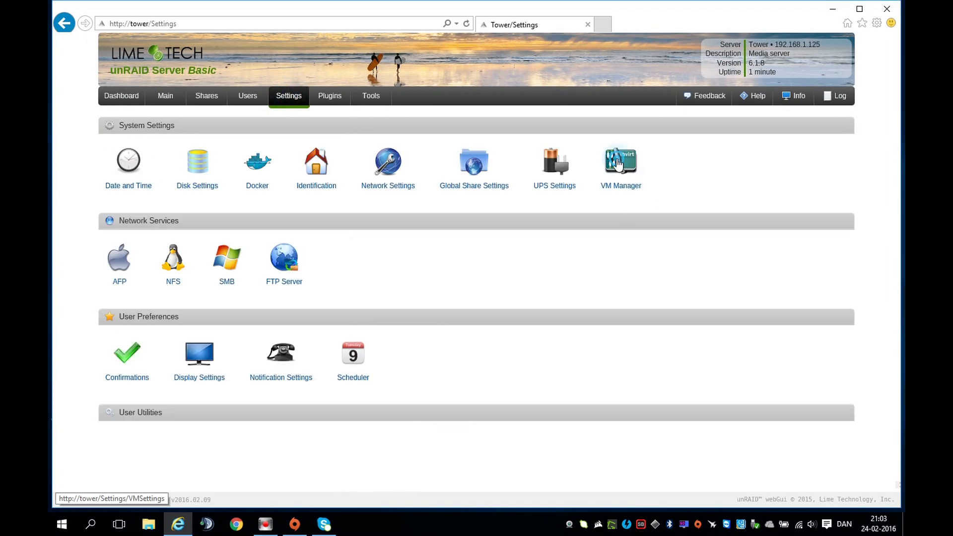
left_click(621, 162)
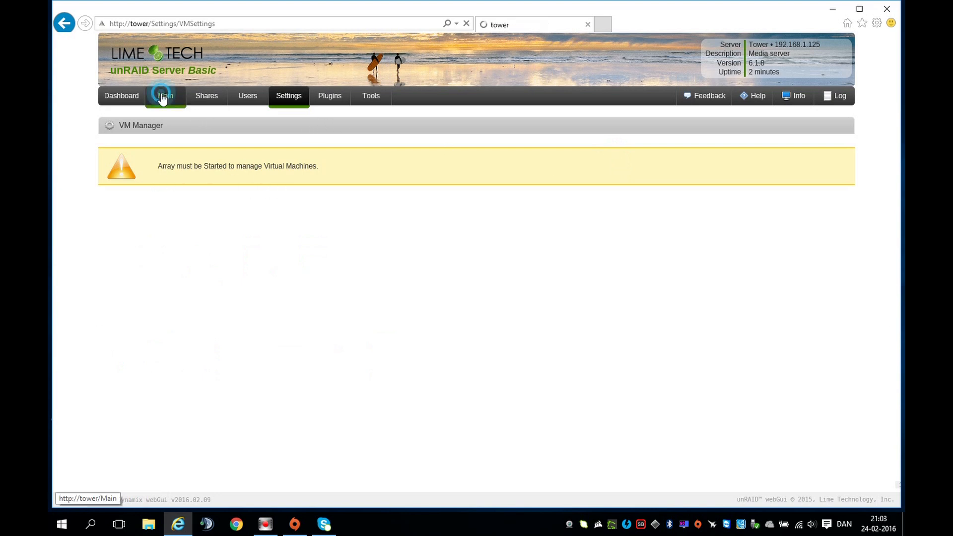
left_click(162, 95)
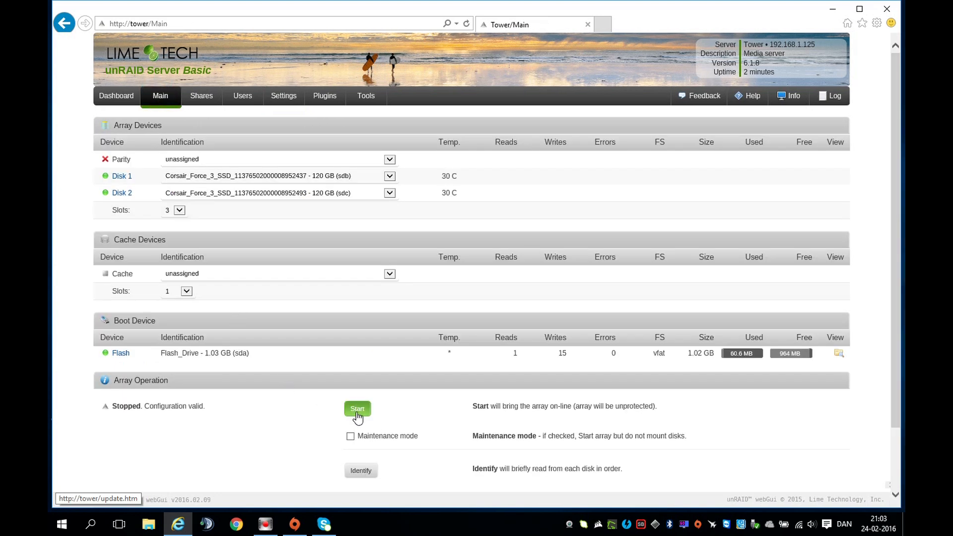
left_click(357, 408)
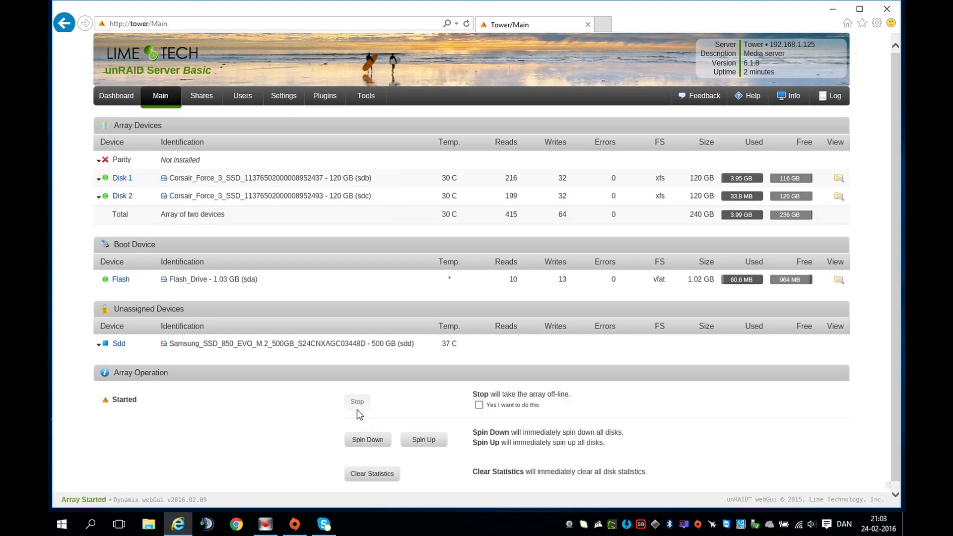
Enable VMs with br0 as default network bridge in VM Manager and apply.
left_click(283, 95)
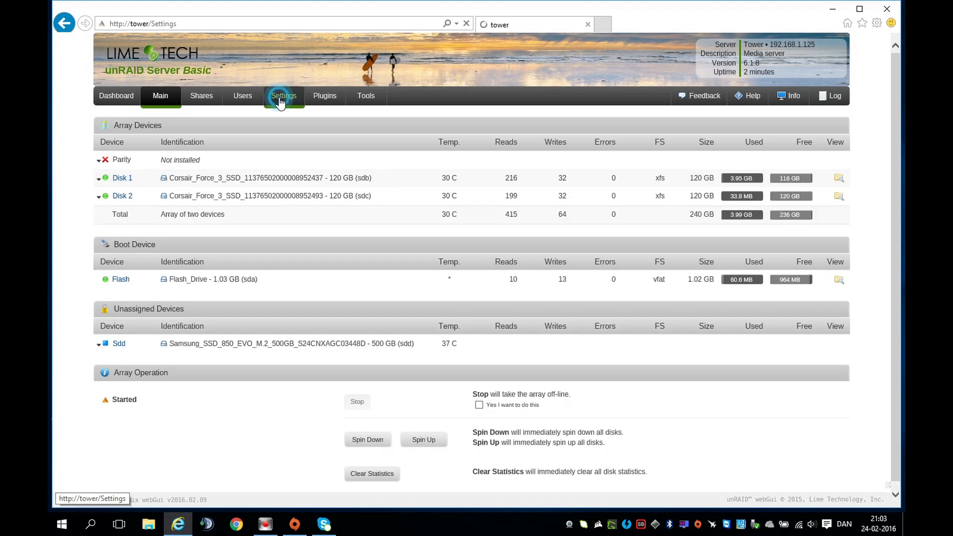
left_click(283, 95)
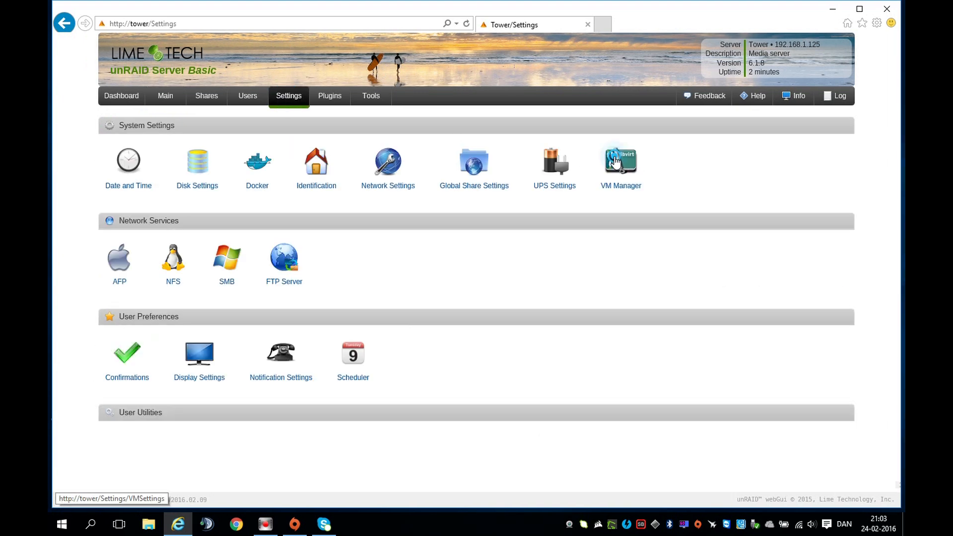
left_click(620, 161)
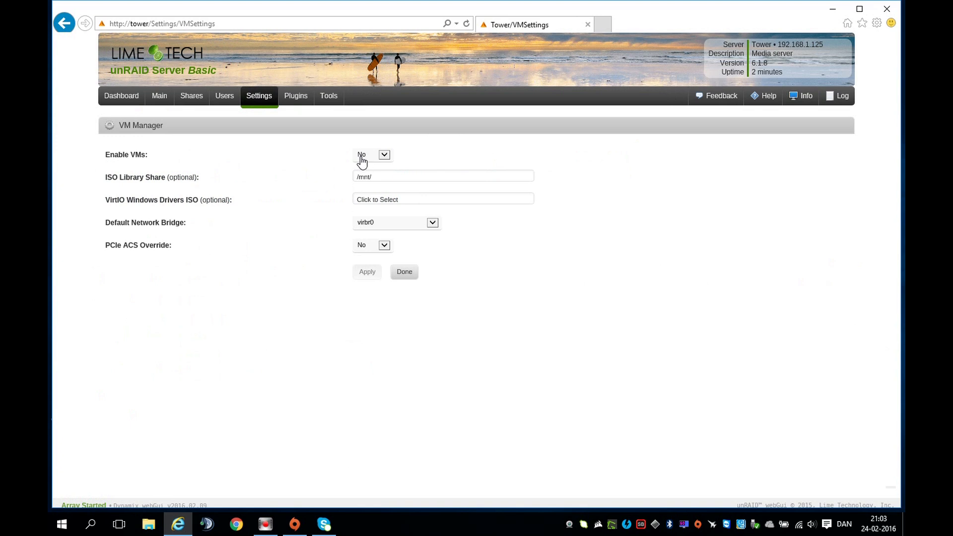
left_click(373, 155)
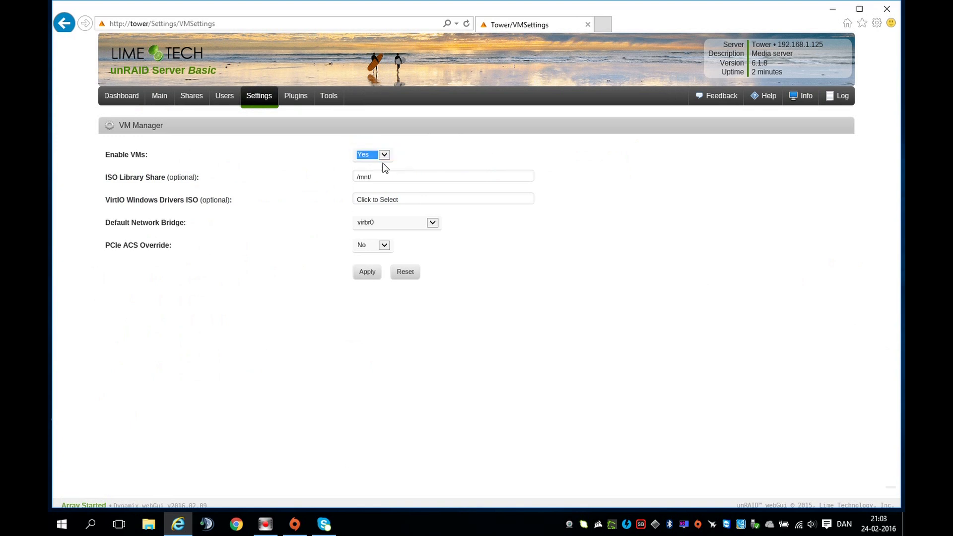
left_click(432, 223)
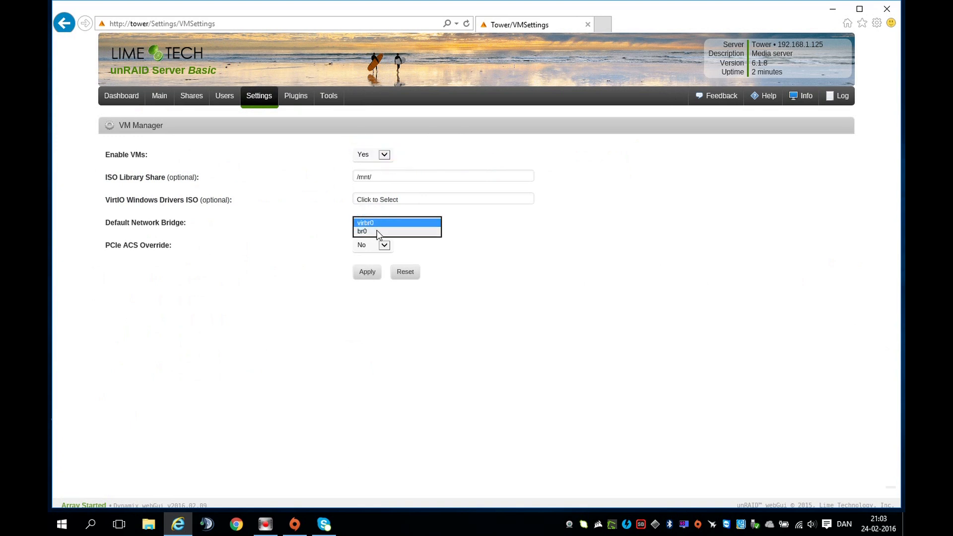
left_click(363, 231)
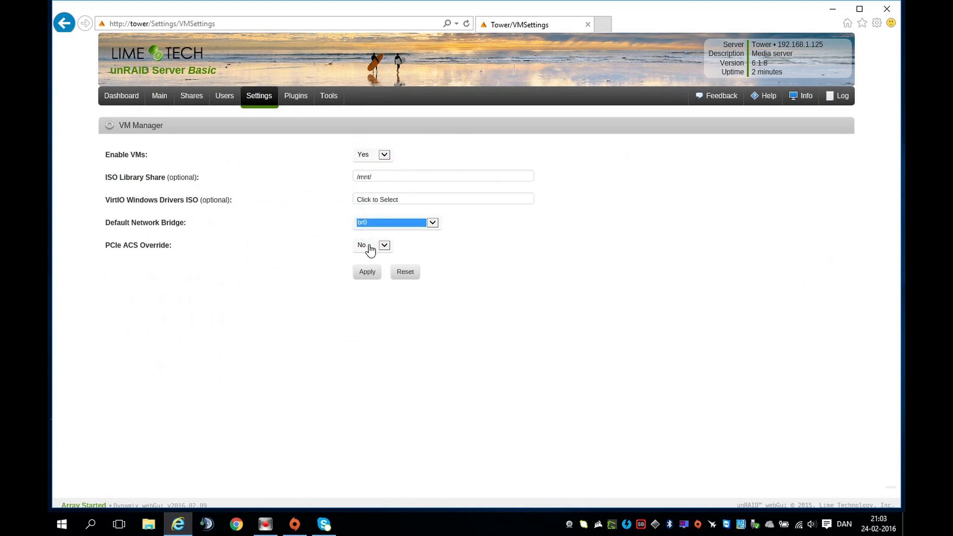
left_click(372, 245)
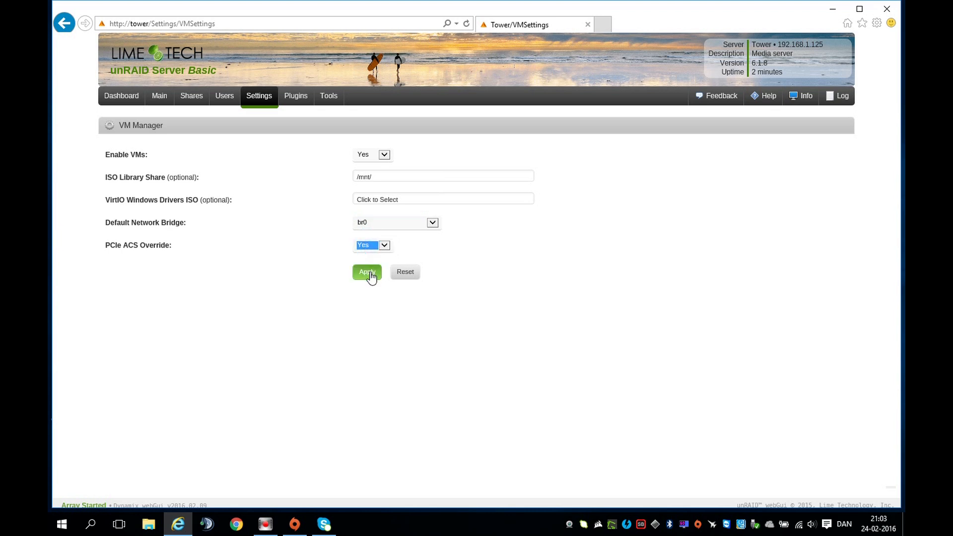
left_click(366, 272)
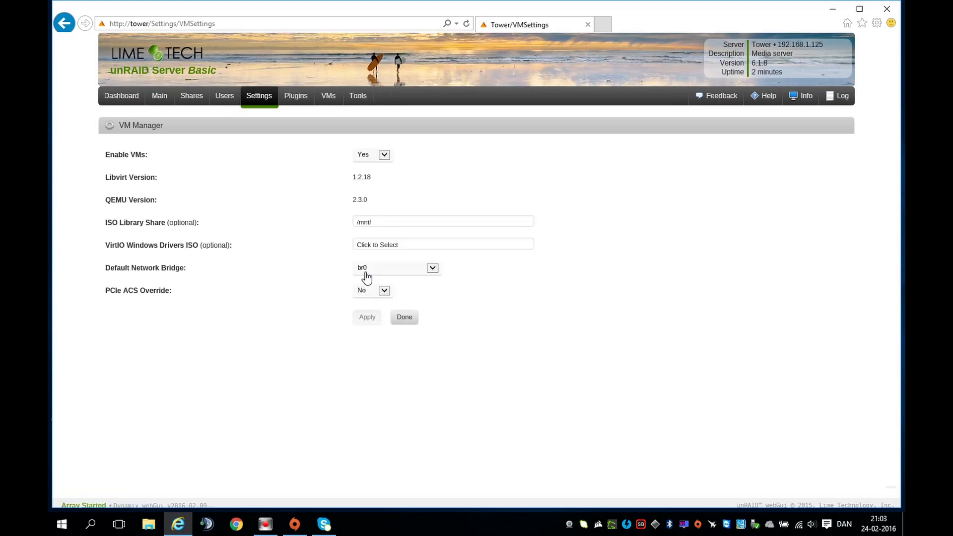
mouse_move(367, 296)
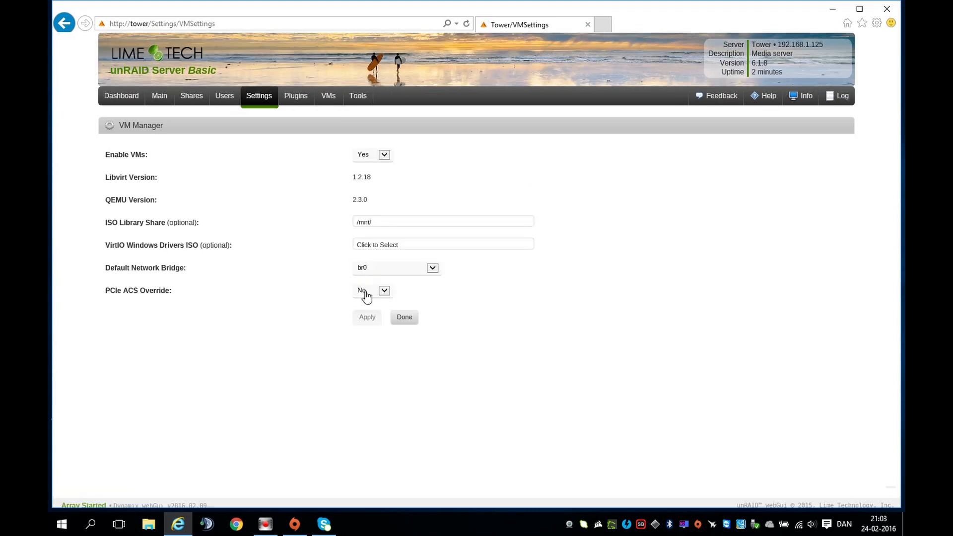
Set PCIe ACS Override to Yes and finish with Done.
left_click(373, 290)
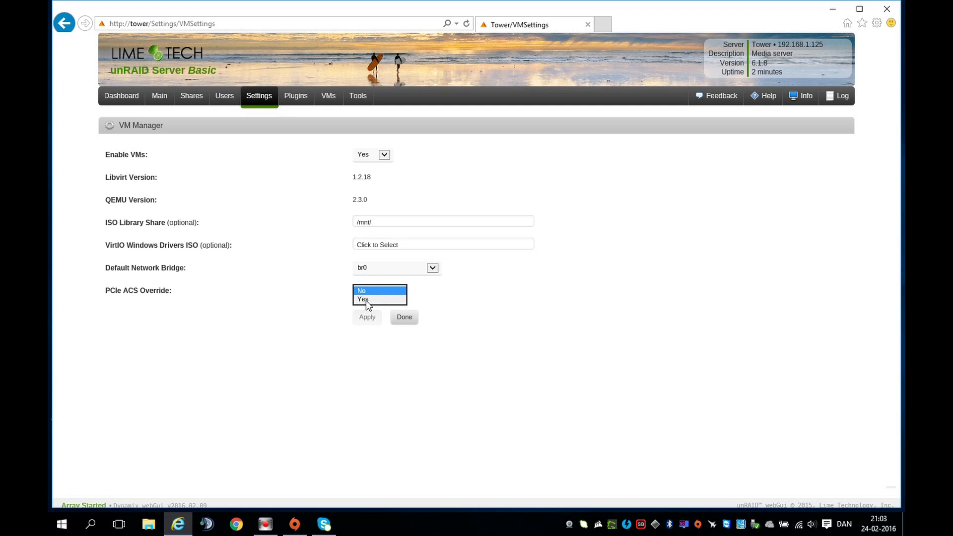
left_click(363, 299)
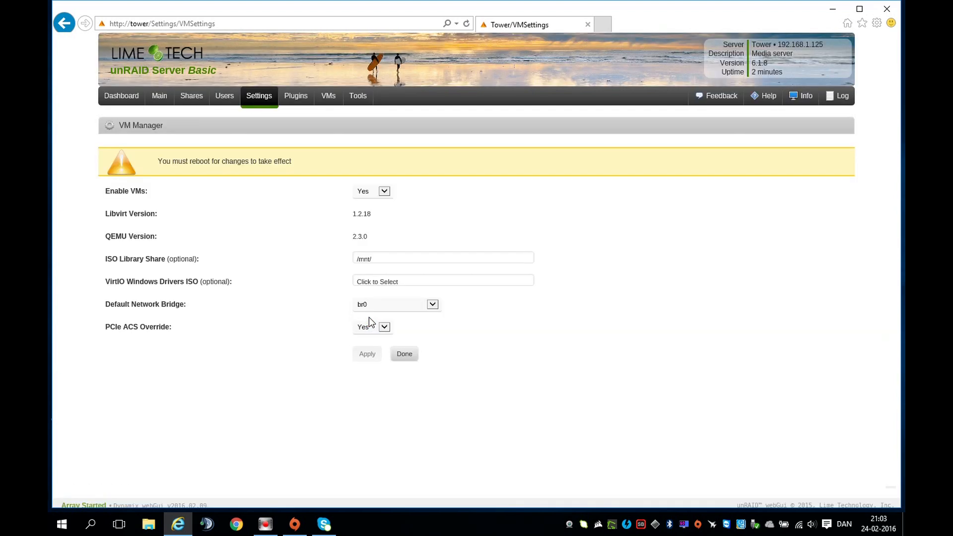
mouse_move(158, 162)
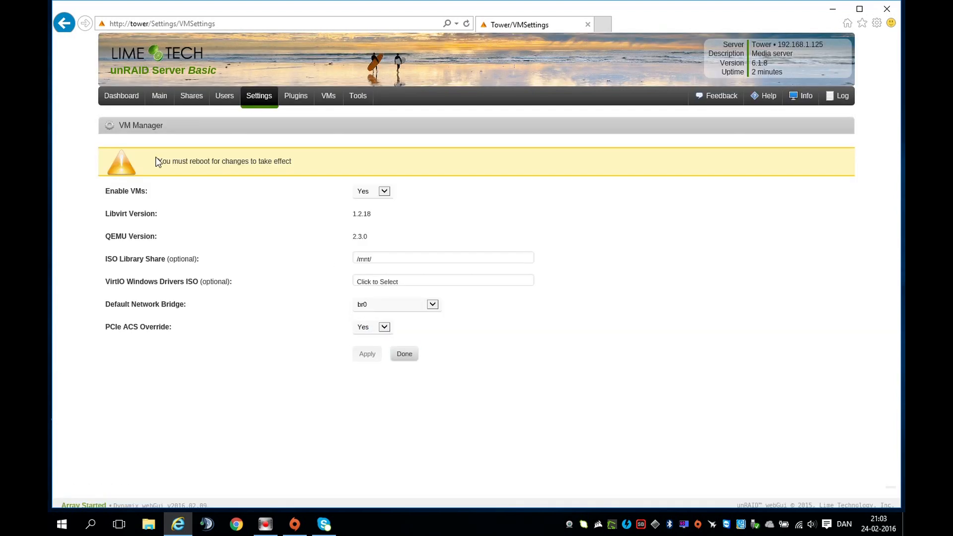
mouse_move(316, 165)
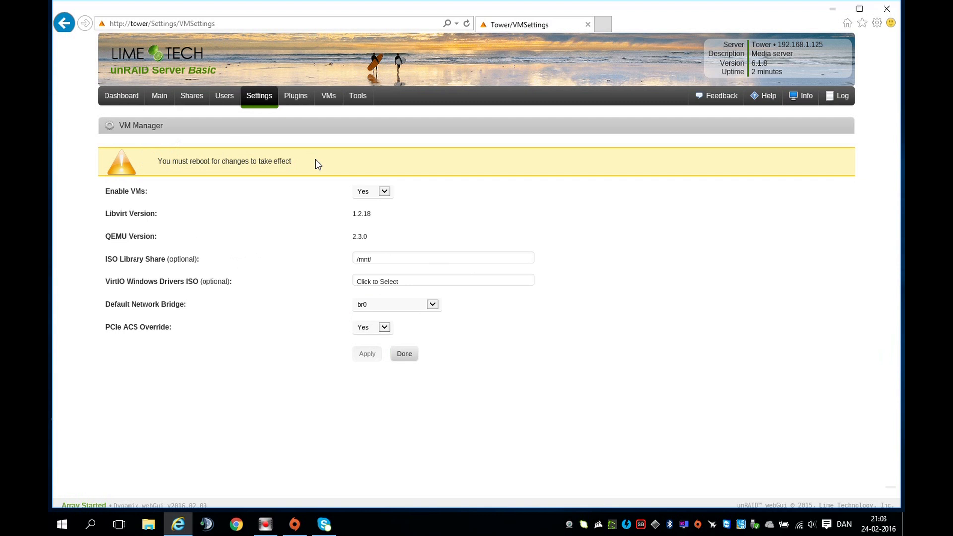
left_click(403, 353)
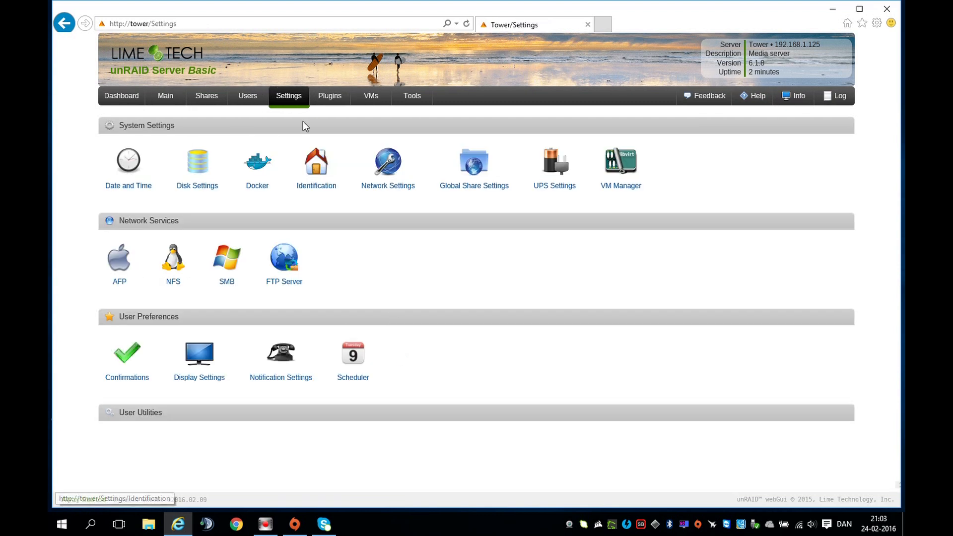
Stop the array from the Main page after confirming.
left_click(165, 95)
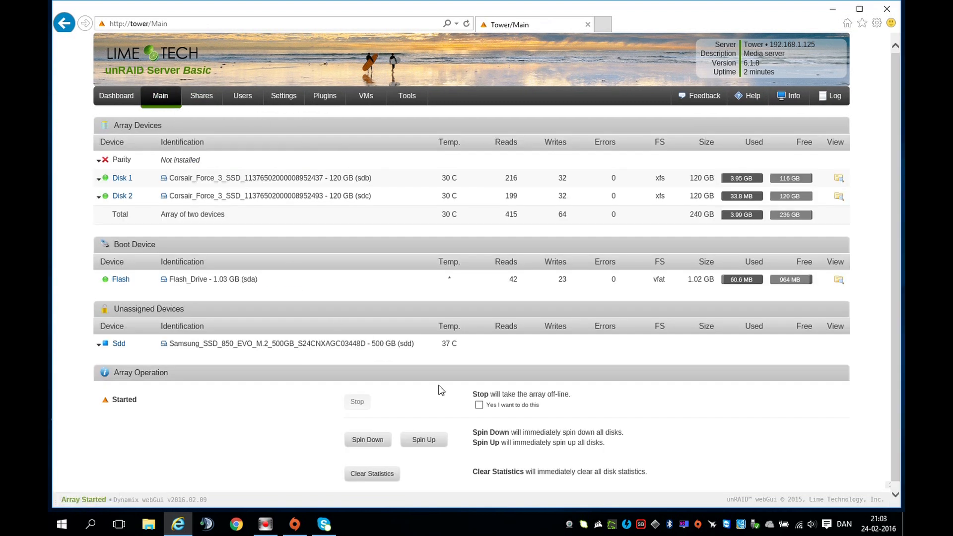
left_click(480, 406)
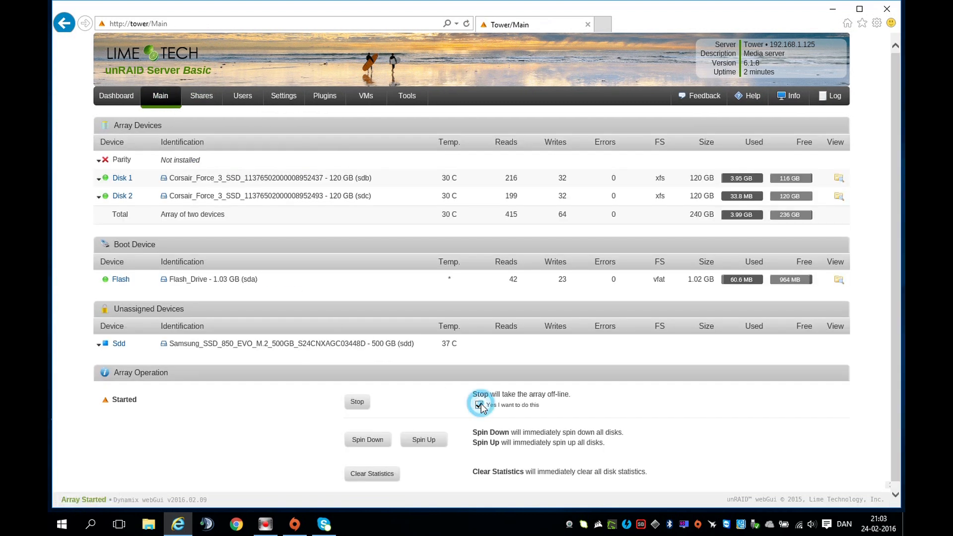
left_click(479, 405)
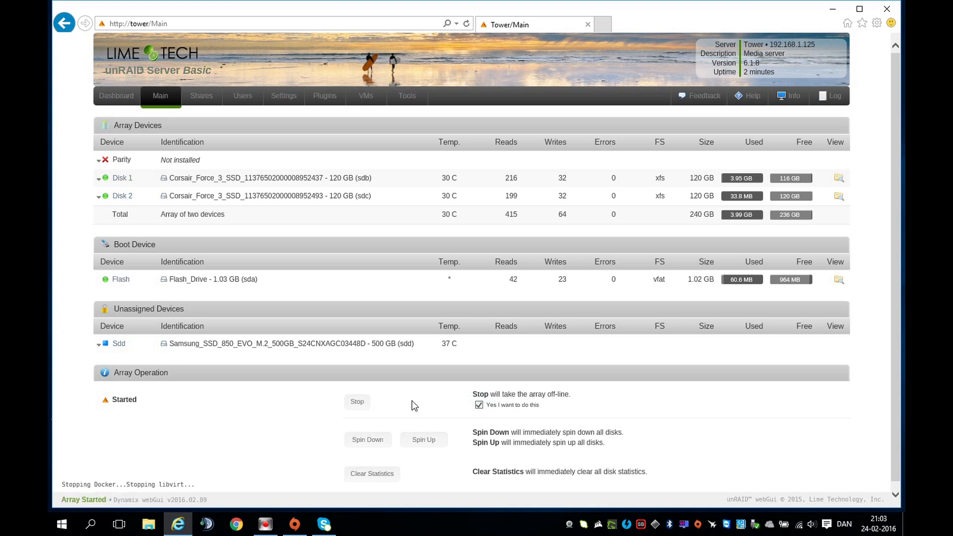
Confirm and reboot the server, waiting for Main to reload.
left_click(357, 401)
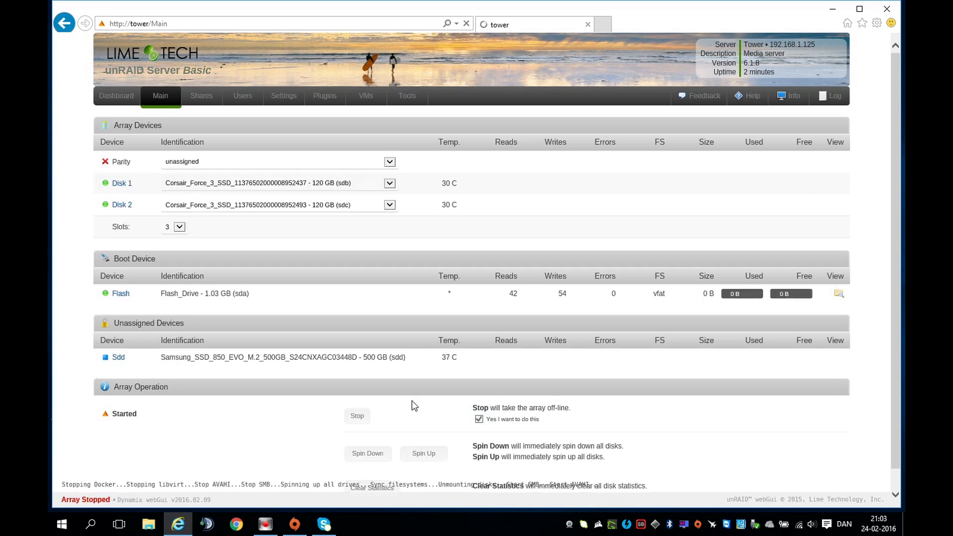
left_click(357, 416)
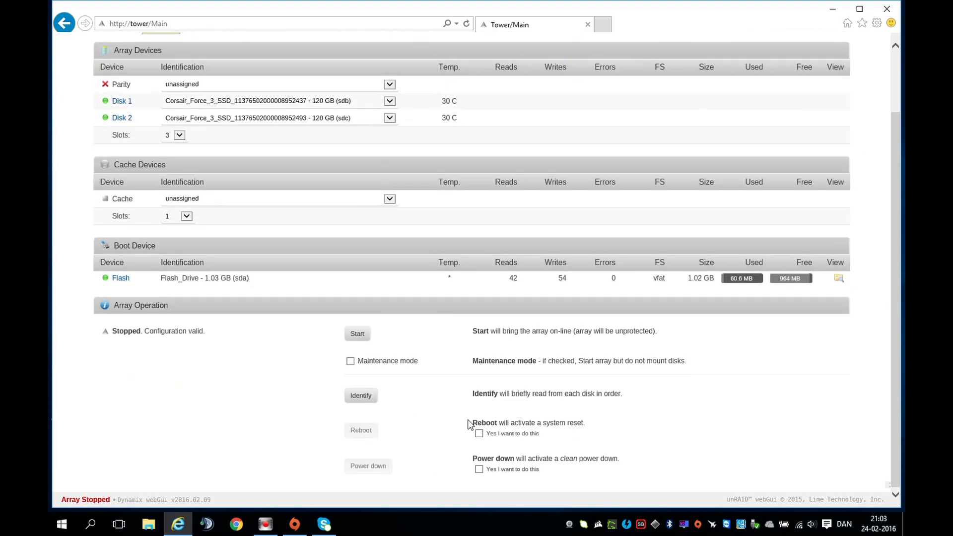
left_click(479, 433)
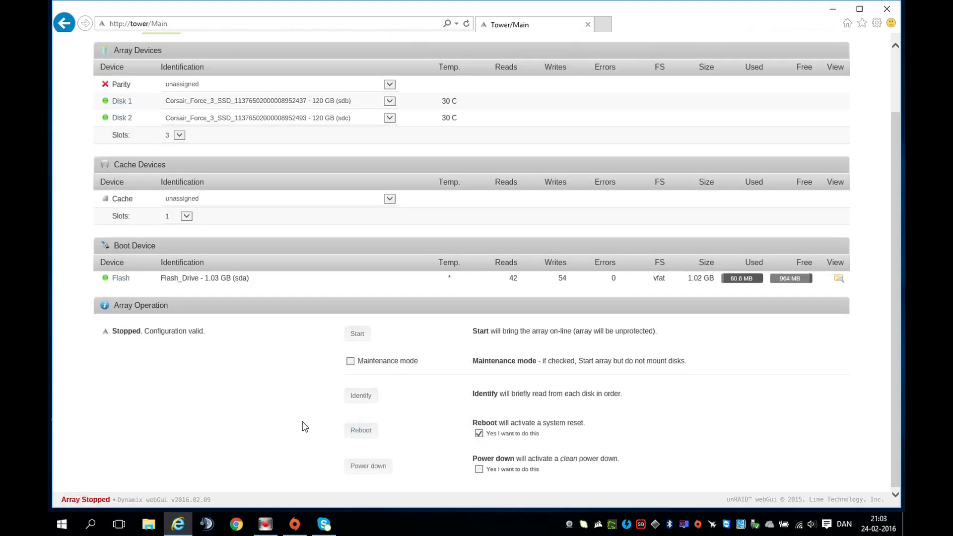
left_click(360, 430)
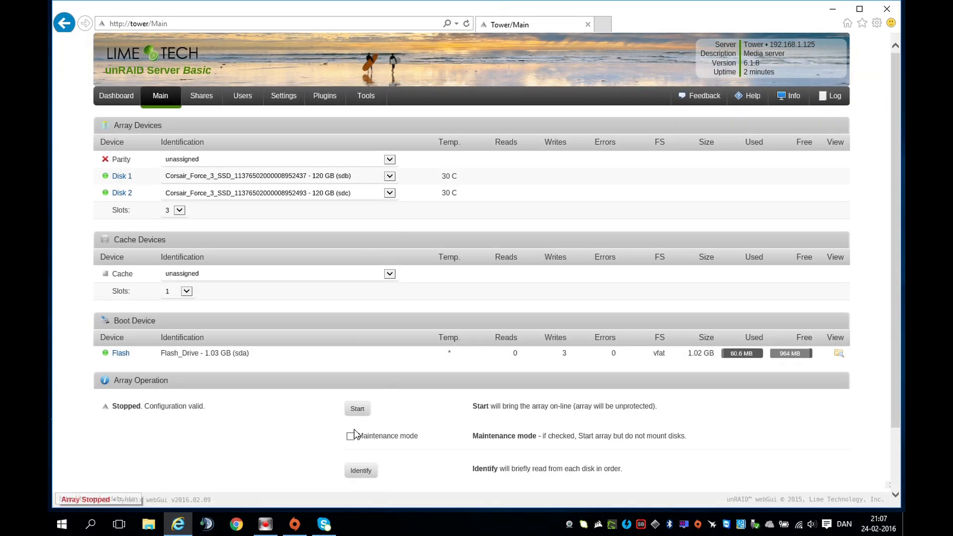
Start the array and begin a new VM named 'Player One'.
left_click(357, 409)
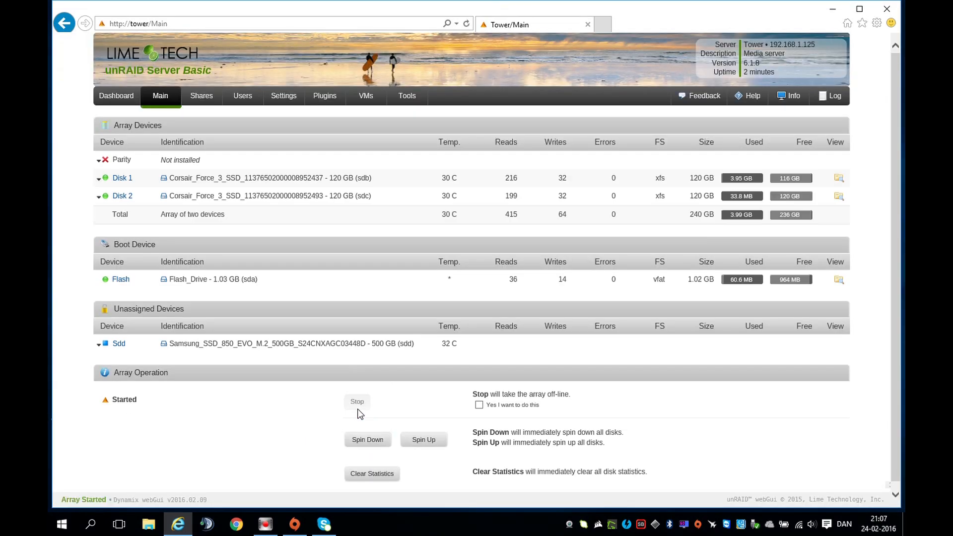
mouse_move(324, 96)
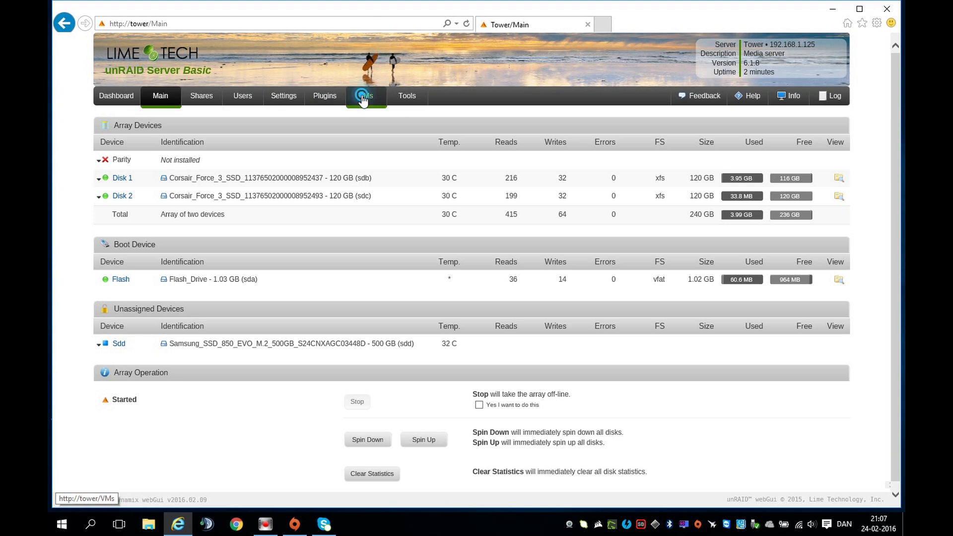
left_click(364, 96)
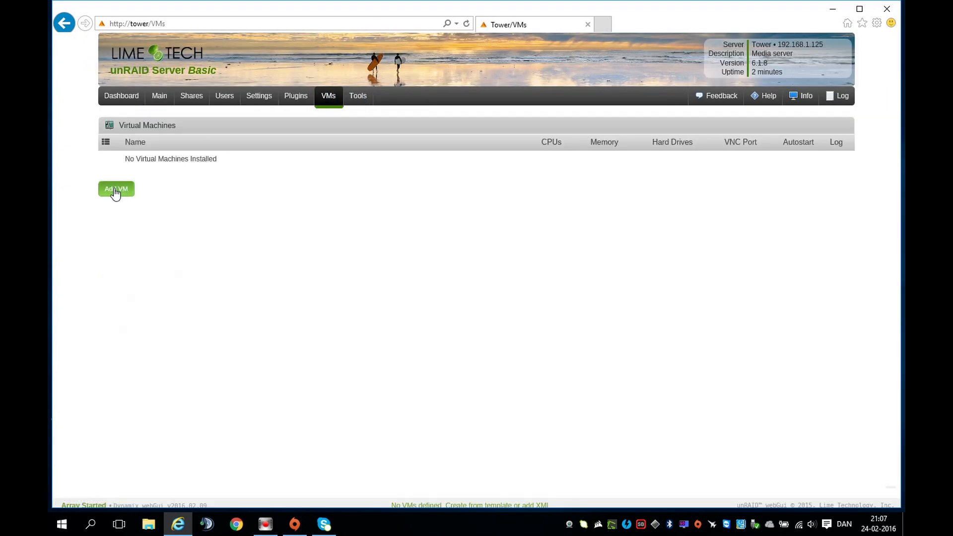
left_click(116, 189)
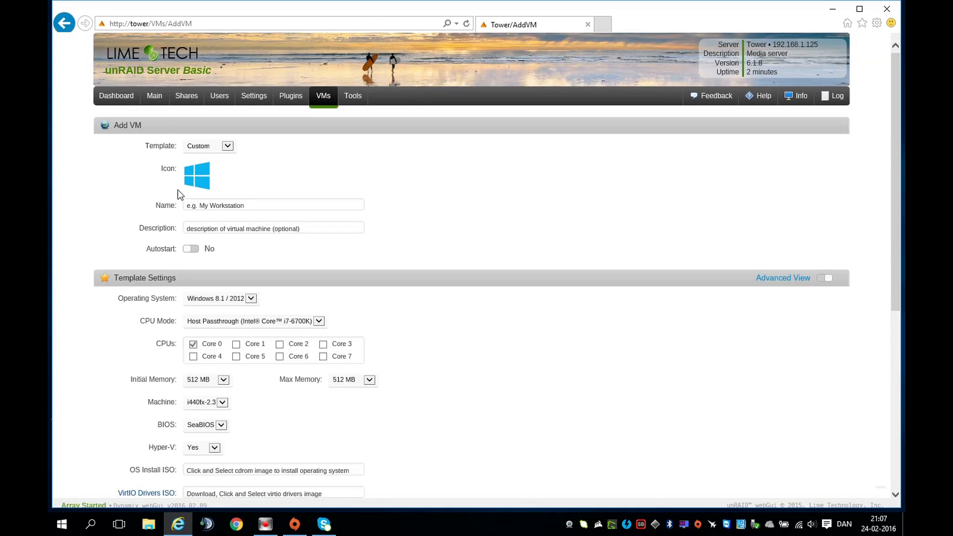
type("Pla")
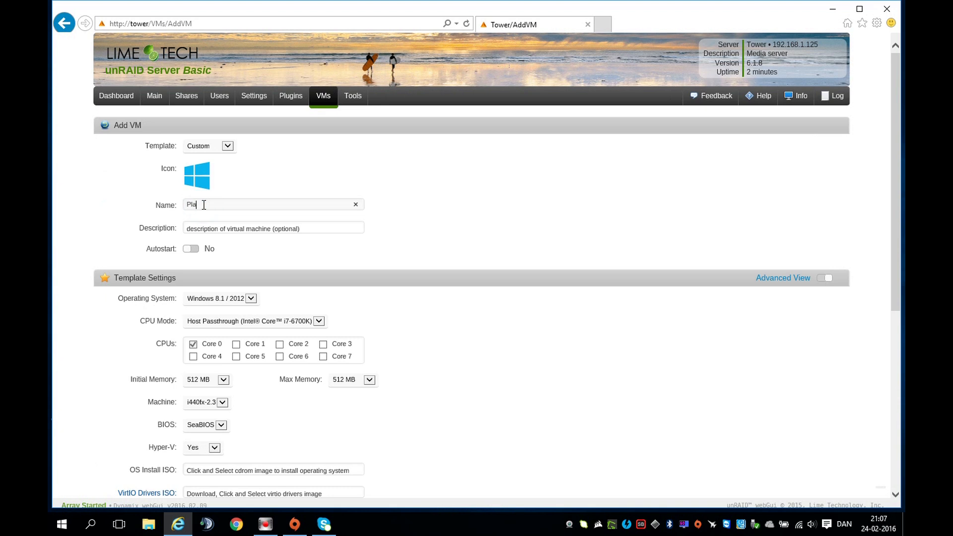
type("yer One")
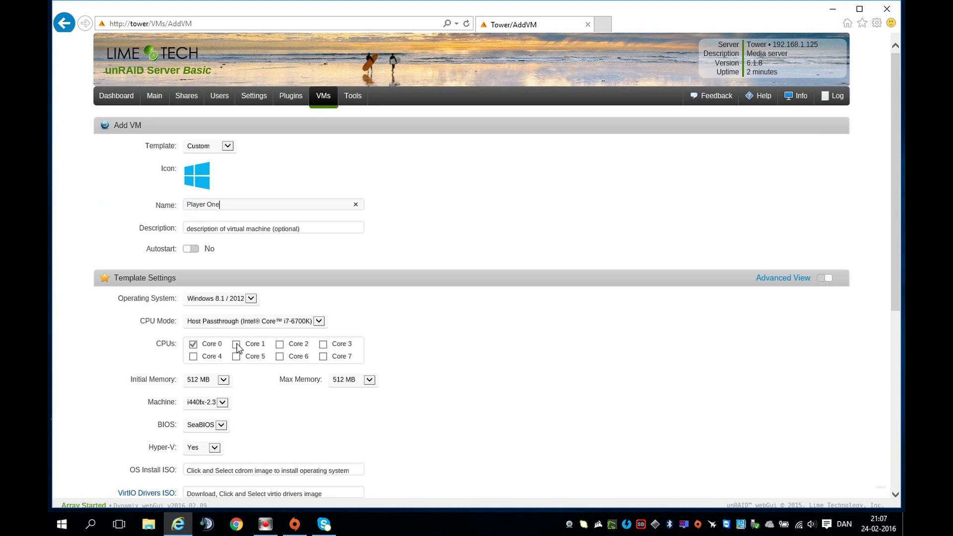
Assign the VM cores 0–3 and 12800 MB of memory.
left_click(322, 344)
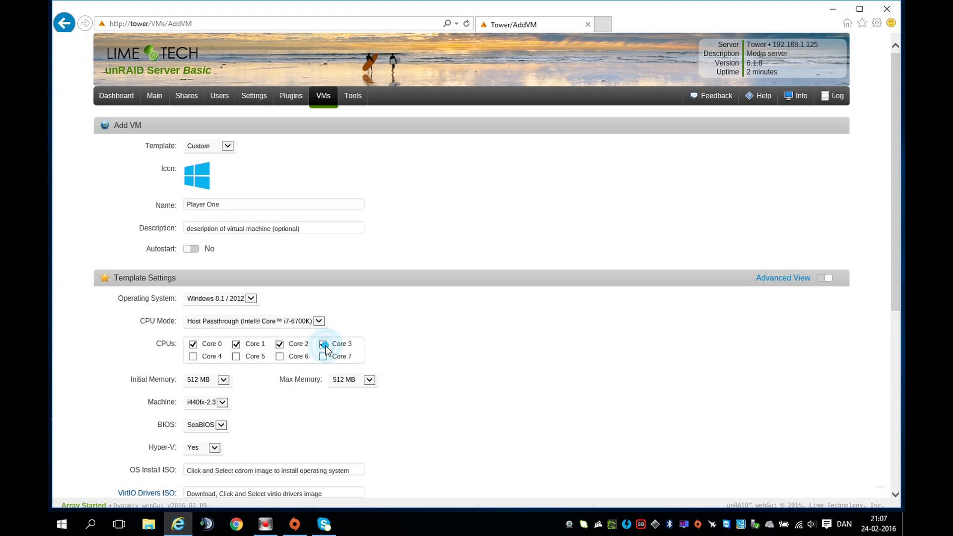
left_click(206, 379)
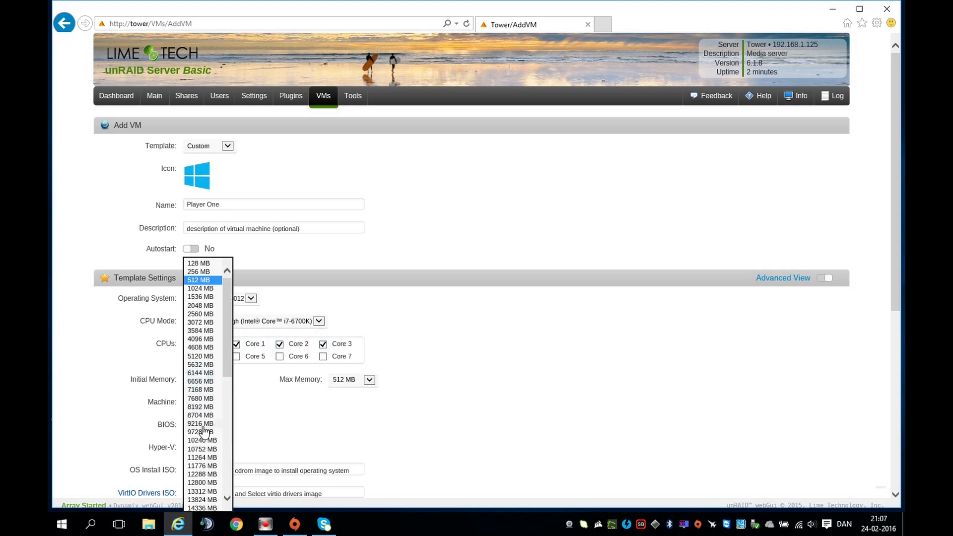
left_click(201, 482)
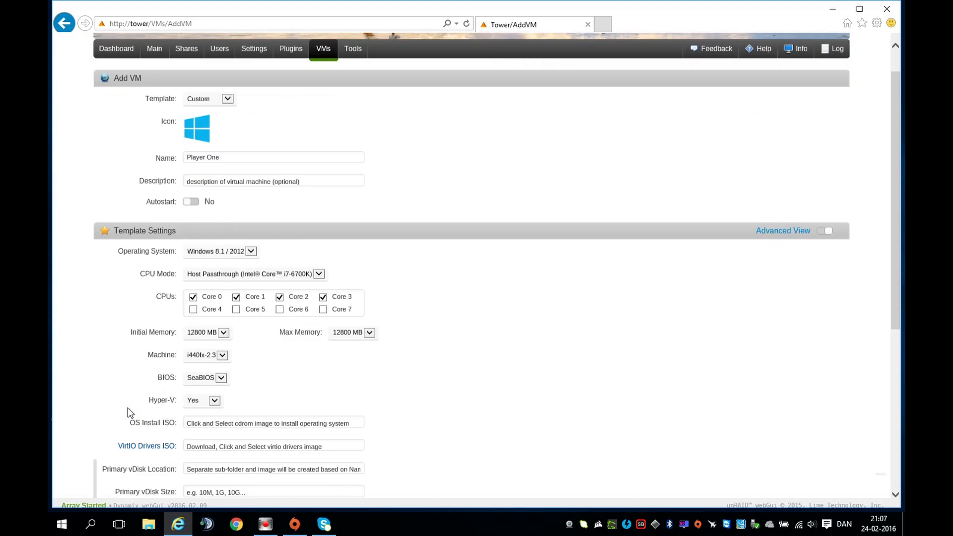
scroll("down", 3)
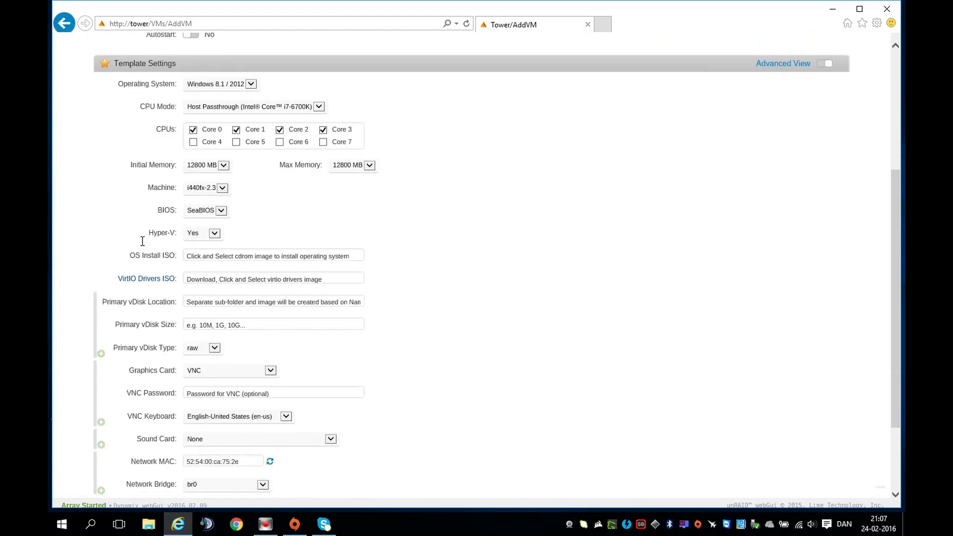
scroll("down", 3)
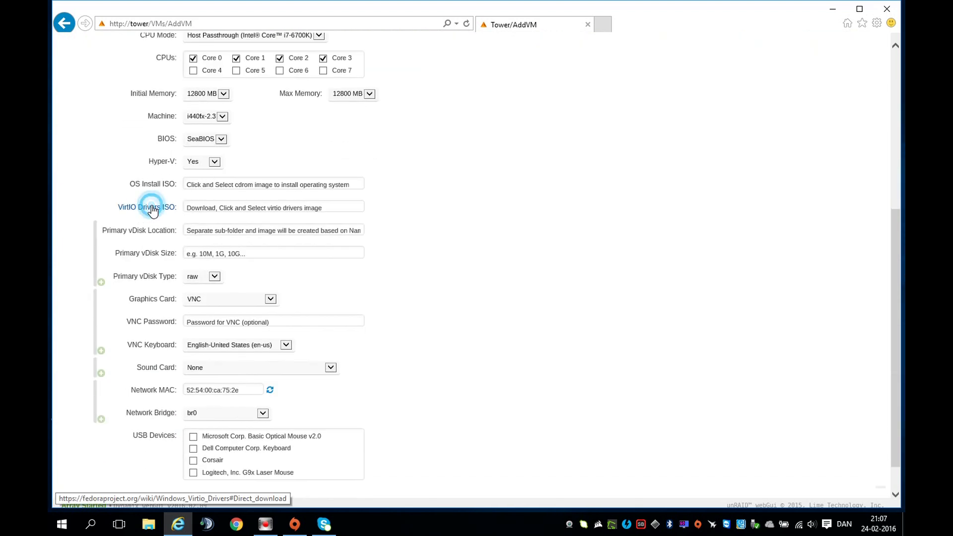
Save virtio-win-0.1.112.iso from the Fedora wiki to the desktop, then return to the browser.
left_click(148, 206)
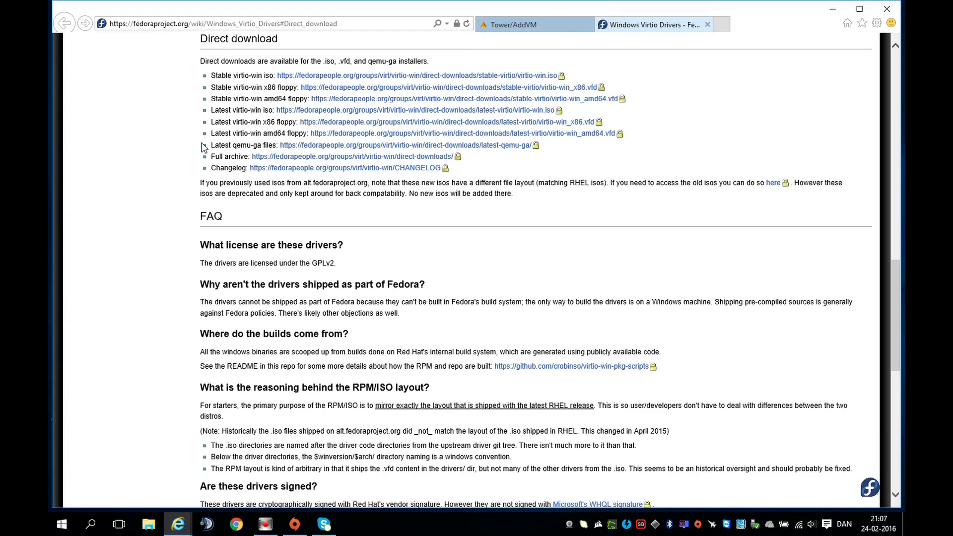
mouse_move(310, 98)
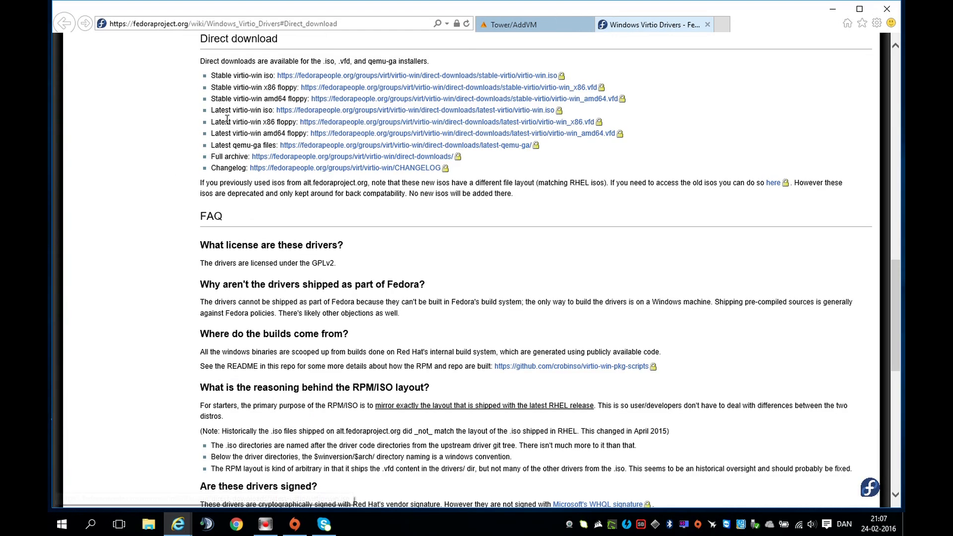
mouse_move(289, 113)
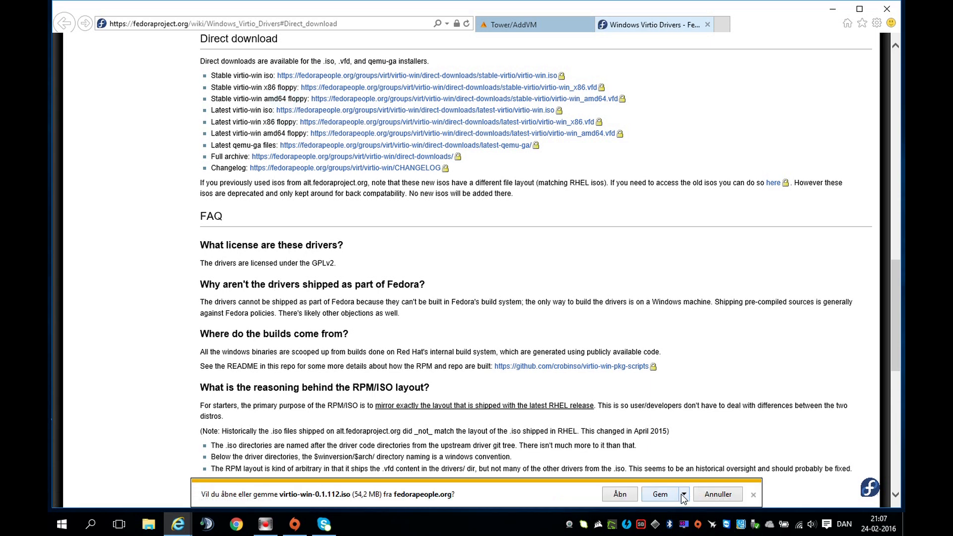
left_click(659, 494)
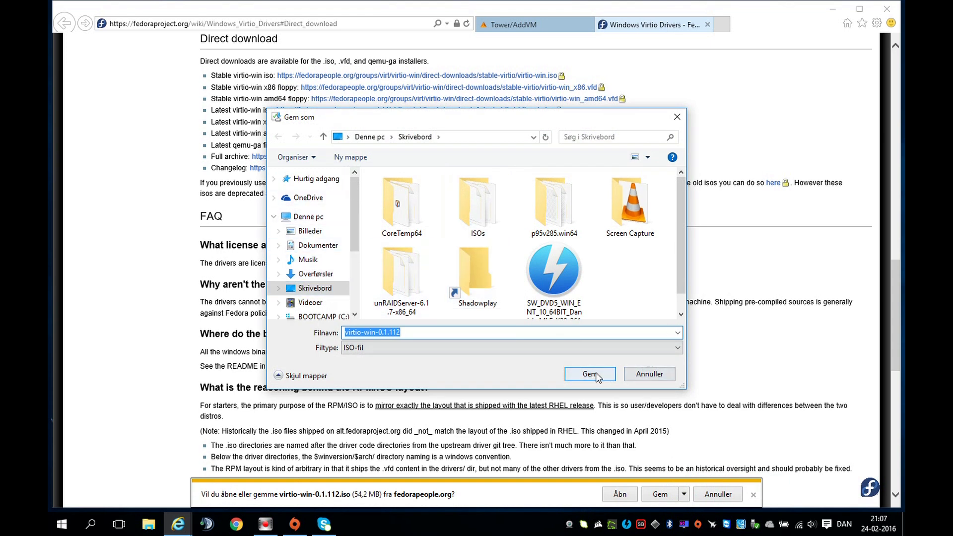
left_click(588, 373)
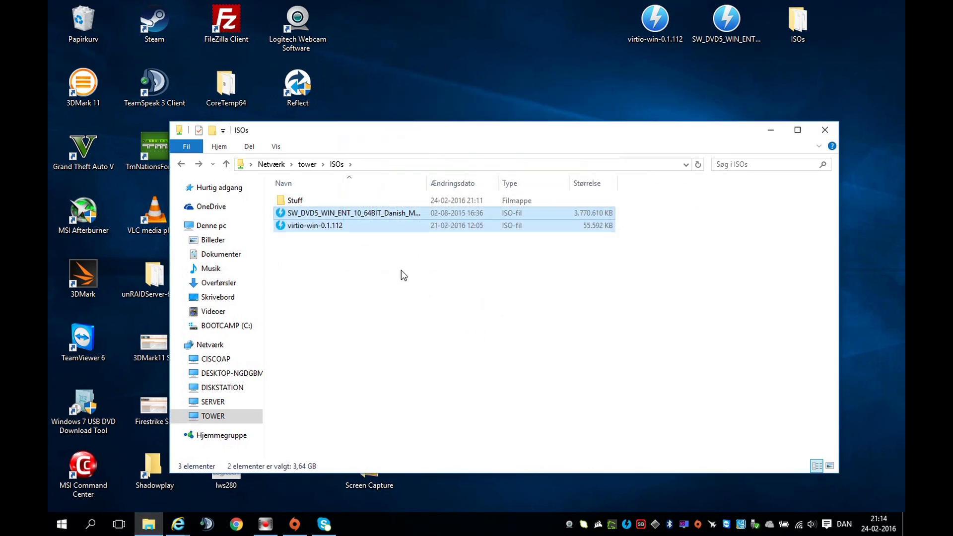
left_click(345, 265)
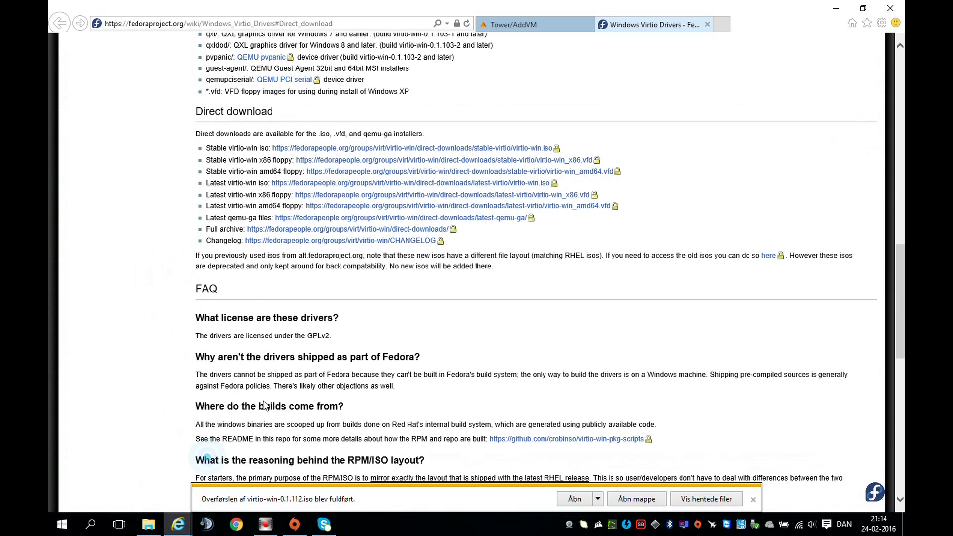
Close the wiki tab and select the Windows 10 ISO from user/ISOs.
left_click(514, 24)
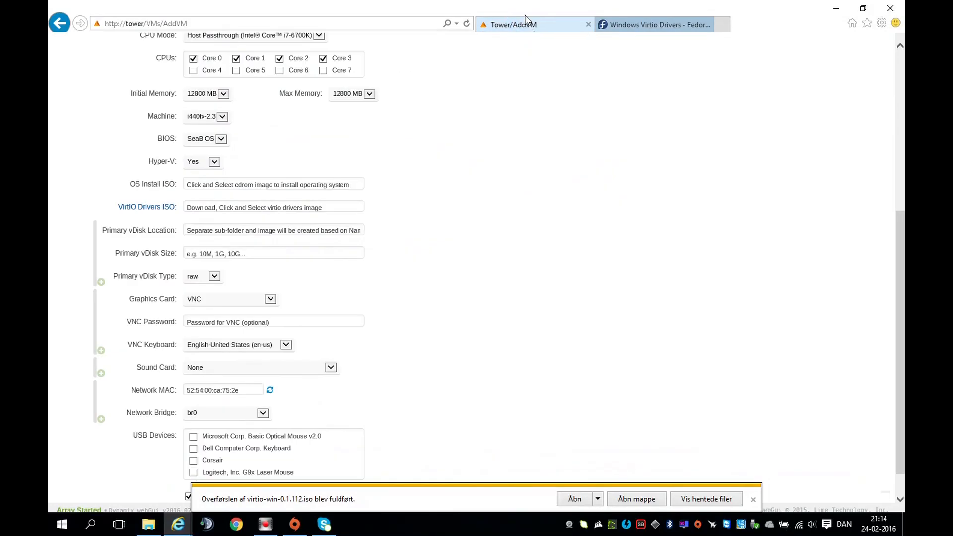
left_click(714, 25)
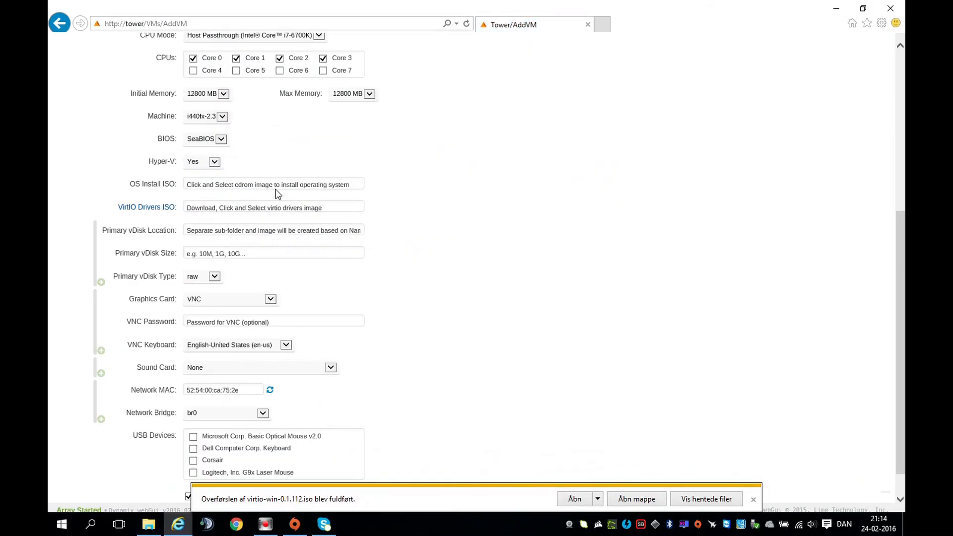
left_click(273, 184)
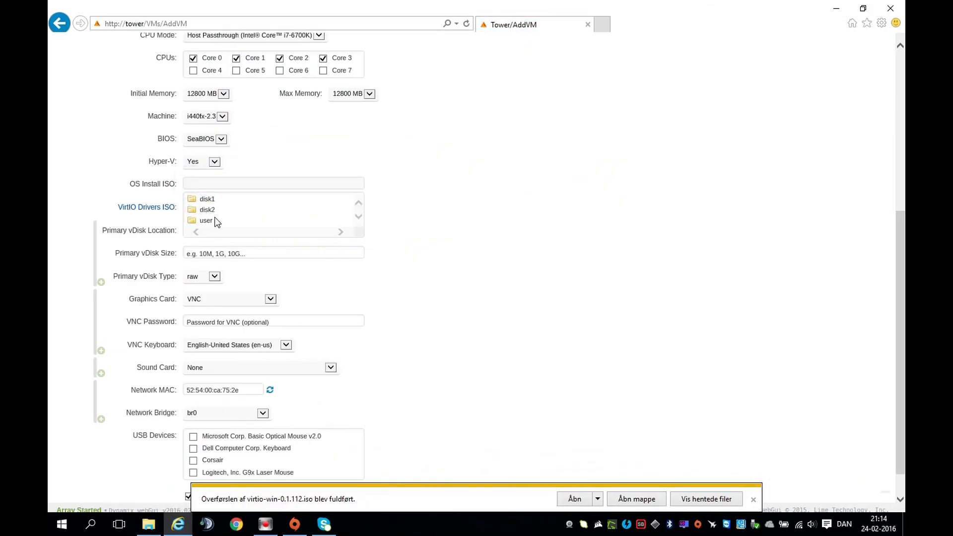
left_click(206, 220)
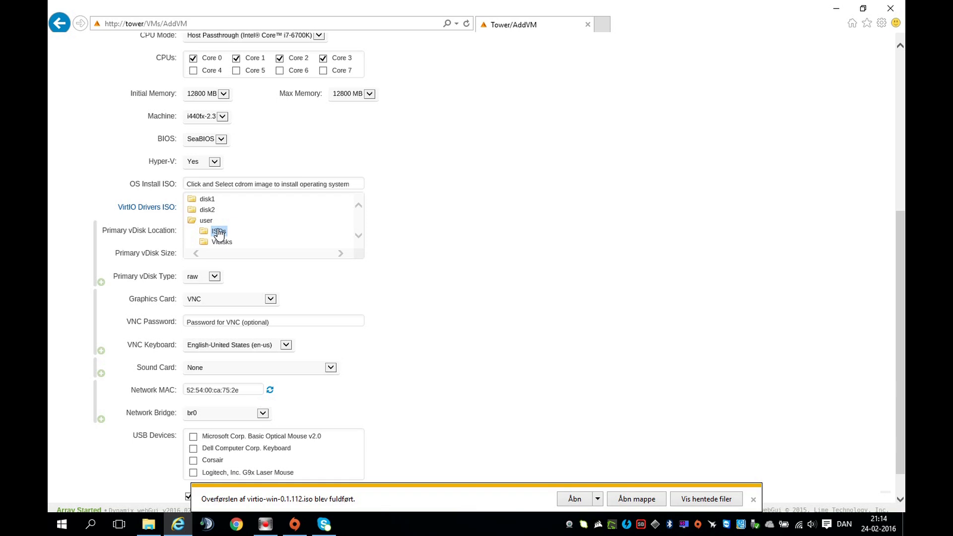
left_click(218, 220)
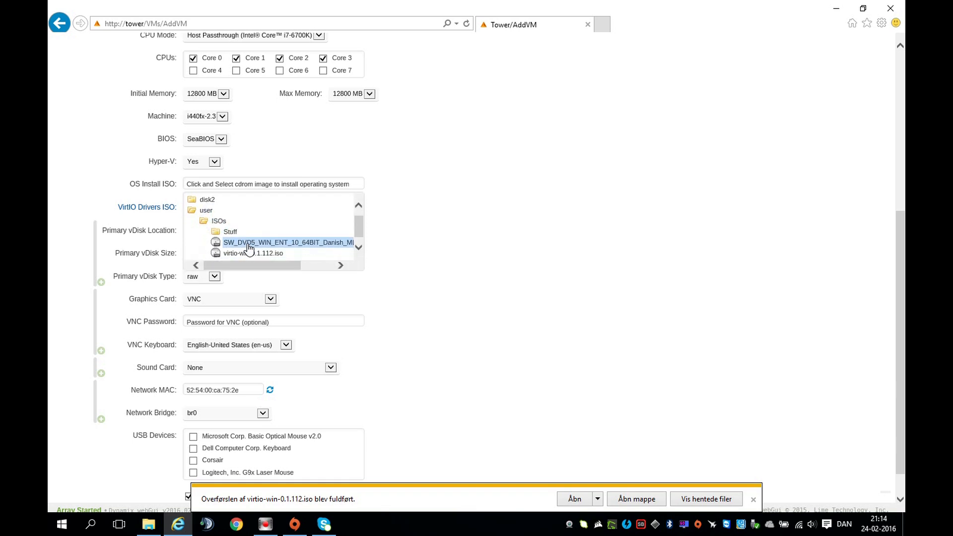
left_click(288, 242)
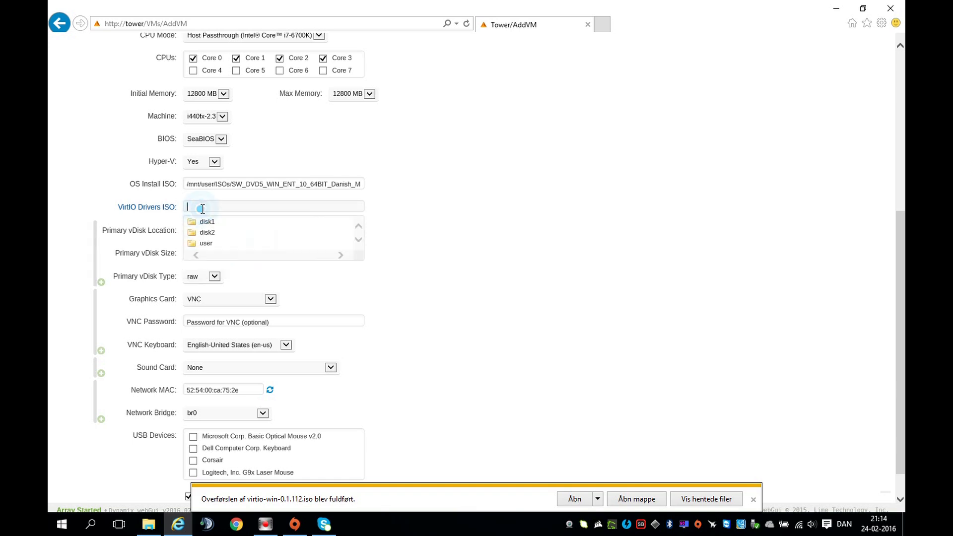
Select virtio-win-0.1.112.iso as the driver ISO and store the vDisk in Vidisks.
left_click(205, 243)
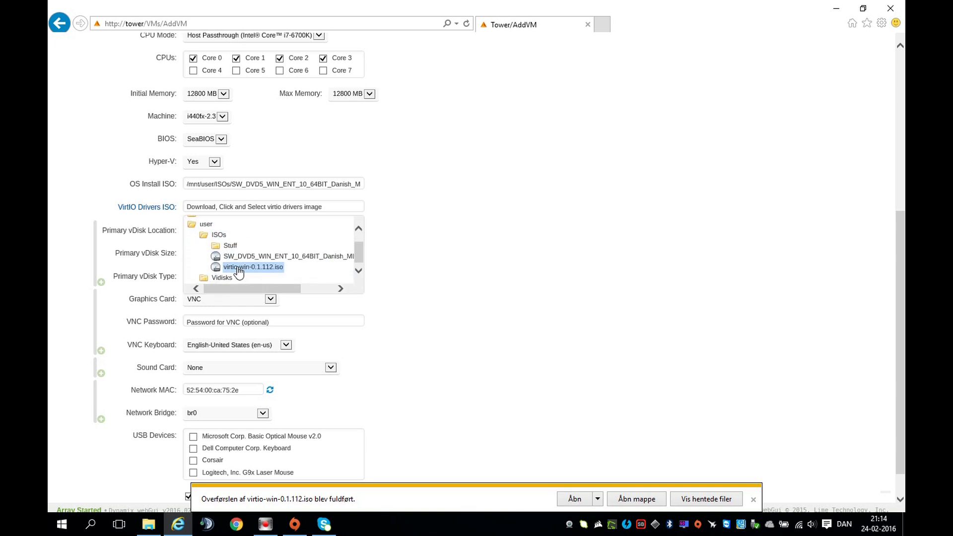
left_click(252, 267)
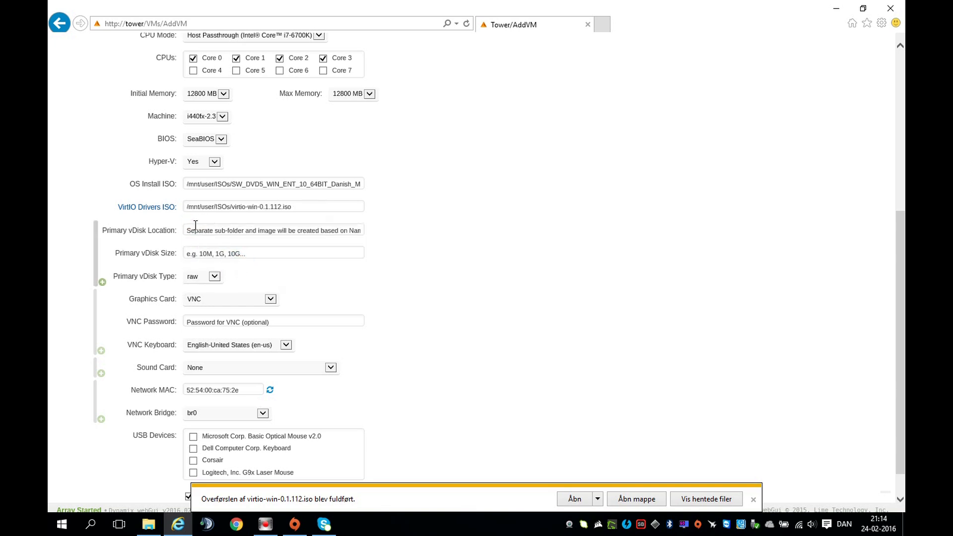
left_click(273, 230)
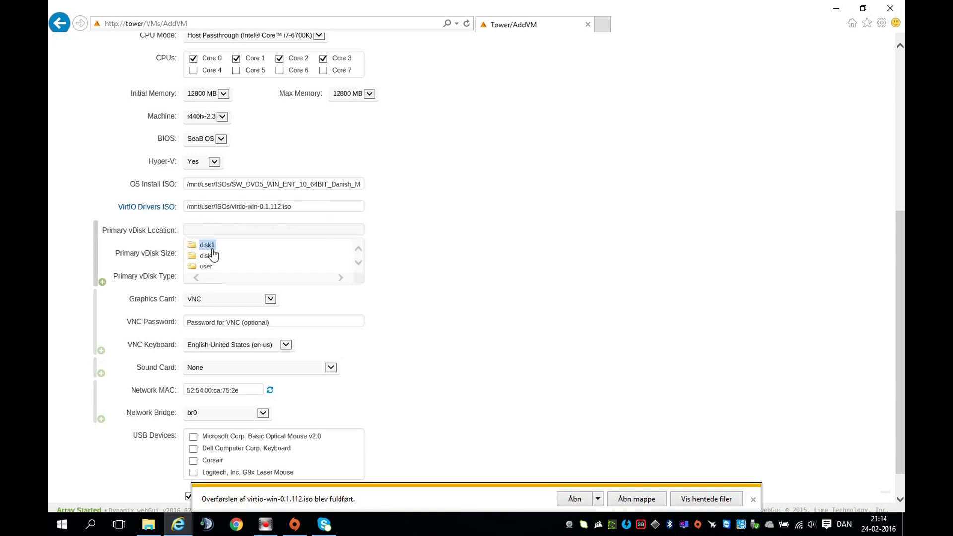
left_click(206, 266)
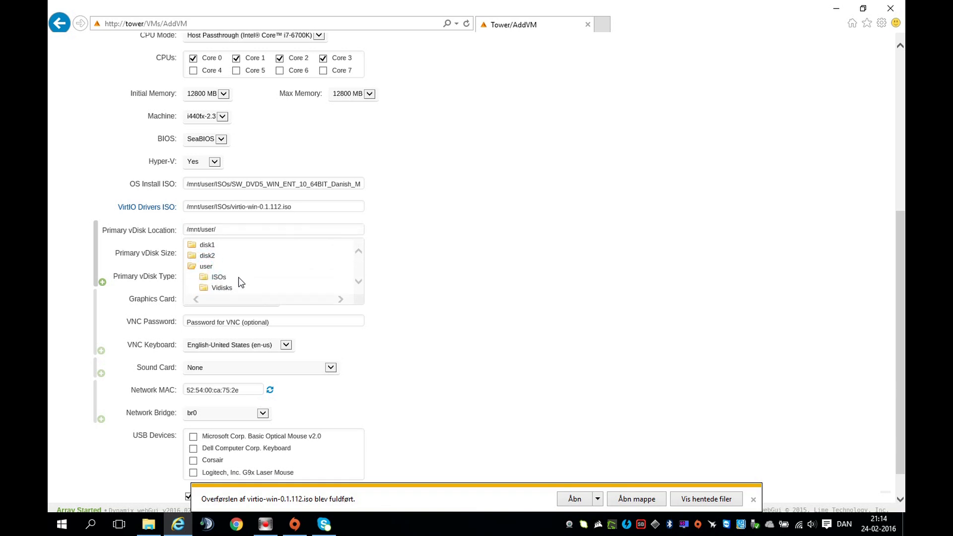
left_click(221, 288)
type("110g")
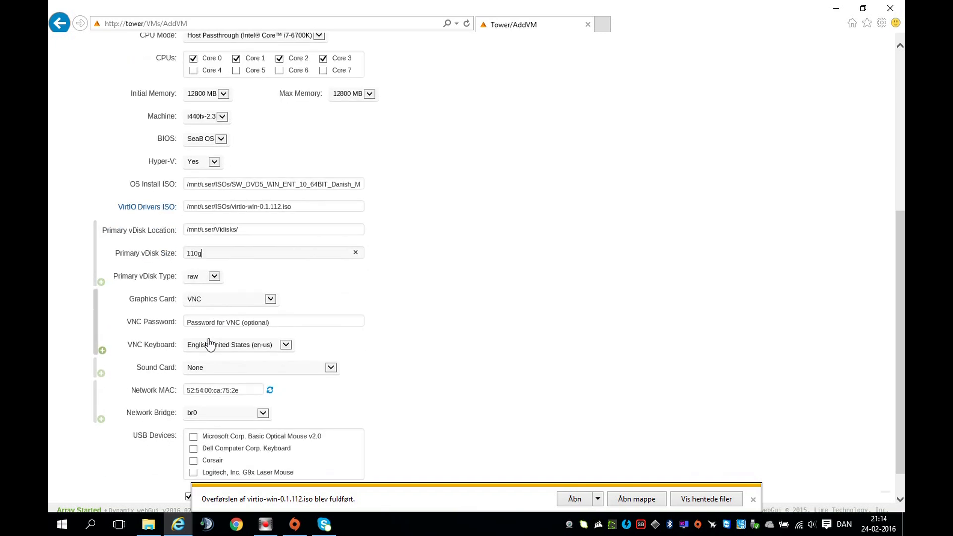
Give Player One the NVIDIA GM204 audio, mouse and keyboard, disable autostart, and create it.
left_click(270, 299)
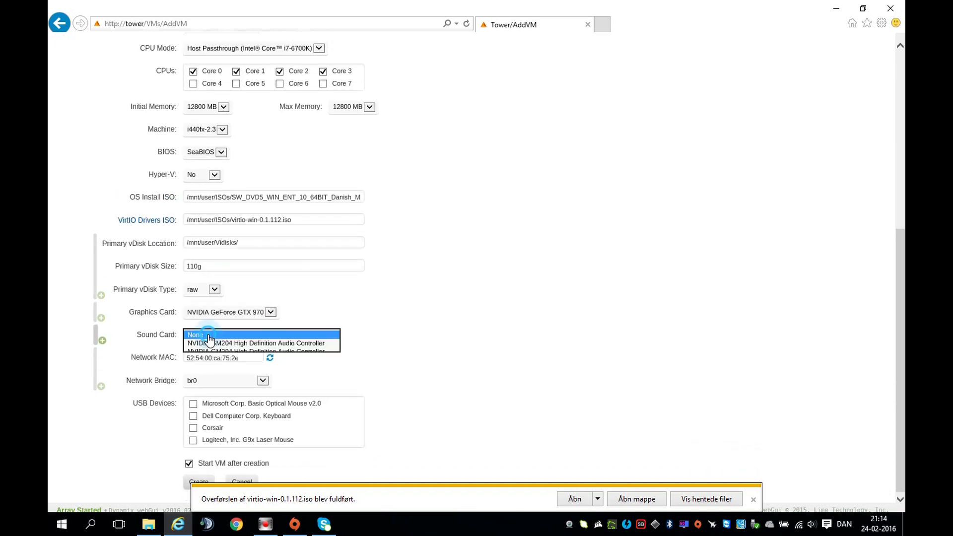
left_click(255, 343)
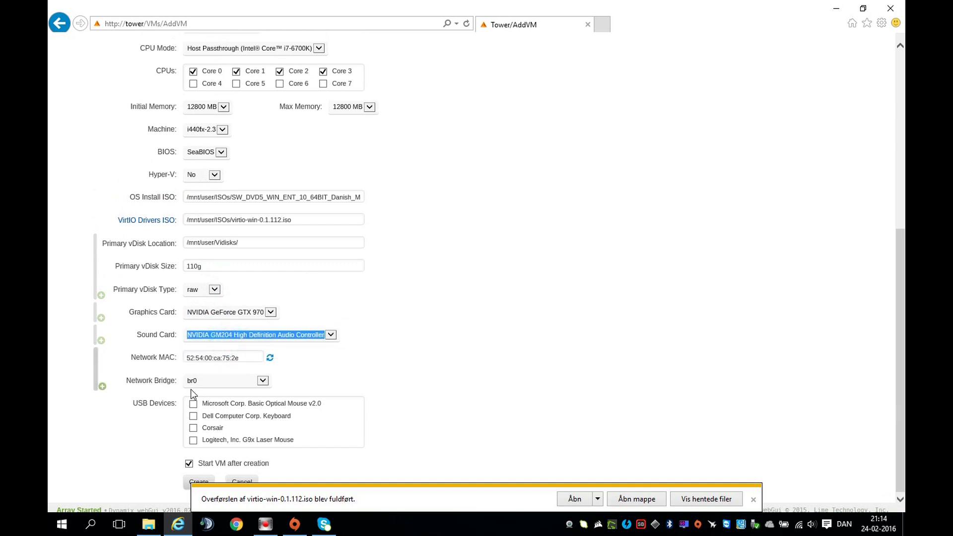
left_click(222, 381)
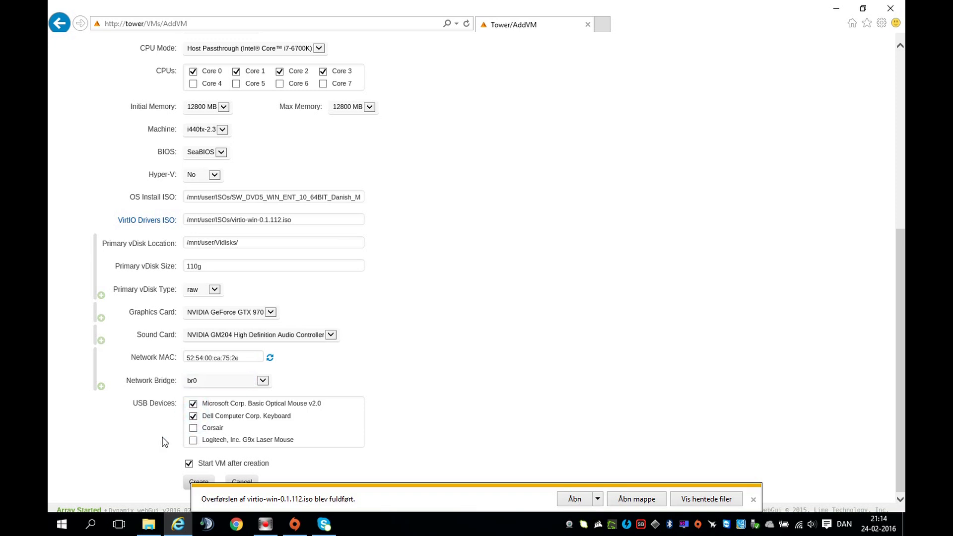
left_click(189, 463)
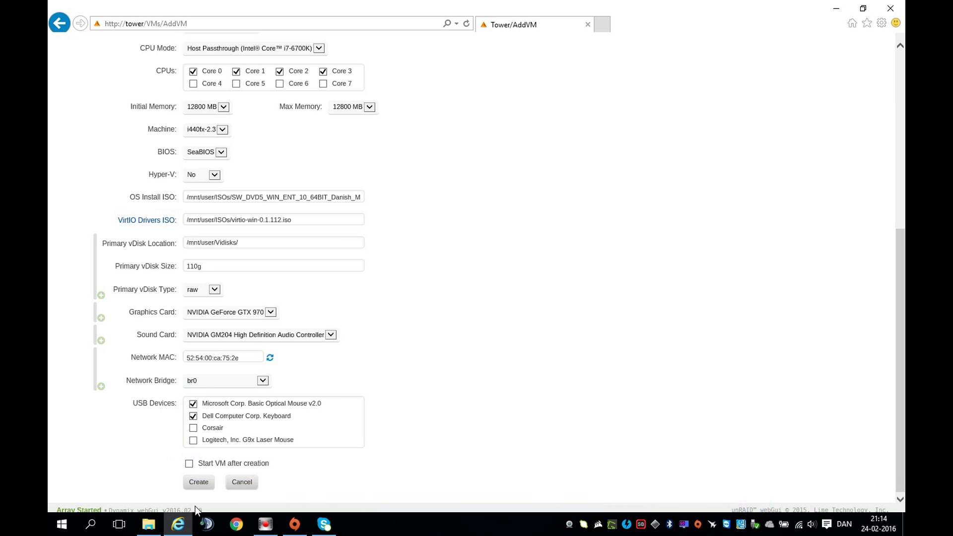
left_click(198, 482)
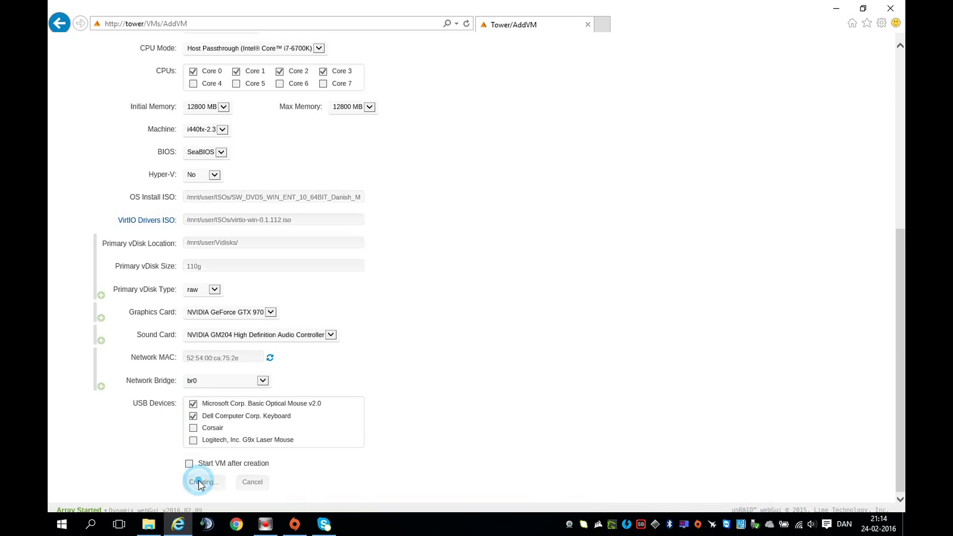
left_click(203, 482)
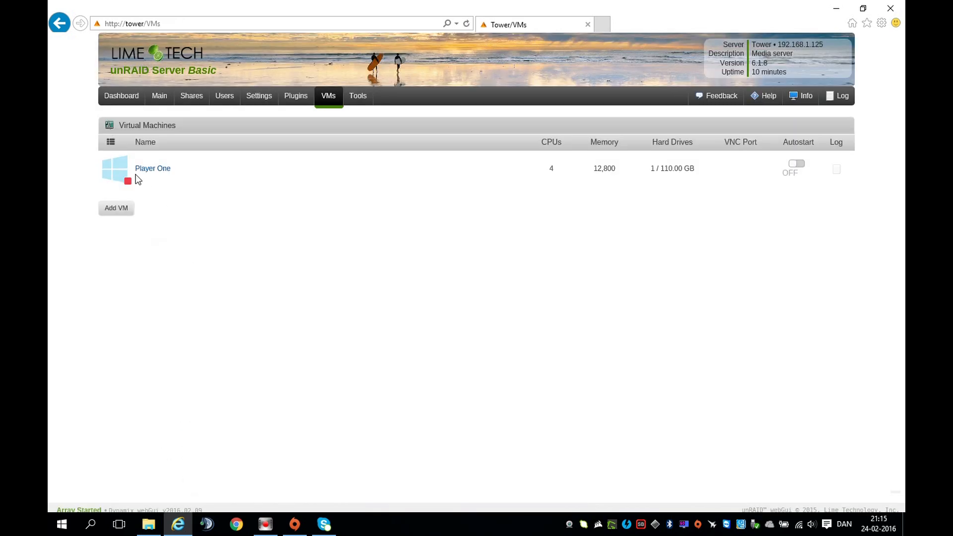
mouse_move(116, 208)
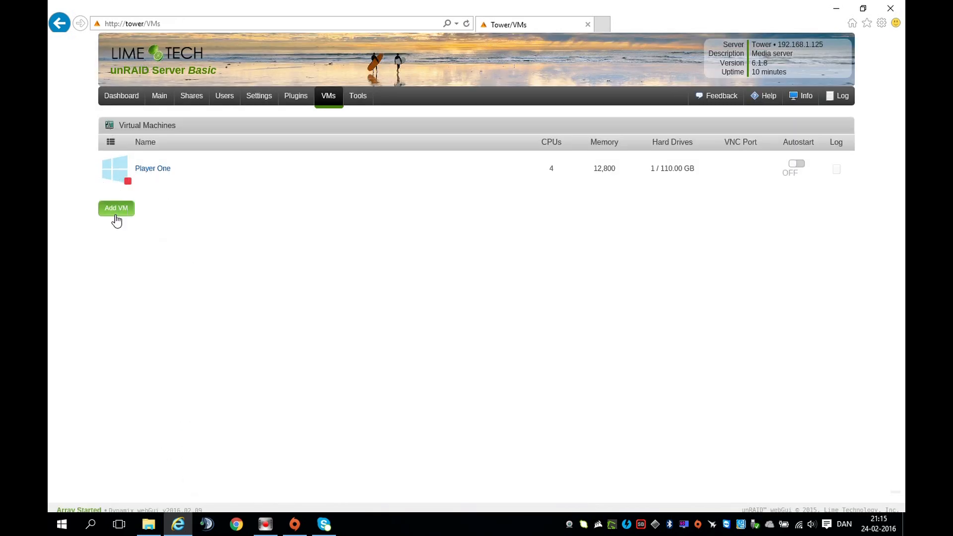
Add a VM named 'Player Two' using cores 4–7 and 12800 MB initial memory.
left_click(116, 208)
type("P")
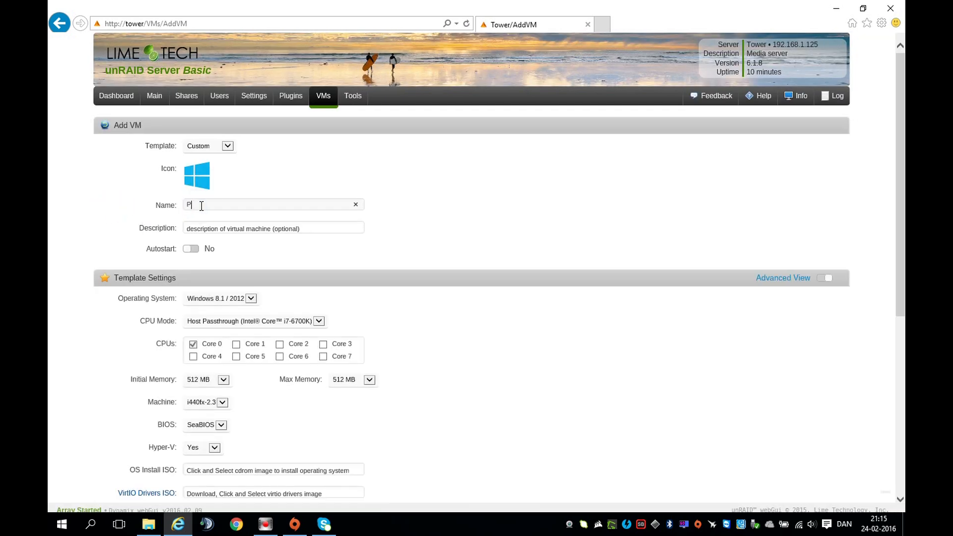
type("layer Two")
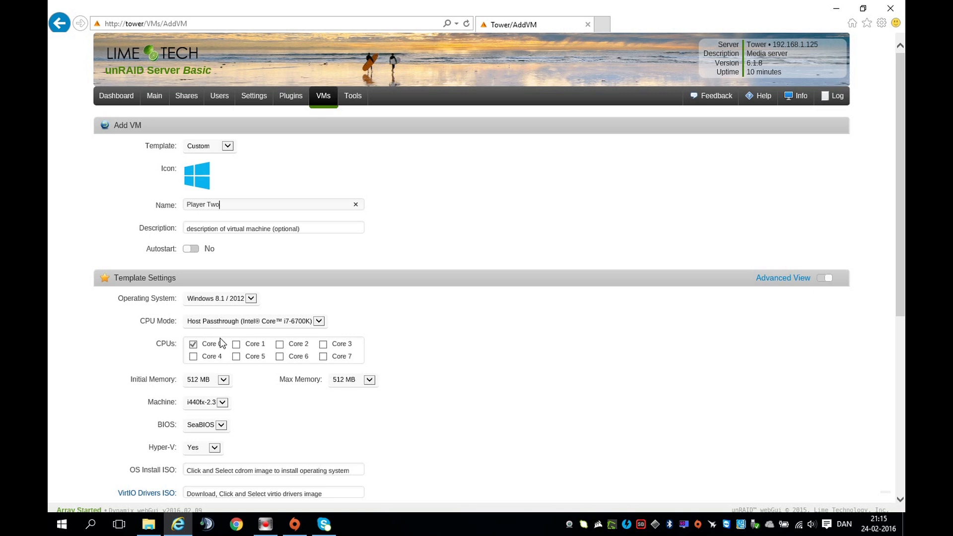
left_click(193, 357)
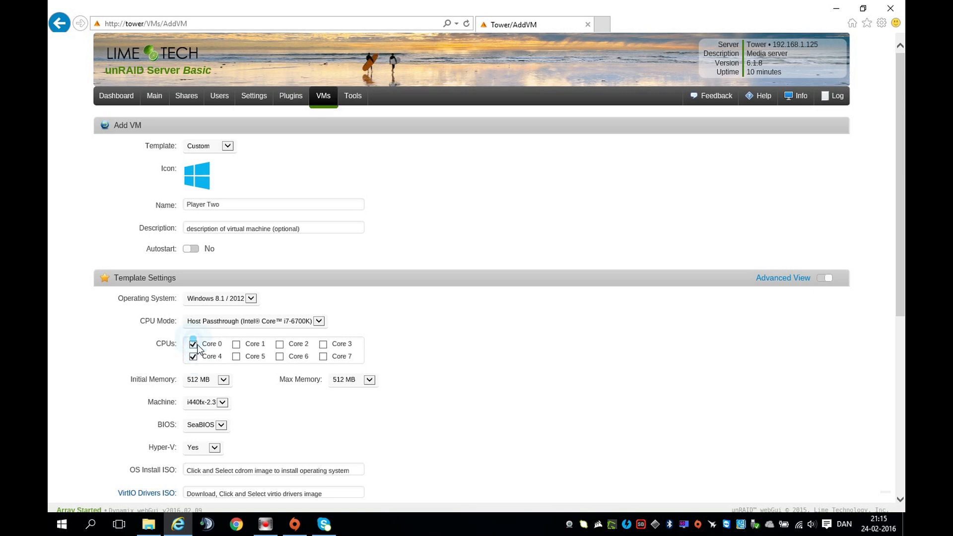
left_click(280, 357)
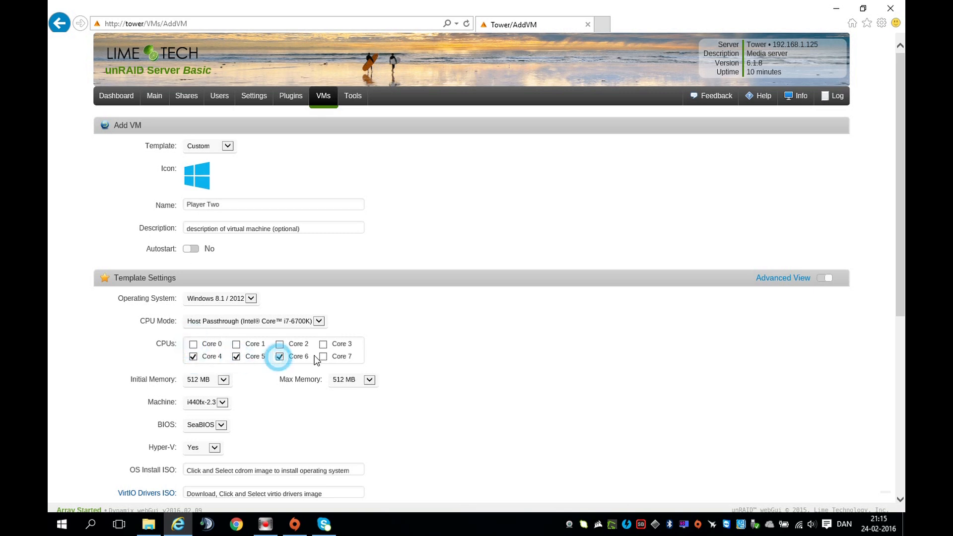
left_click(323, 356)
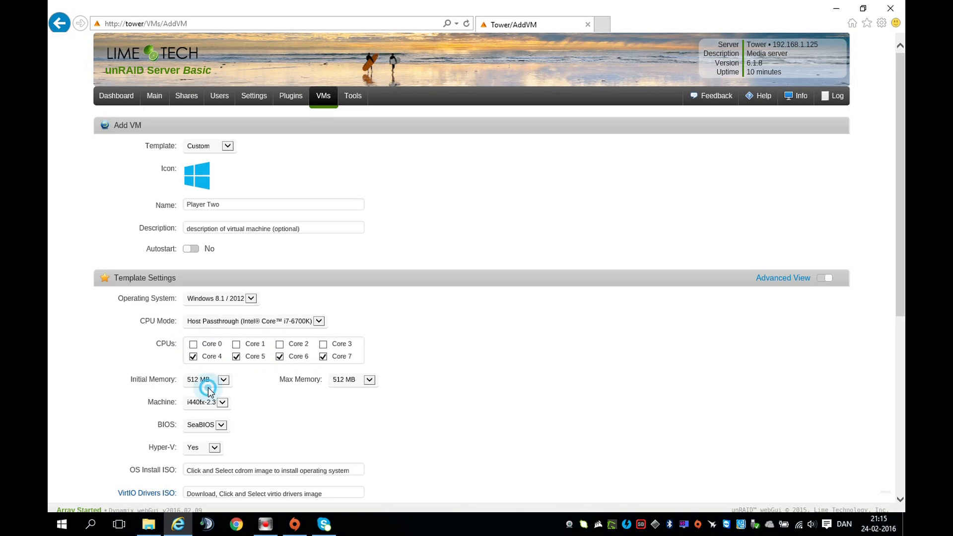
left_click(223, 379)
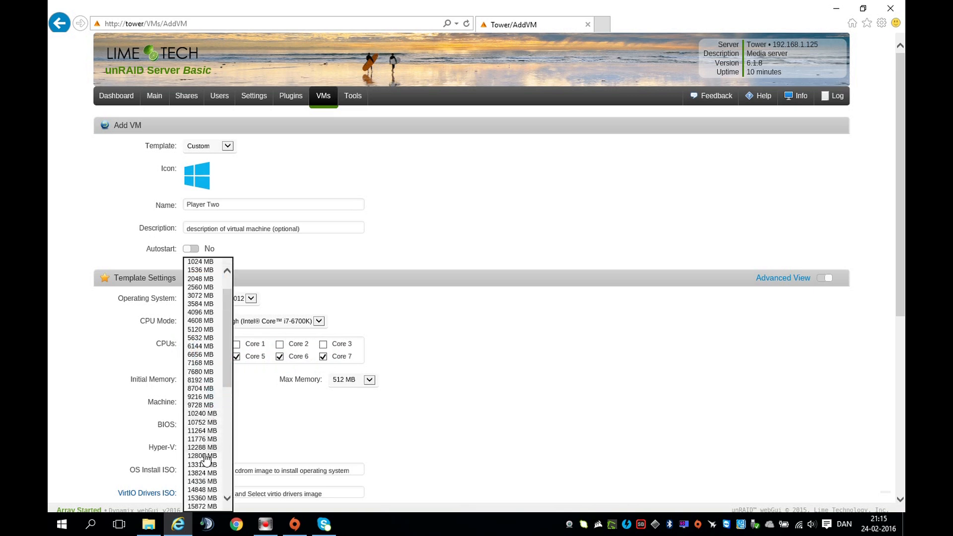
left_click(202, 456)
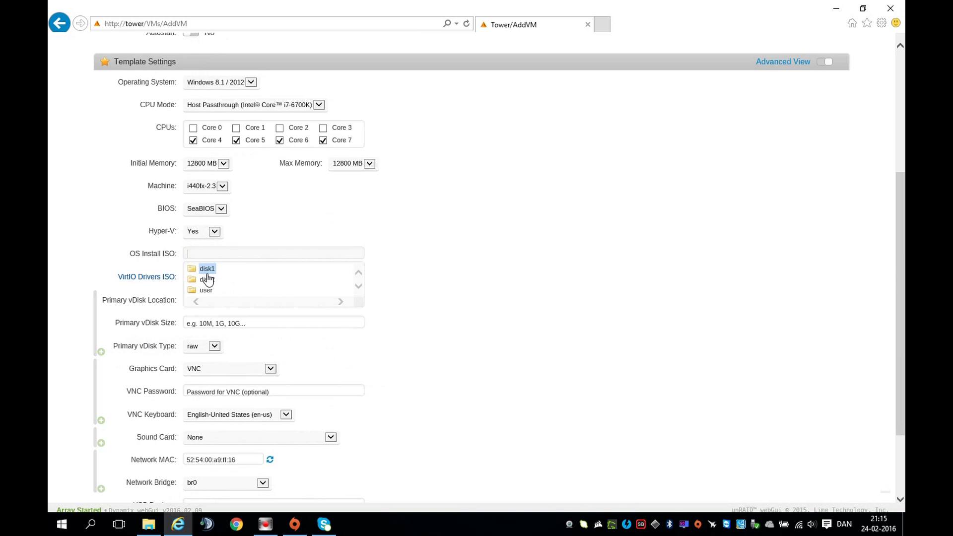
Select the Windows and virtio-win ISO images and set a 110g vdisk.
left_click(205, 290)
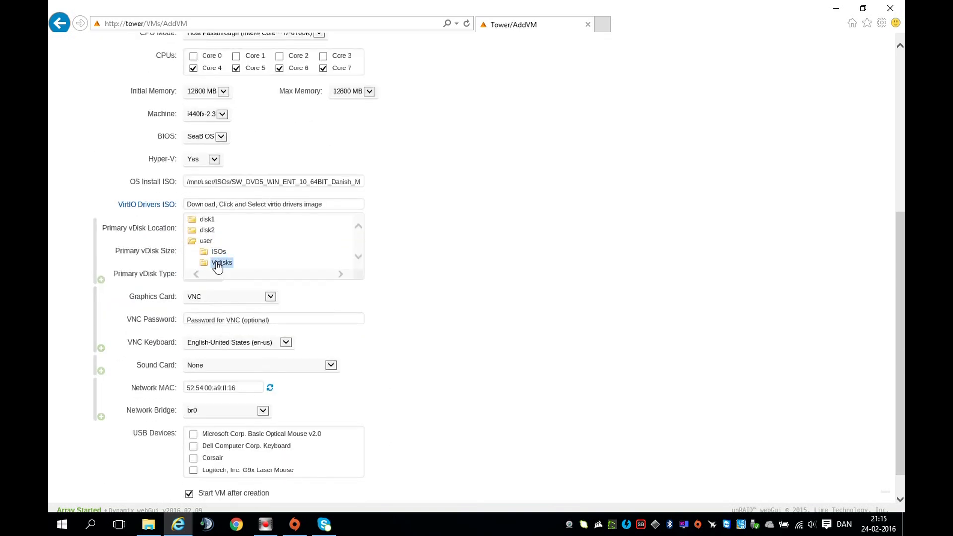
left_click(218, 251)
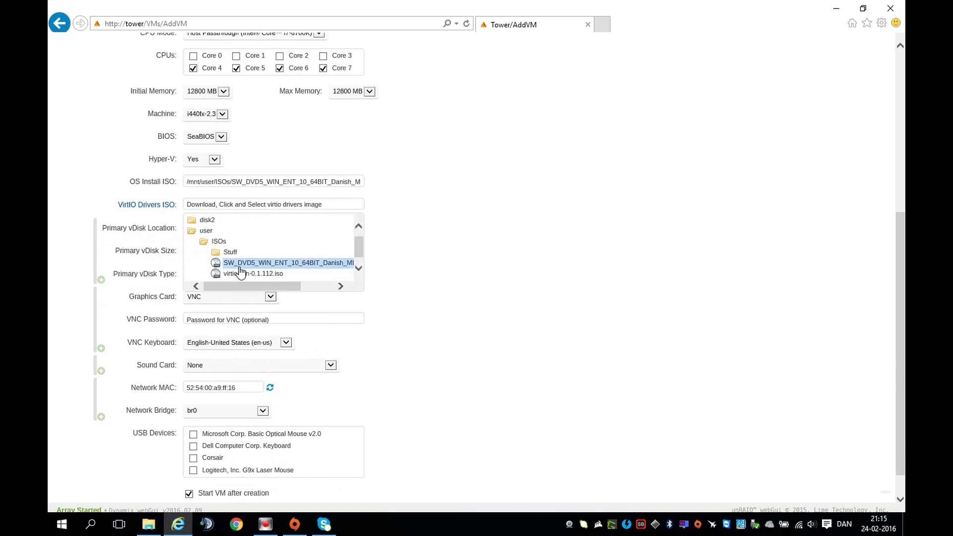
left_click(255, 273)
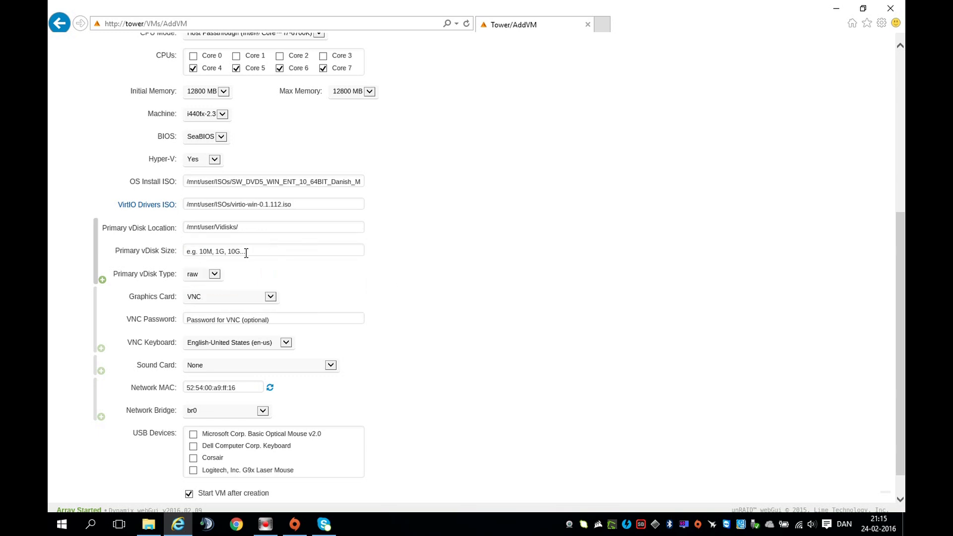
type("G")
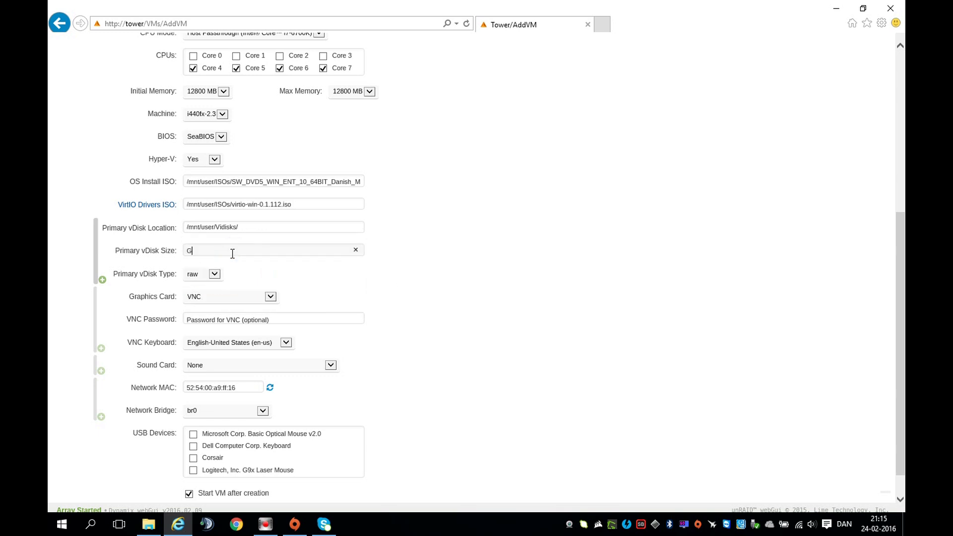
type("110g")
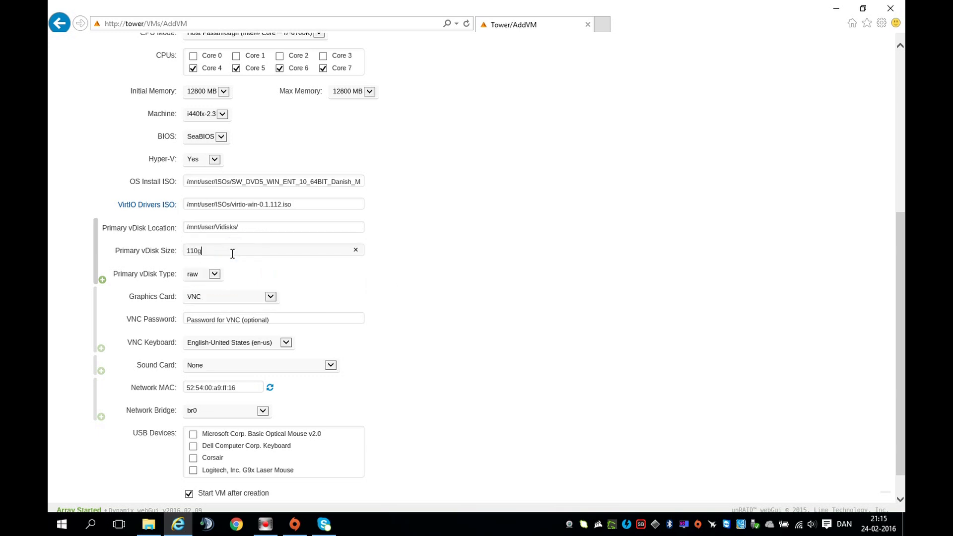
Set GM204 audio, attach Corsair and Logitech devices, disable autostart, and create Player Two.
left_click(270, 296)
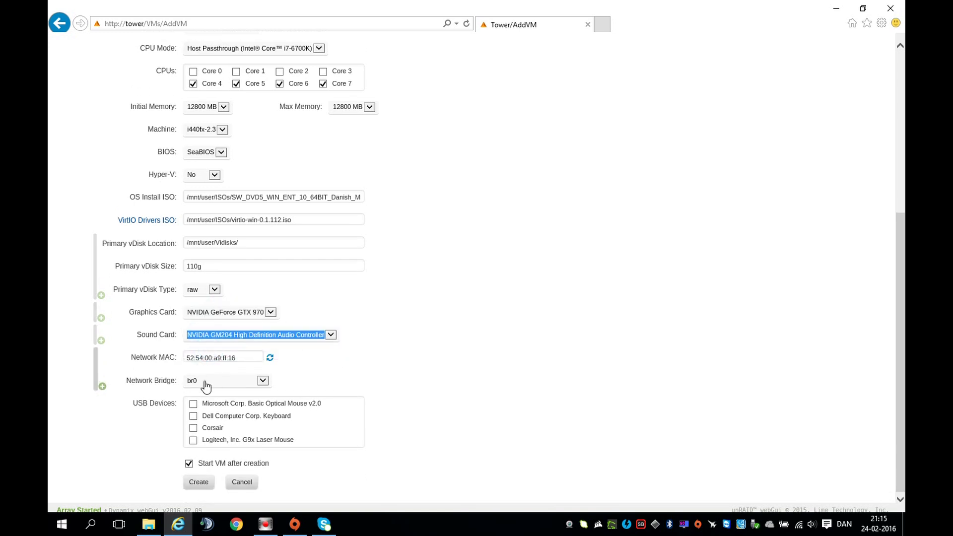
left_click(193, 428)
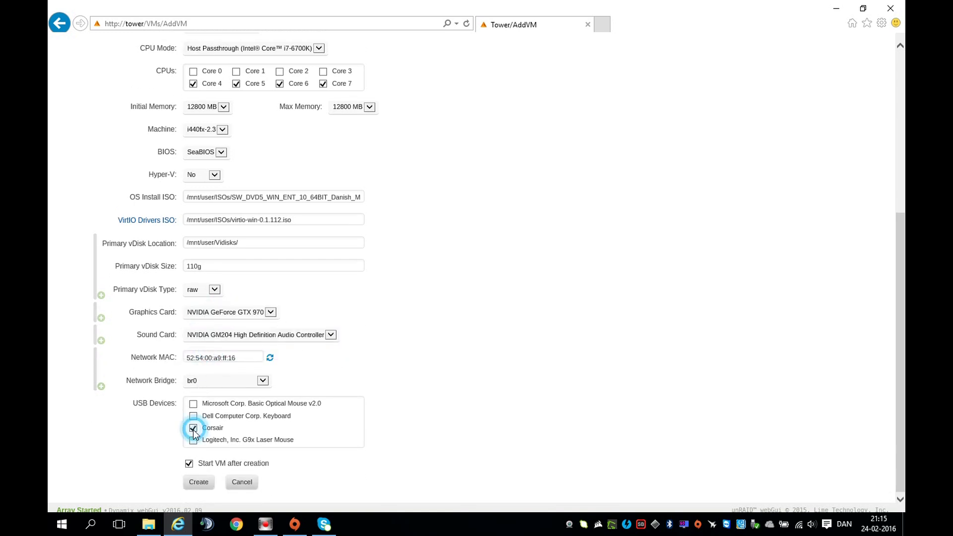
left_click(193, 439)
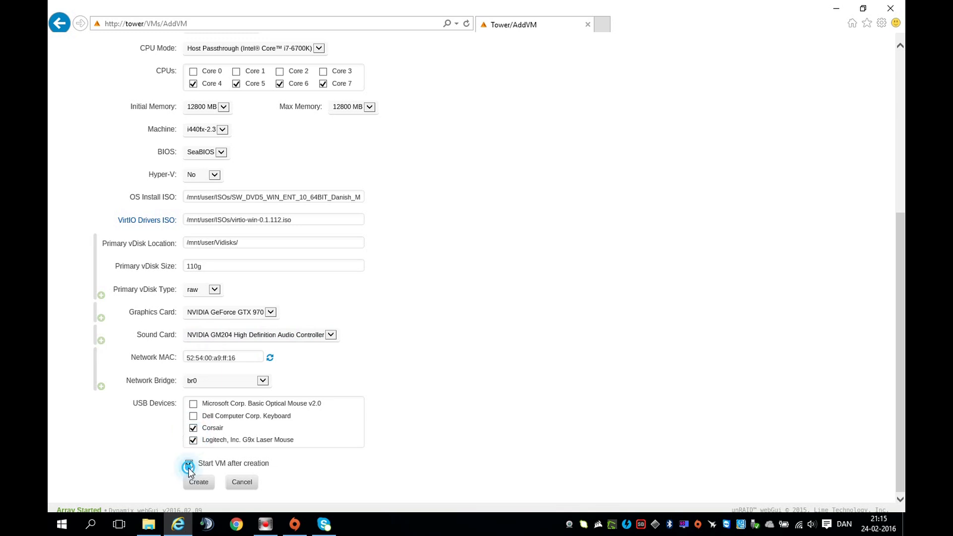
left_click(189, 463)
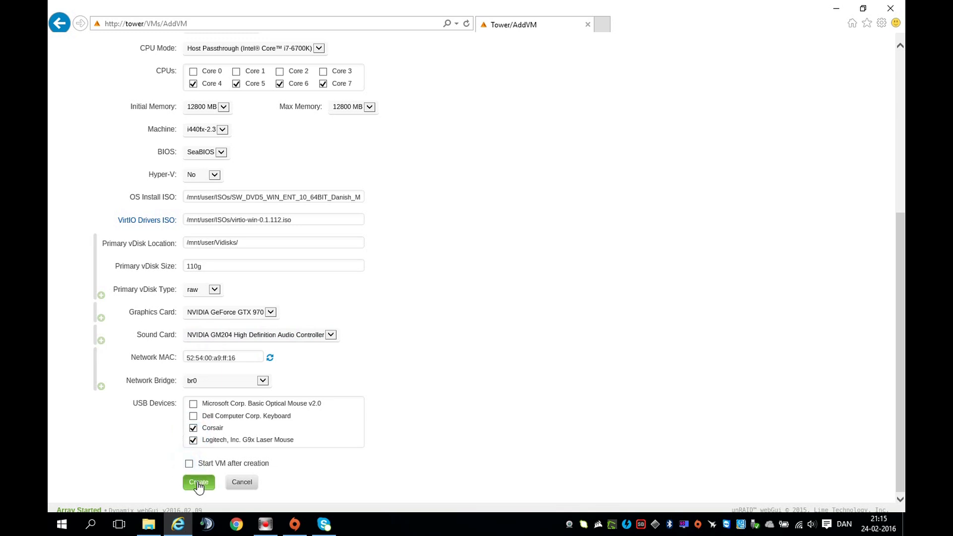
left_click(198, 481)
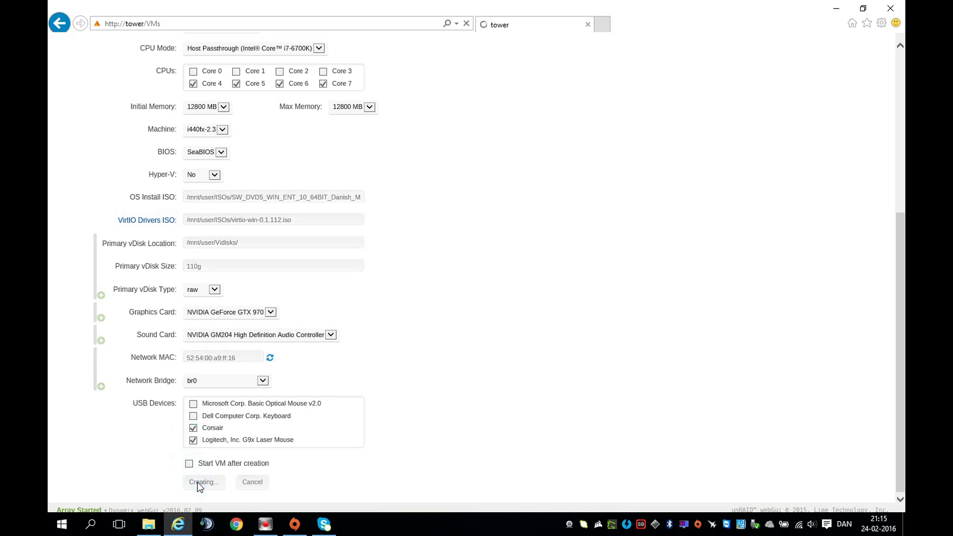
left_click(203, 482)
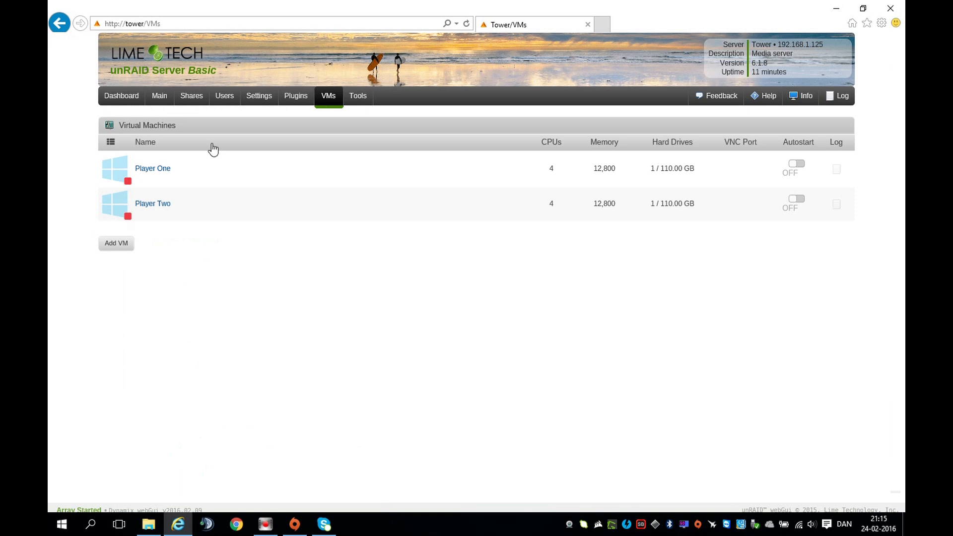
mouse_move(204, 250)
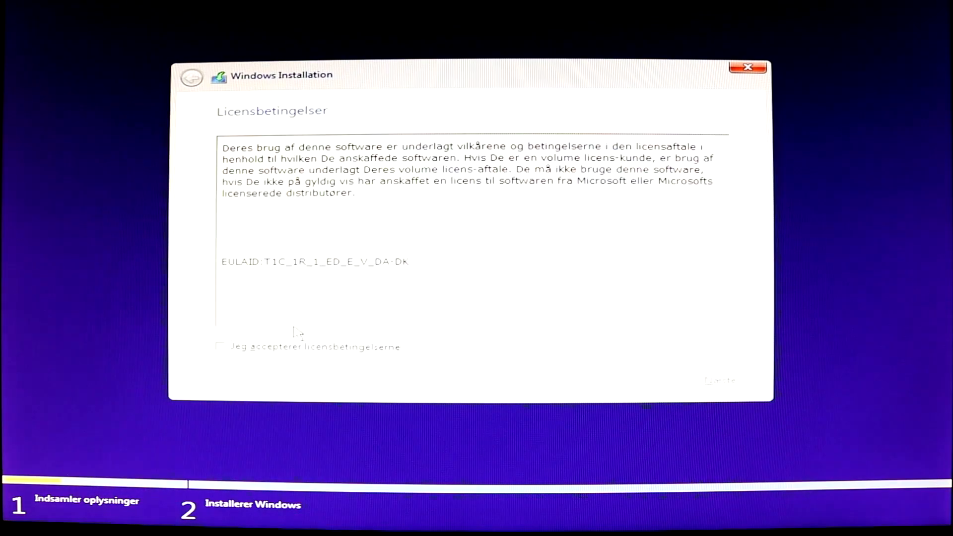
Accept the license and load the Red Hat VirtIO SCSI driver from E:\viostor\w10.
left_click(721, 380)
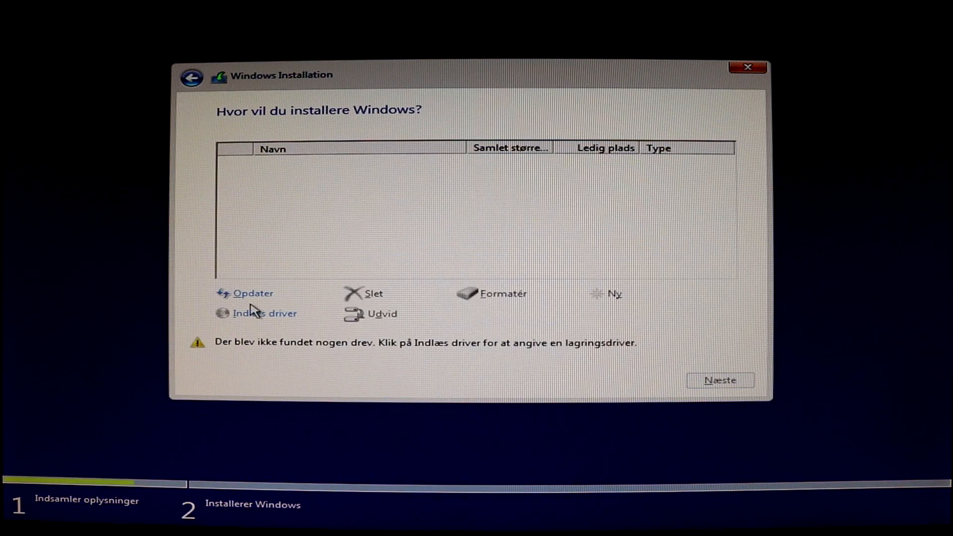
mouse_move(264, 314)
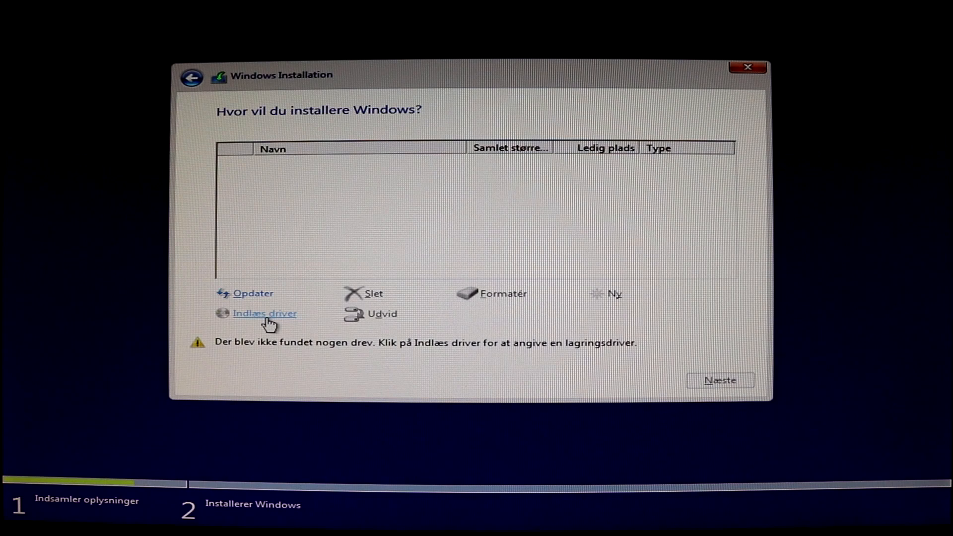
left_click(264, 313)
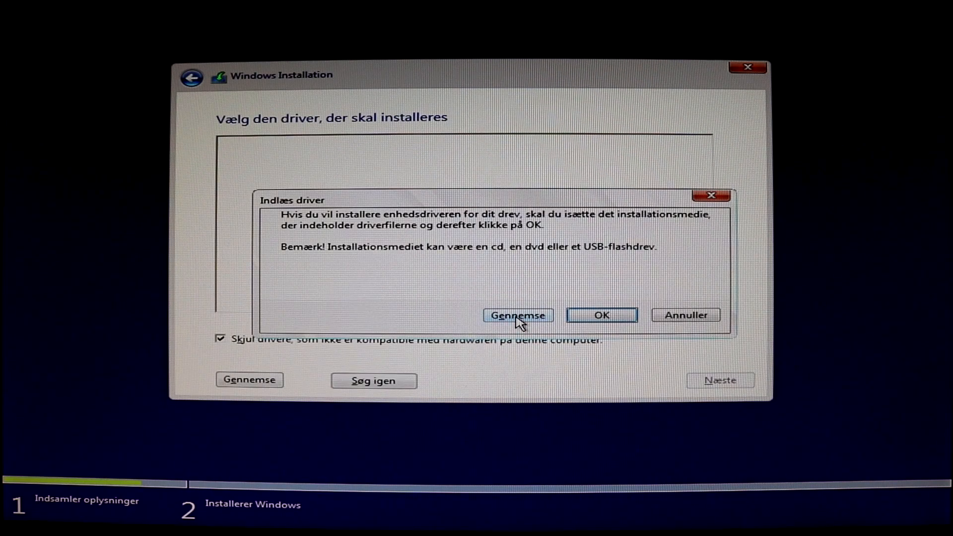
left_click(516, 316)
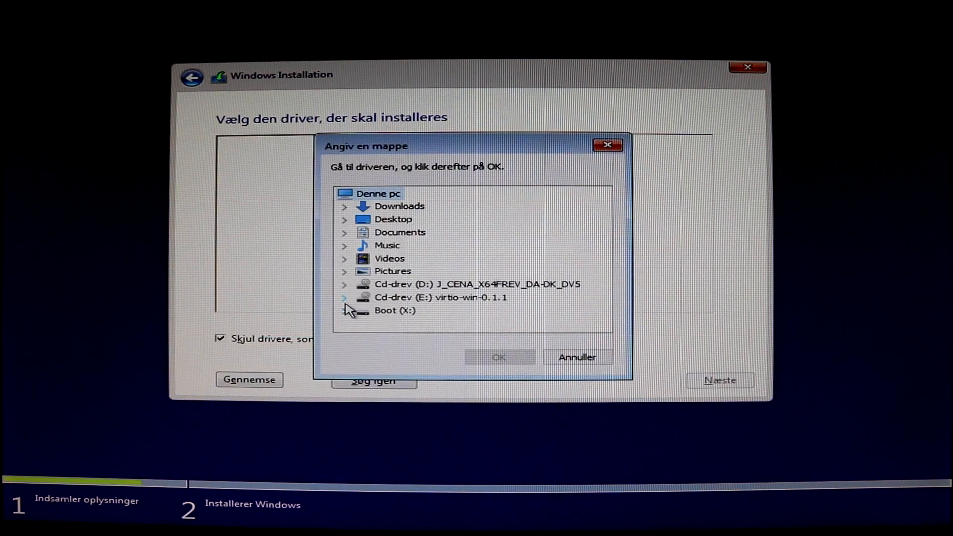
left_click(344, 297)
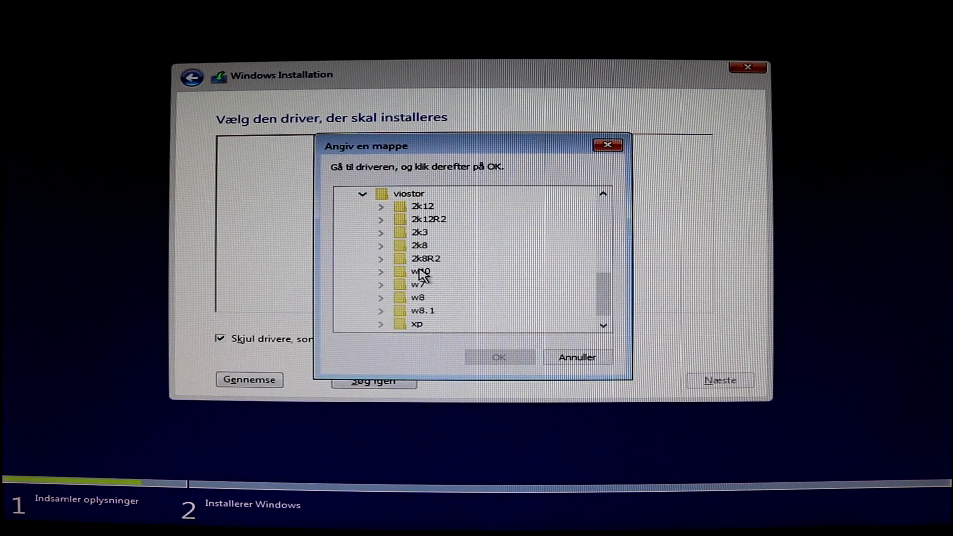
left_click(421, 271)
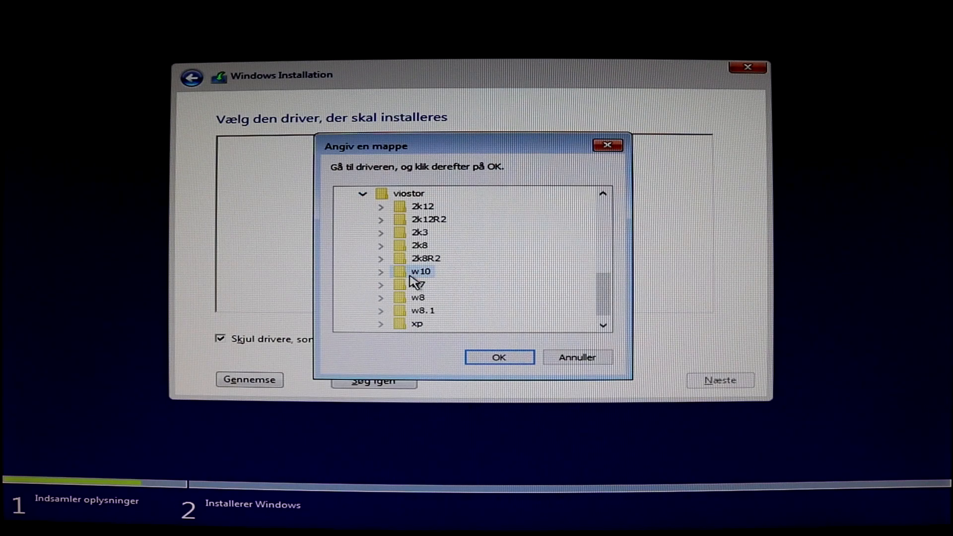
left_click(498, 357)
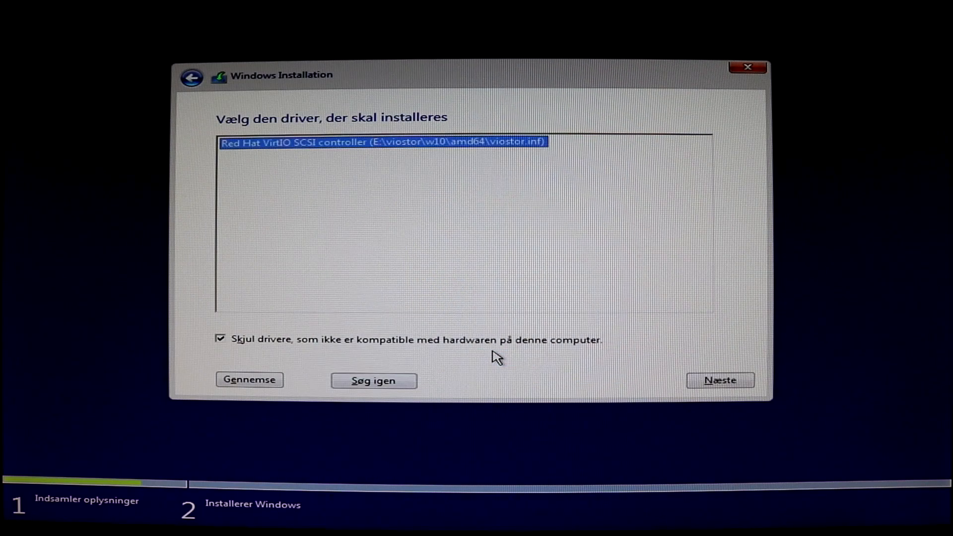
left_click(720, 380)
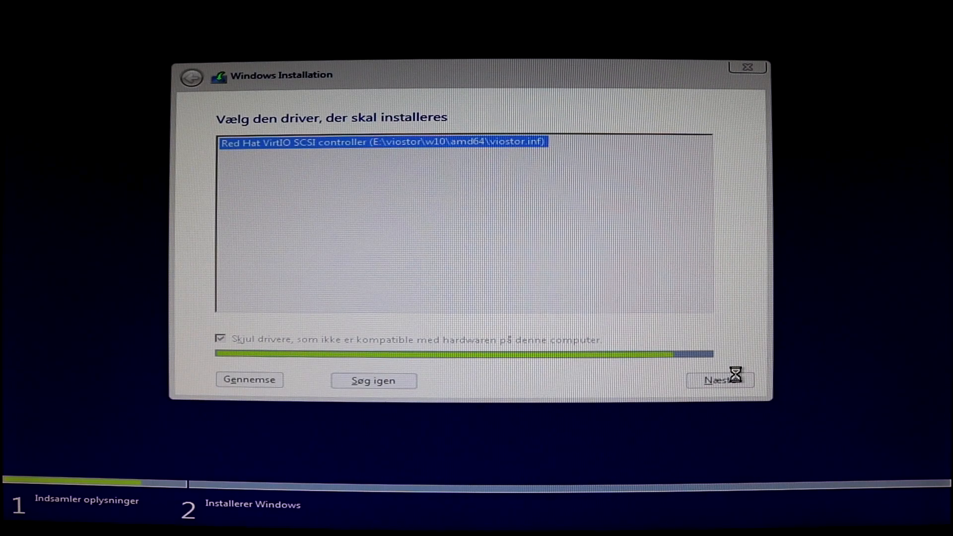
left_click(720, 380)
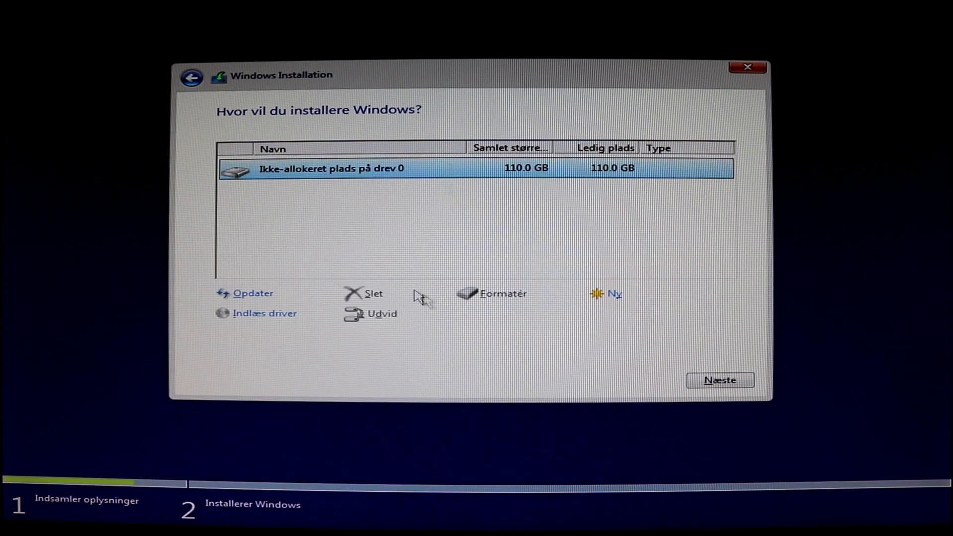
mouse_move(703, 366)
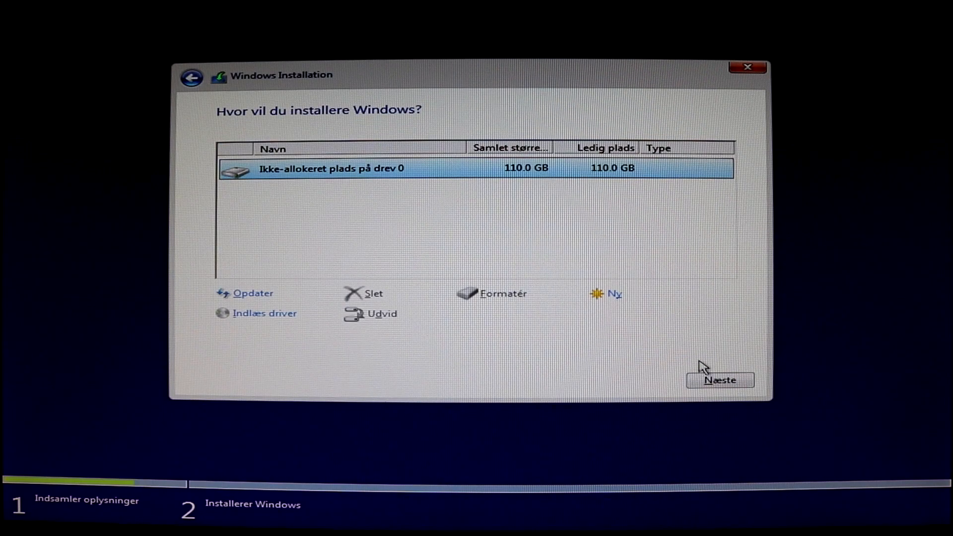
Install Windows onto 'Unallocated space on drive 0'.
left_click(720, 380)
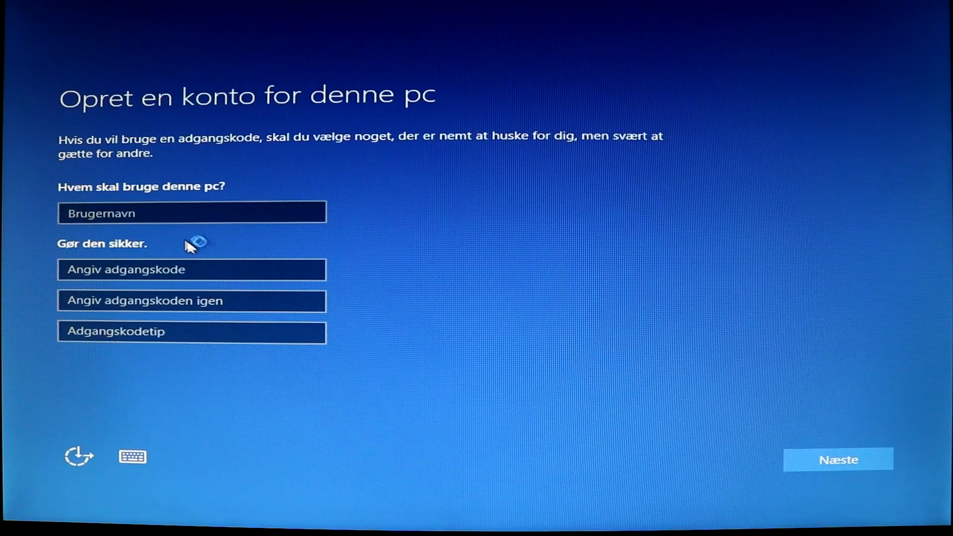
Create the local account 'Player One' and continue to the desktop.
left_click(192, 212)
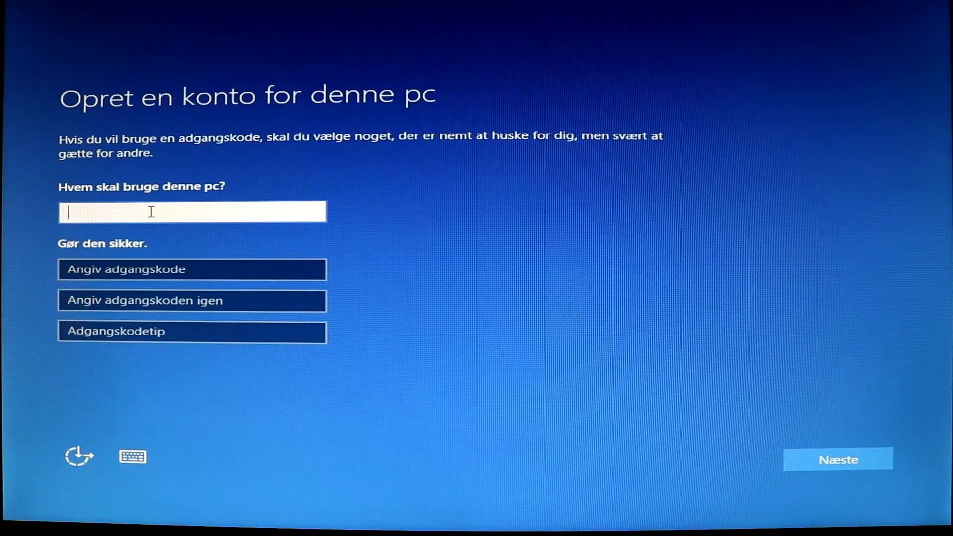
type("Pla")
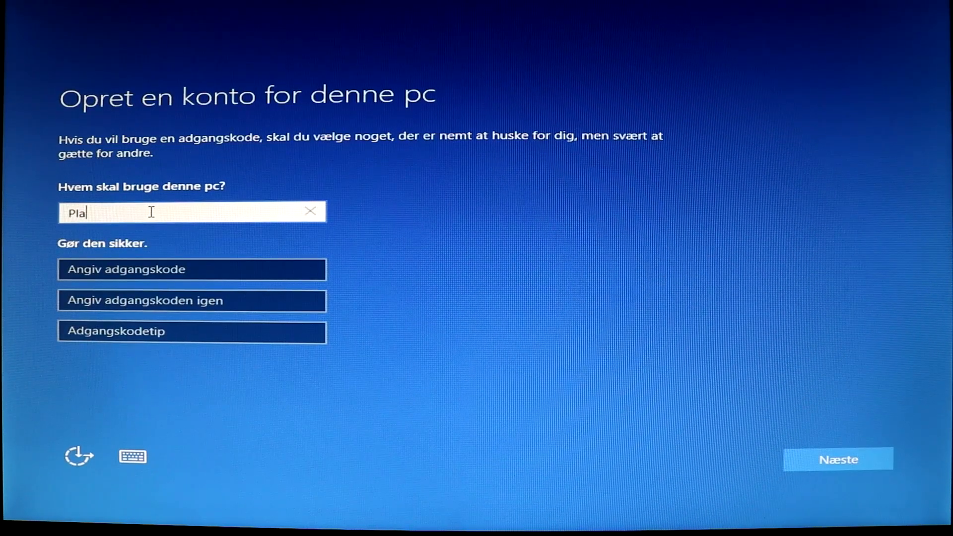
type("yer One")
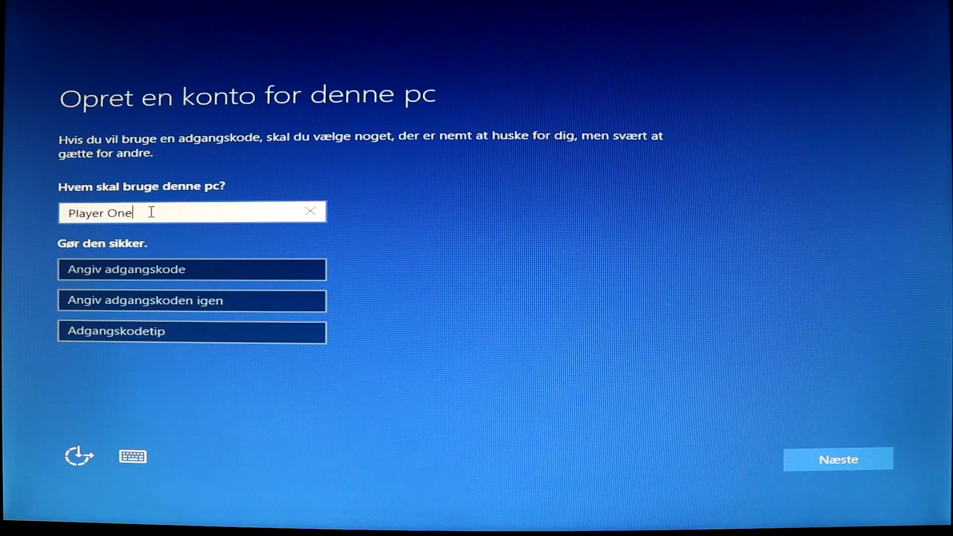
left_click(838, 459)
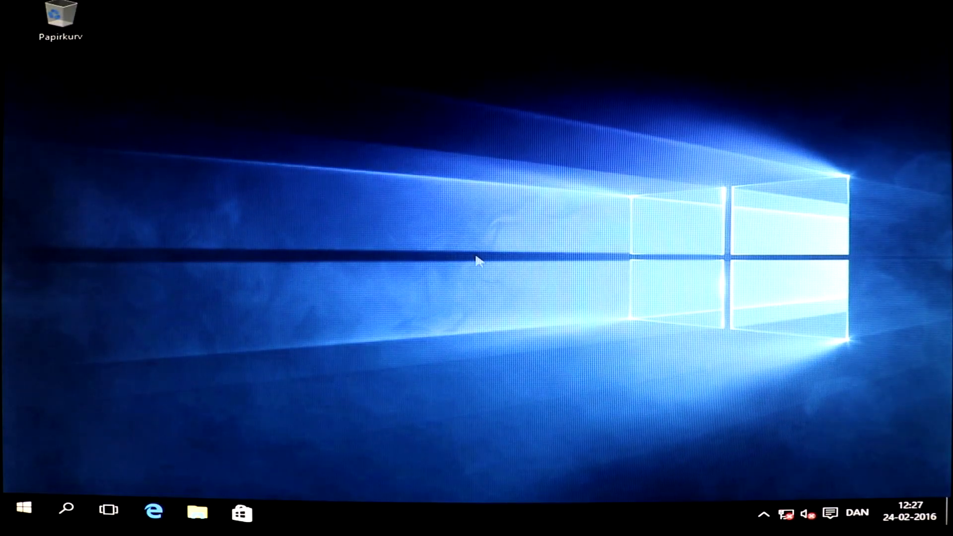
mouse_move(764, 490)
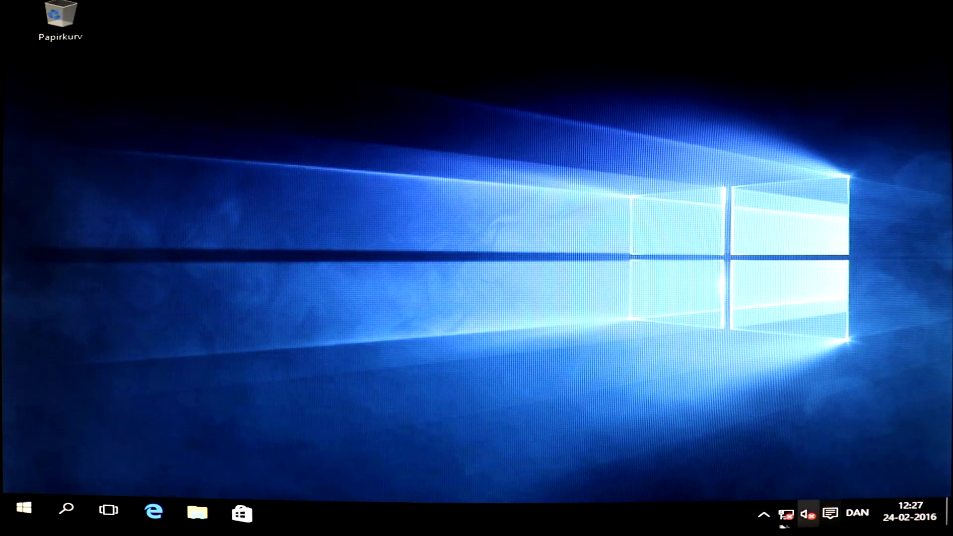
mouse_move(135, 398)
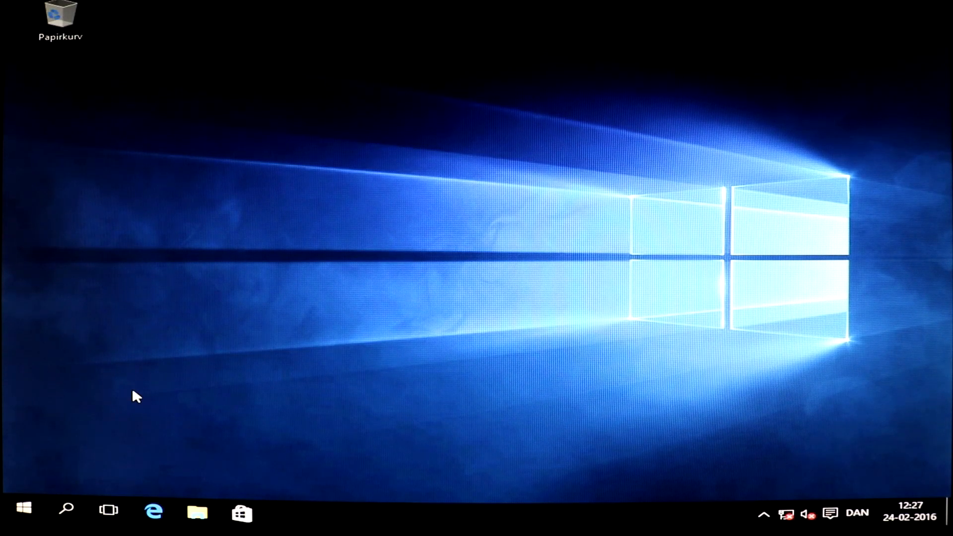
Open Device Manager and view the driverless Ethernet controller's properties.
right_click(24, 509)
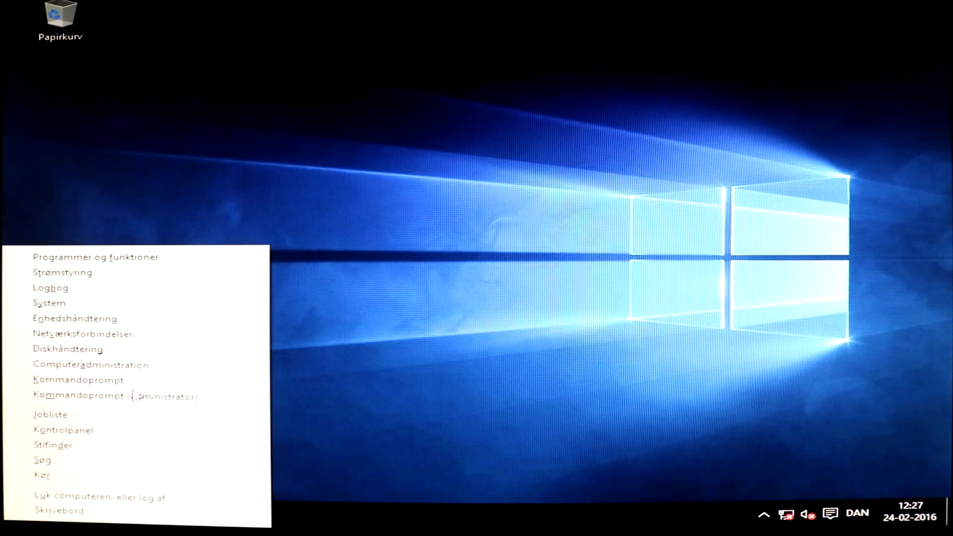
left_click(74, 318)
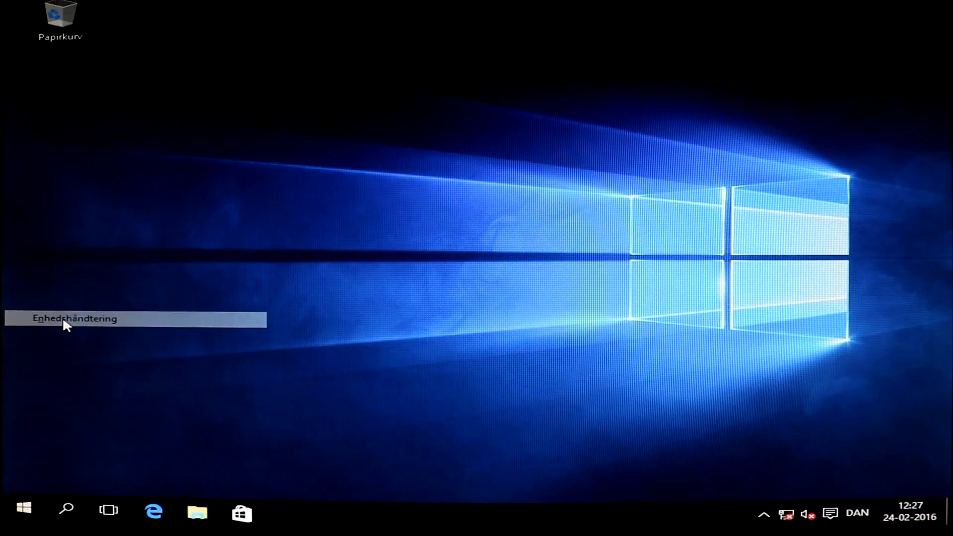
left_click(73, 318)
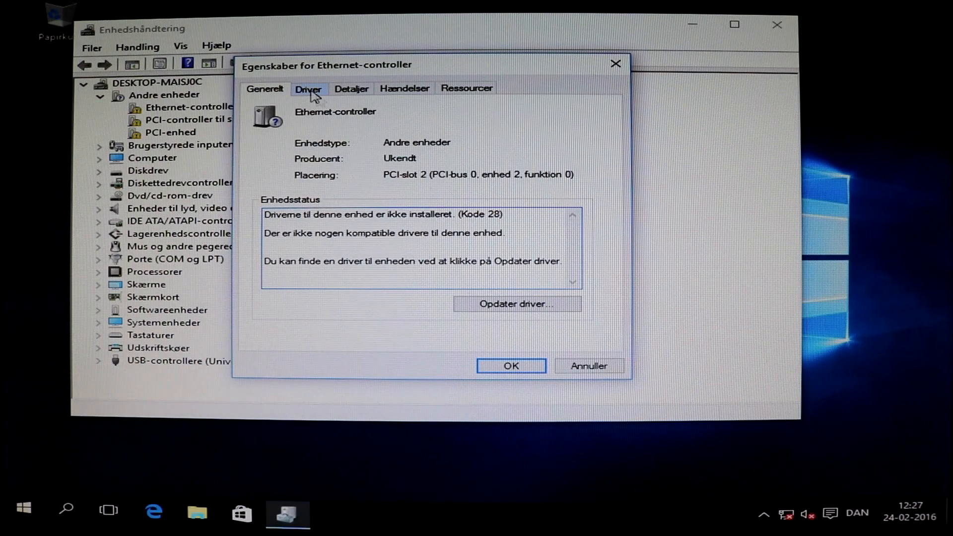
Install the VirtIO Ethernet and serial controller drivers from the virtio-win CD.
left_click(516, 304)
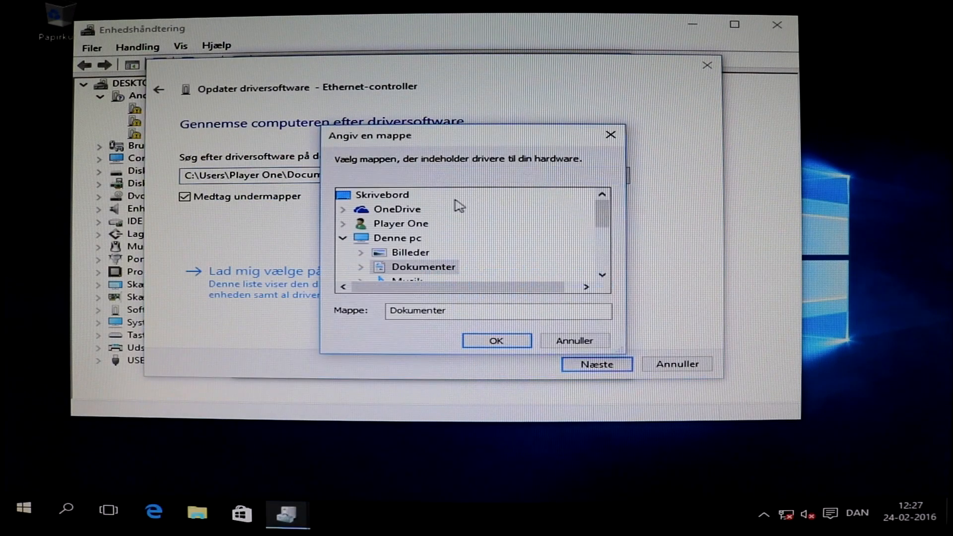
scroll("down", 3)
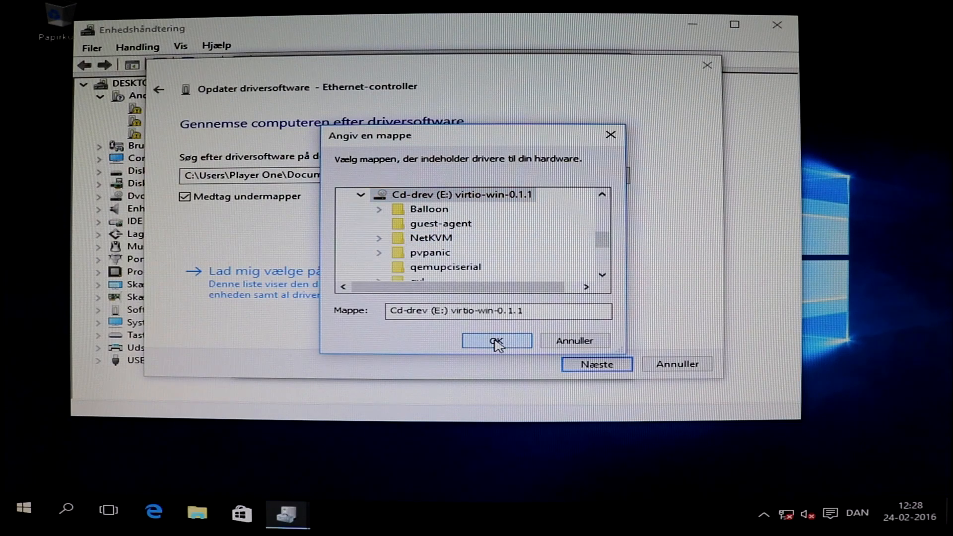
left_click(496, 340)
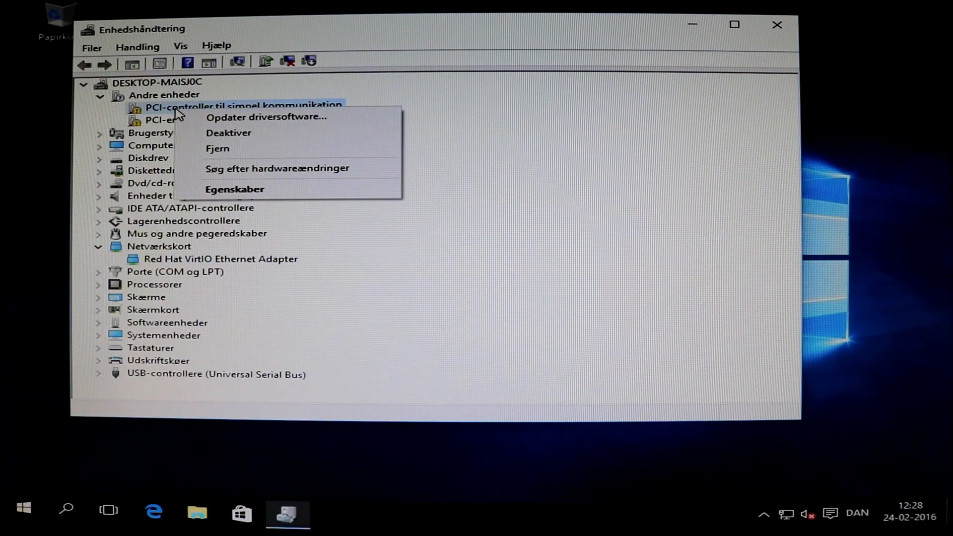
left_click(266, 117)
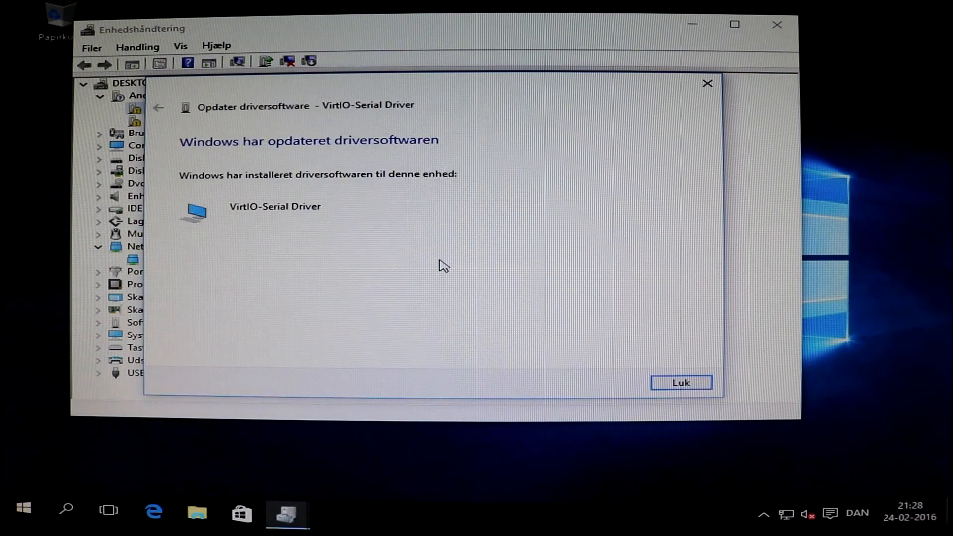
left_click(680, 382)
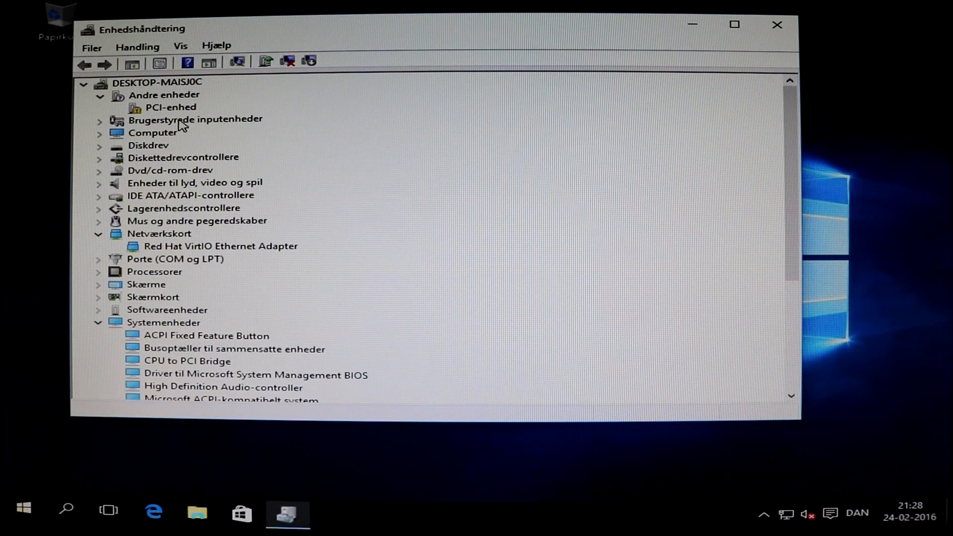
Install the VirtIO Balloon driver for the remaining PCI device and close Device Manager.
right_click(171, 107)
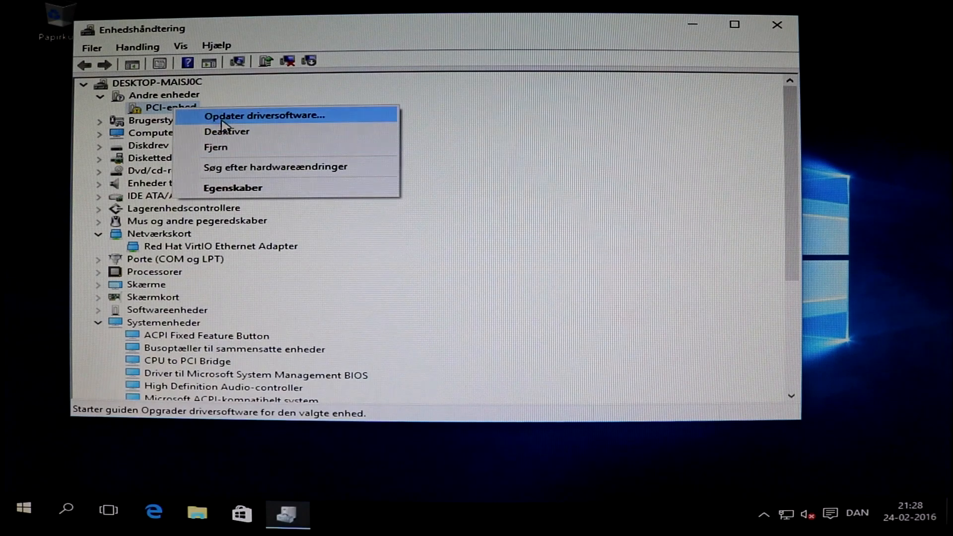
left_click(264, 116)
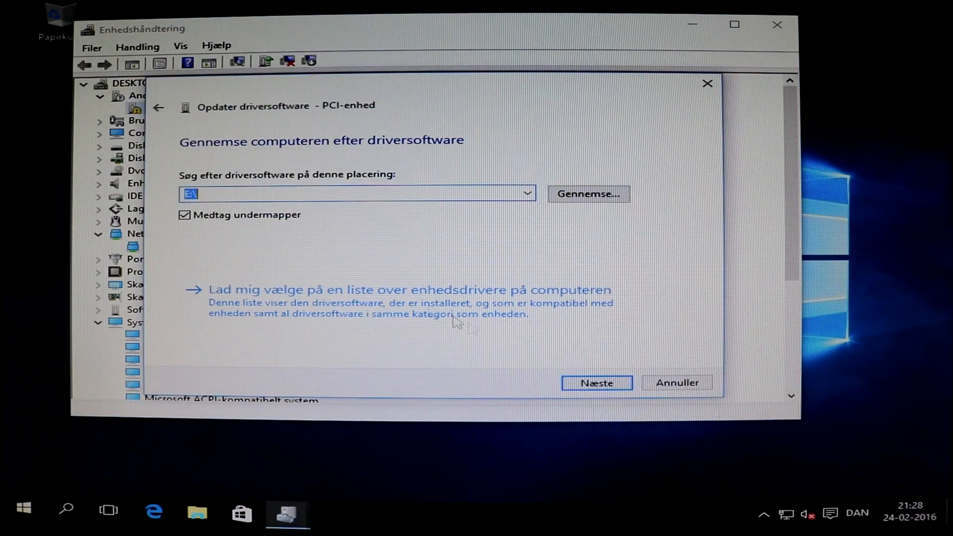
left_click(596, 382)
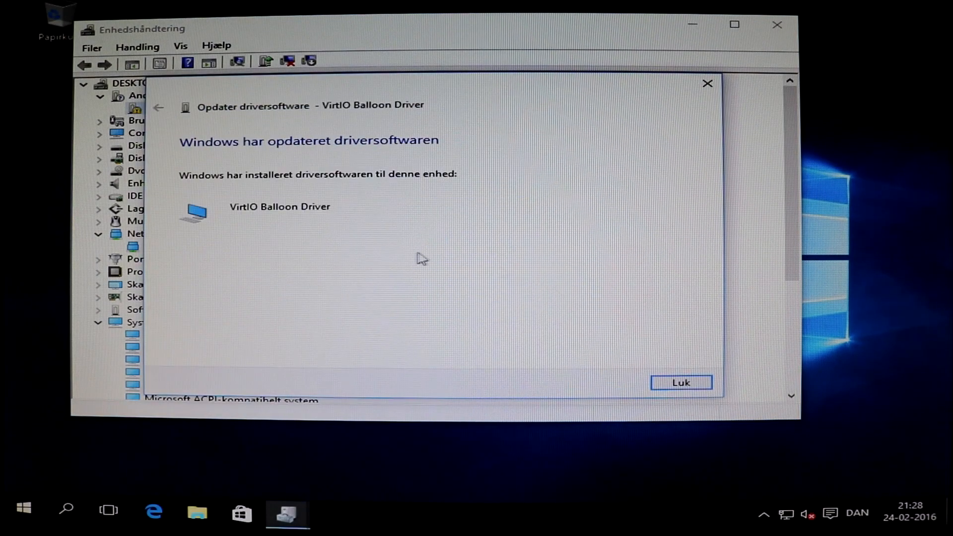
left_click(681, 383)
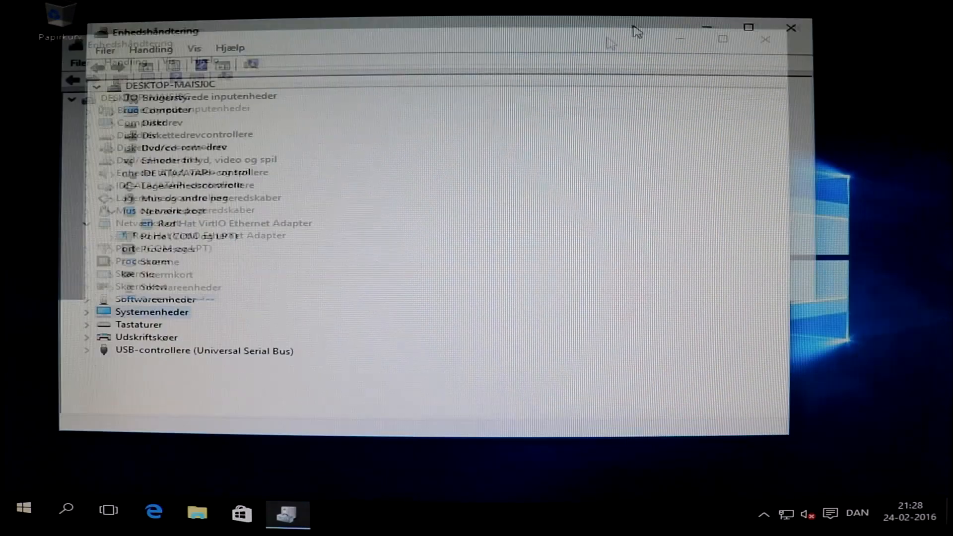
left_click(791, 27)
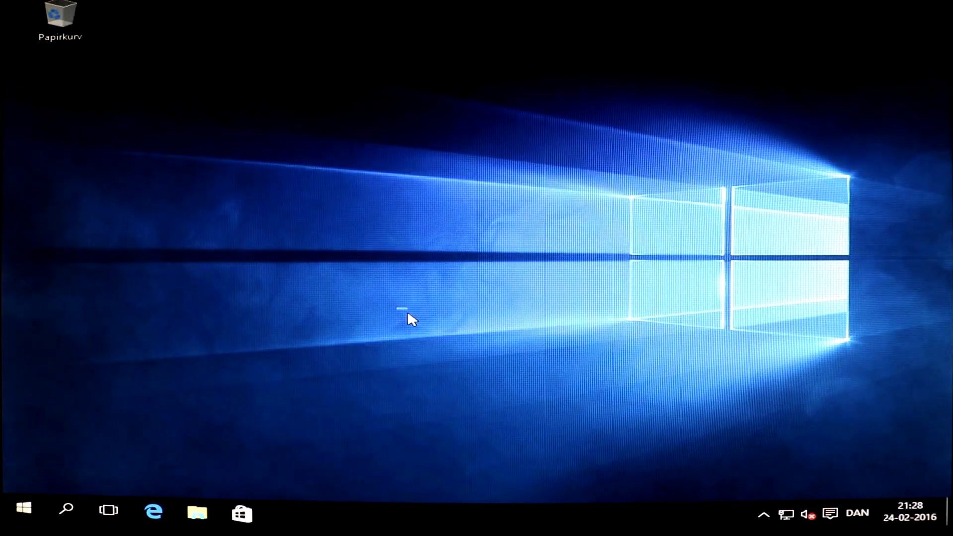
mouse_move(786, 515)
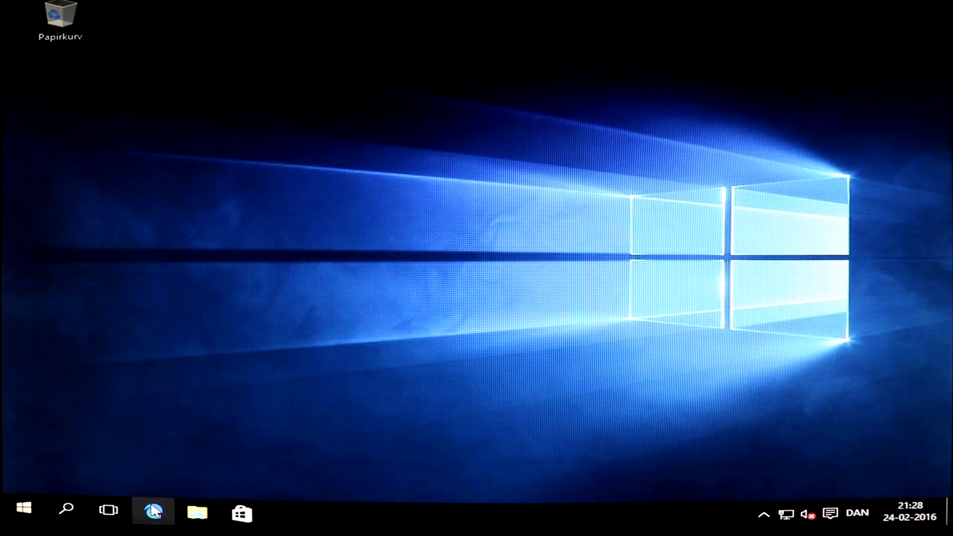
Load Google in Microsoft Edge and maximize the browser window.
left_click(152, 510)
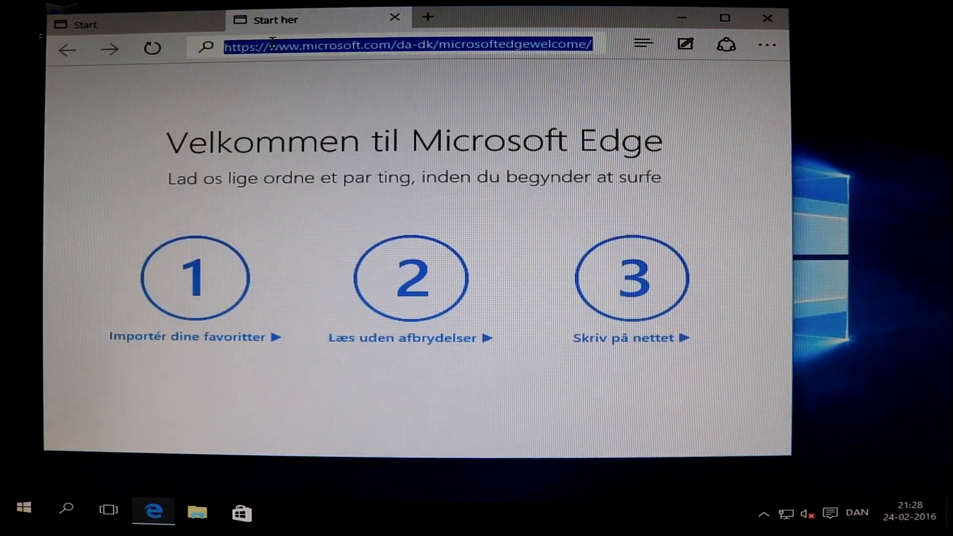
type("google.dk/?gws_rd=cr,ssl&ei=gBLOVq3QIMjXyw")
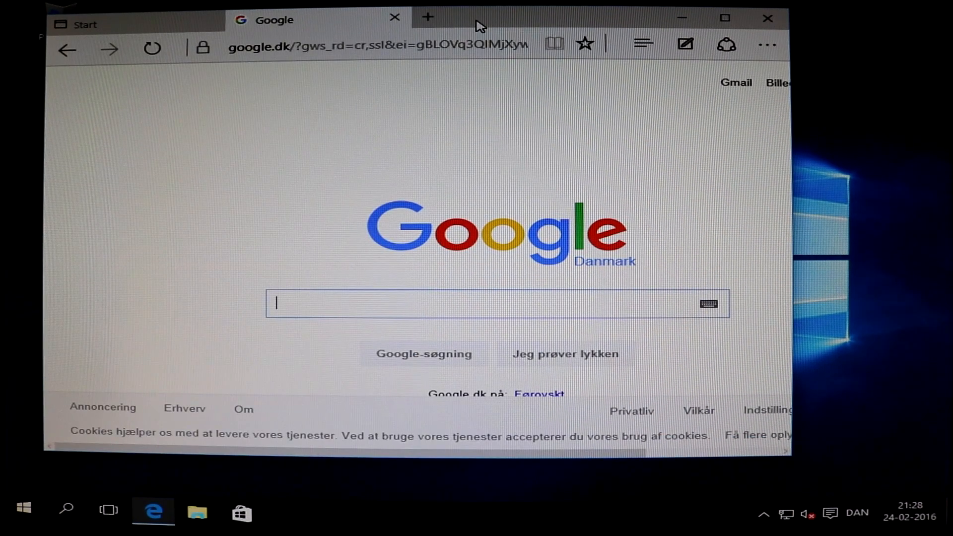
left_click(724, 18)
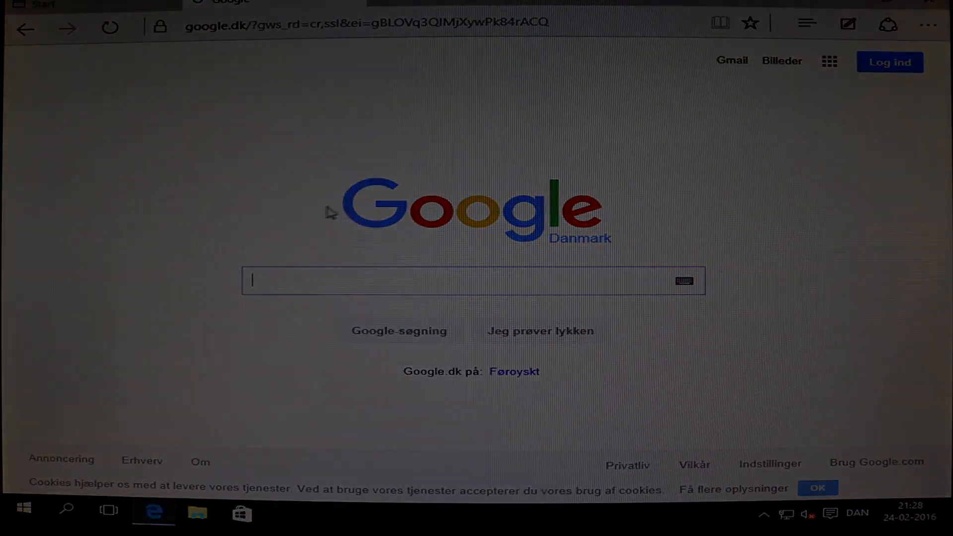